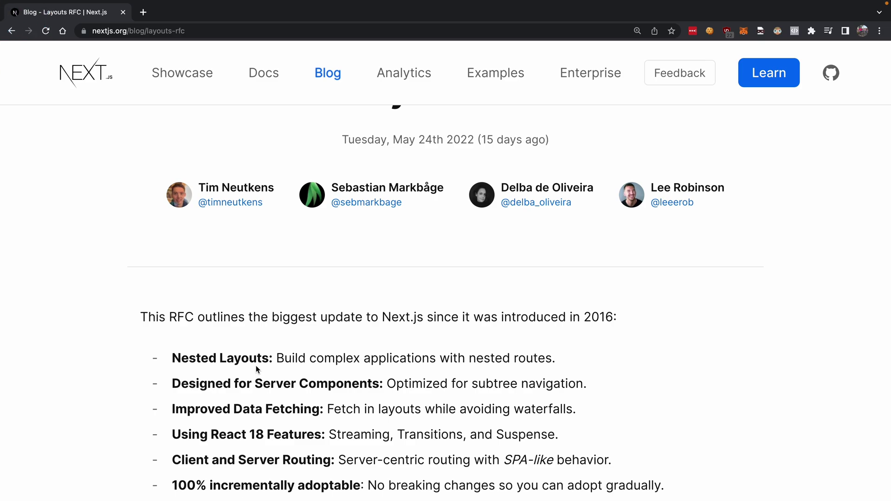
Read the post header, briefly highlighting the publication date, and start into 'How Routing Currently Works'.
scroll(down, 3)
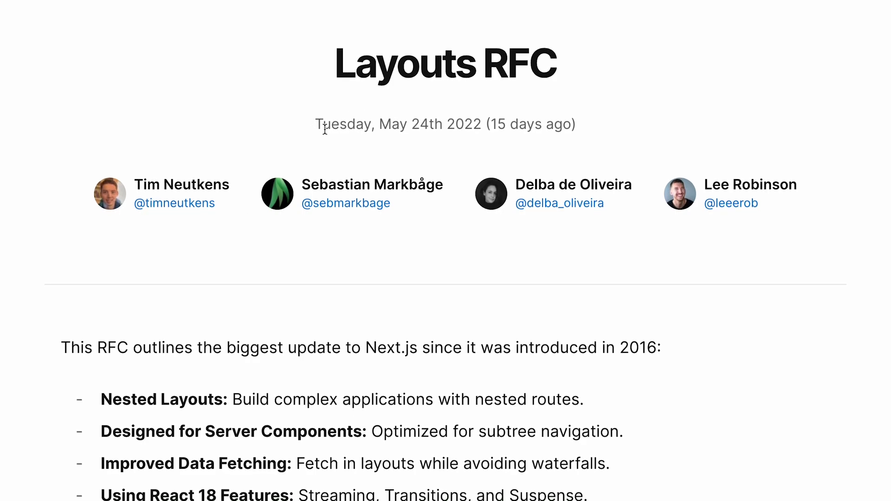
drag(314, 123, 575, 123)
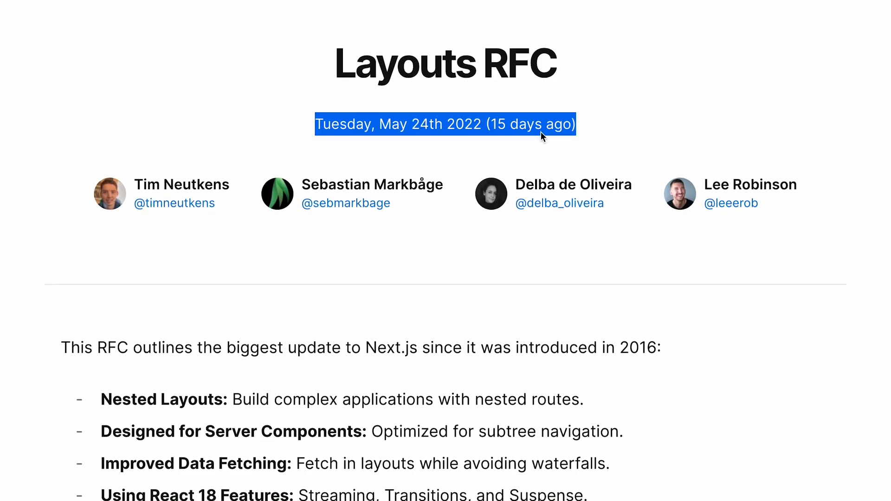
click(480, 56)
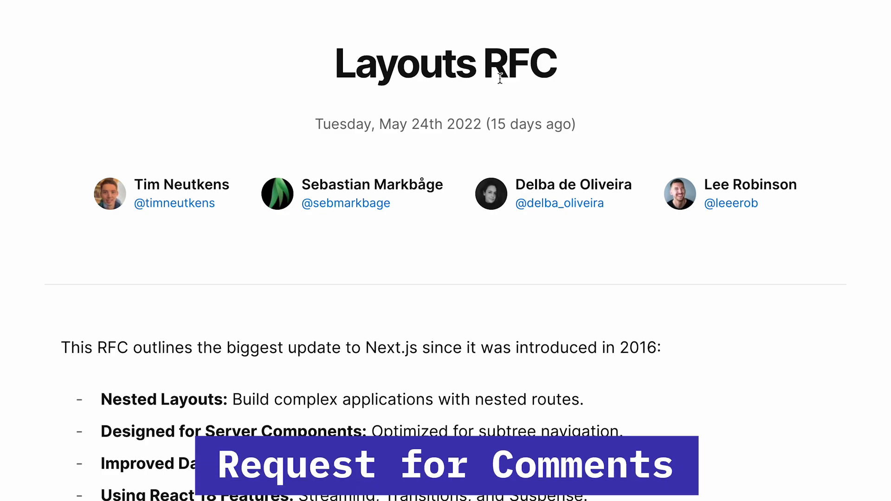
scroll(down, 3)
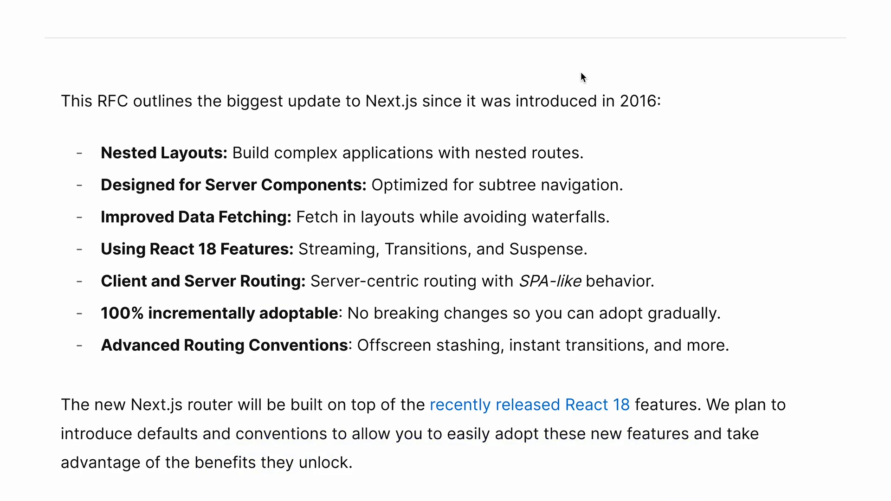
scroll(down, 3)
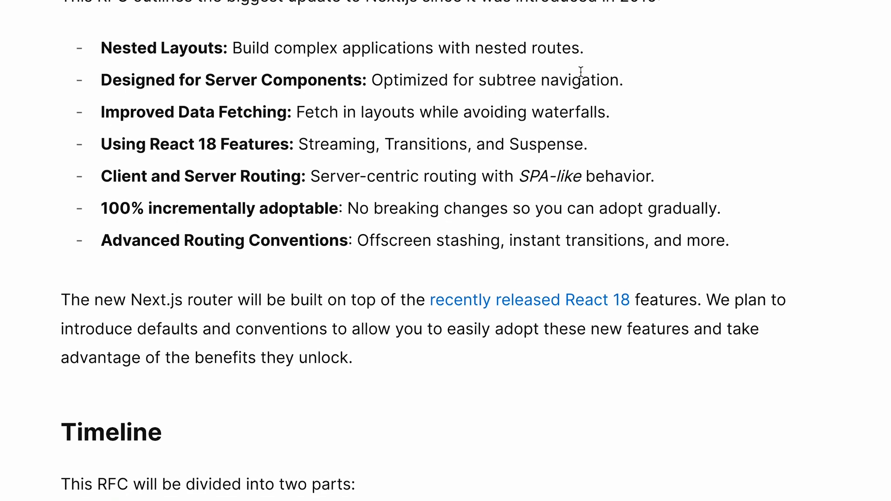
scroll(up, 3)
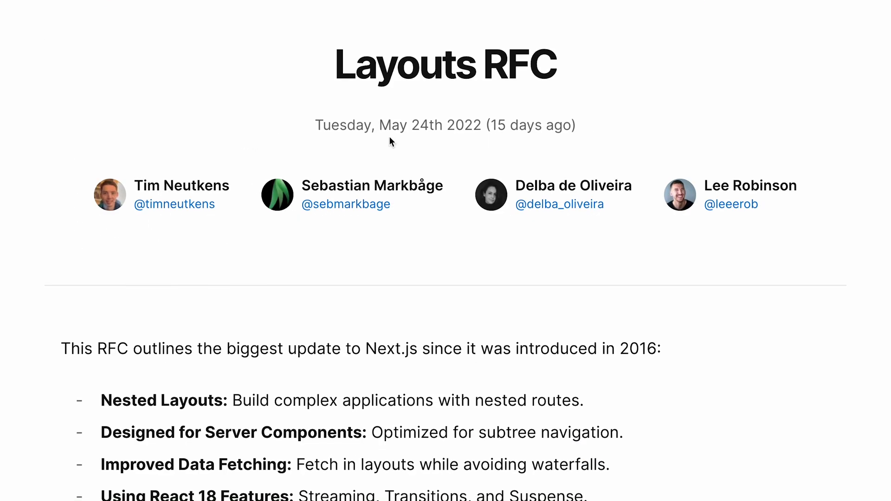
mouse_move(551, 92)
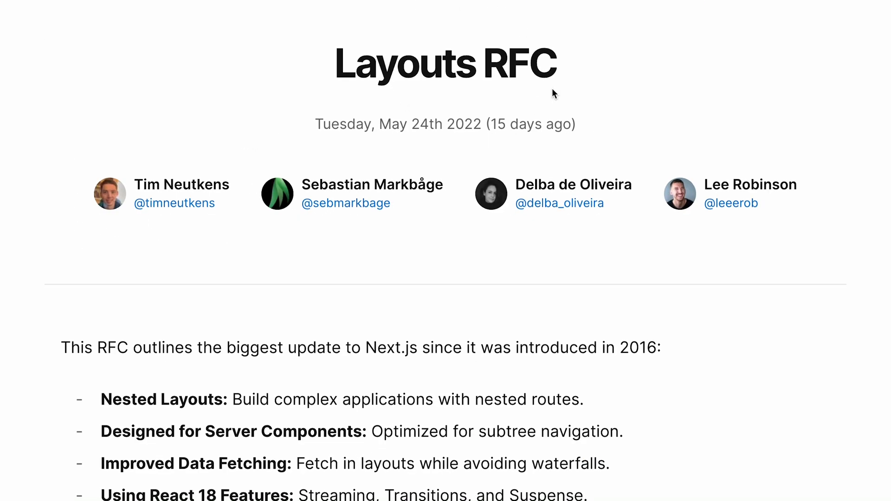
Scroll the pages-to-routes diagram fully into view and on past it toward the Dynamic Routes points.
scroll(down, 3)
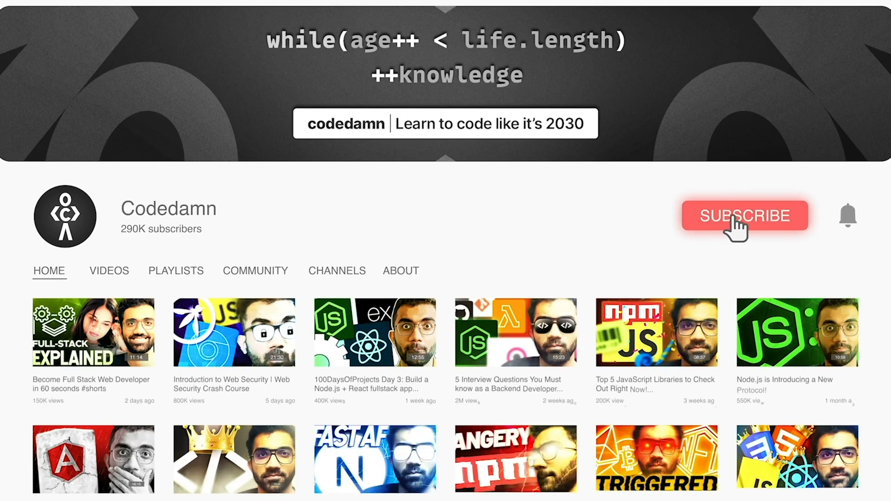
click(745, 215)
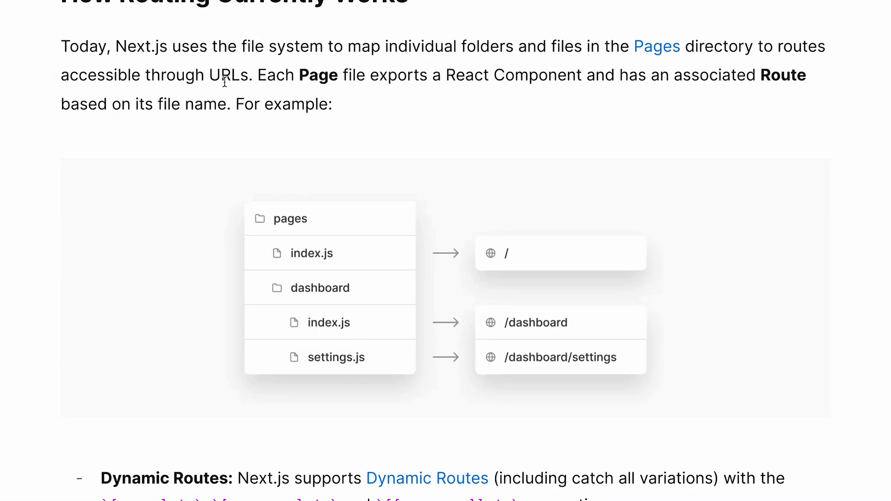
scroll(down, 3)
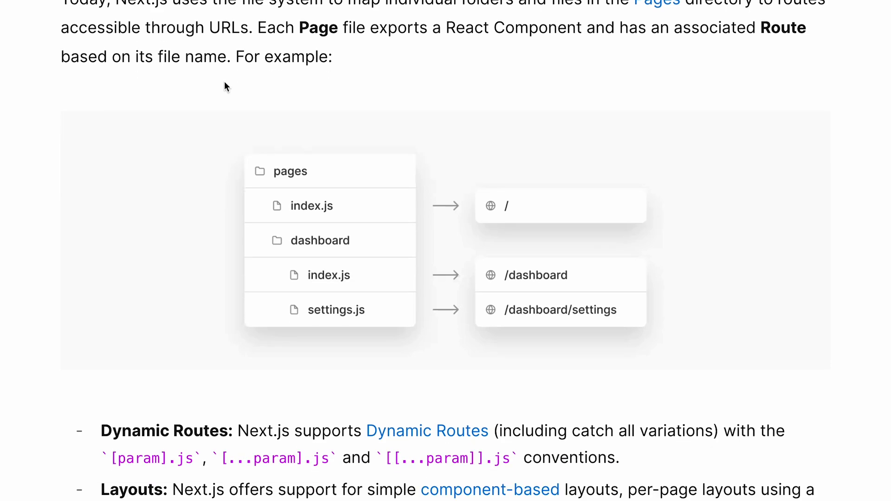
mouse_move(291, 208)
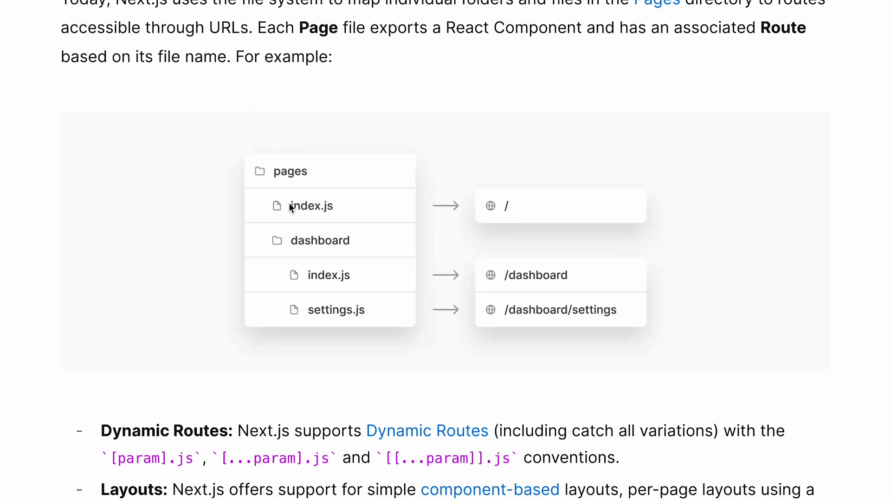
mouse_move(347, 217)
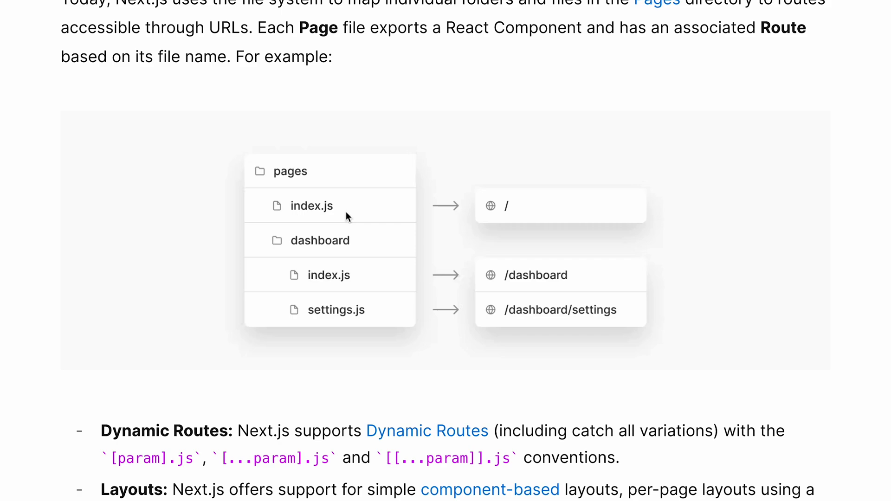
scroll(down, 3)
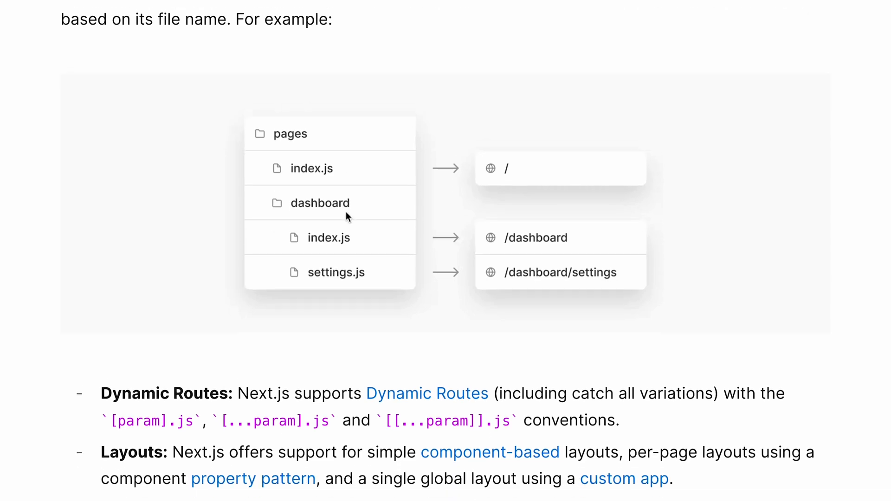
scroll(down, 3)
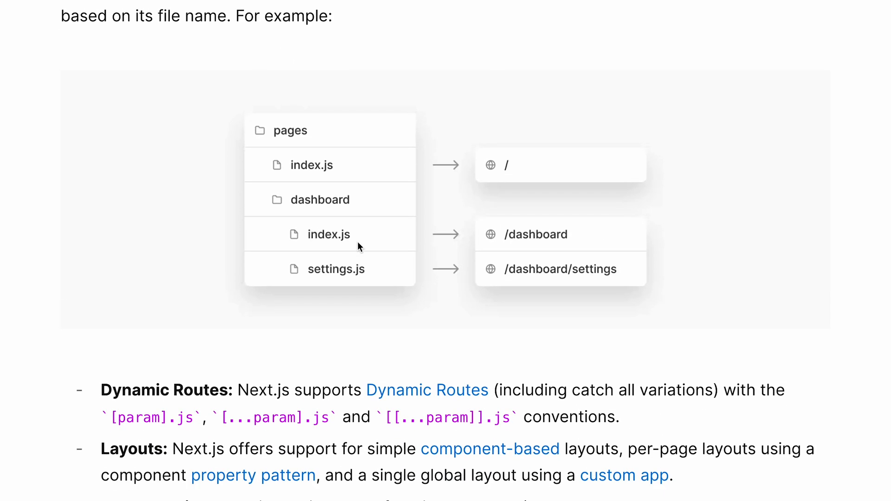
scroll(down, 3)
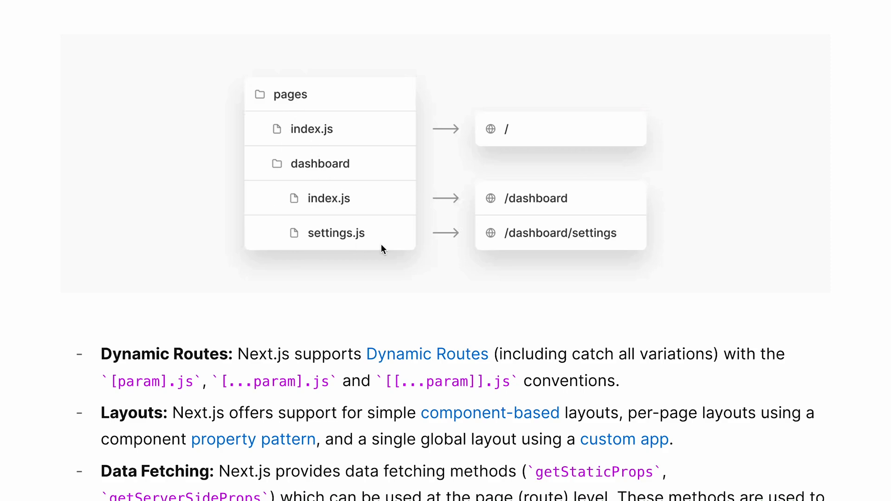
mouse_move(486, 239)
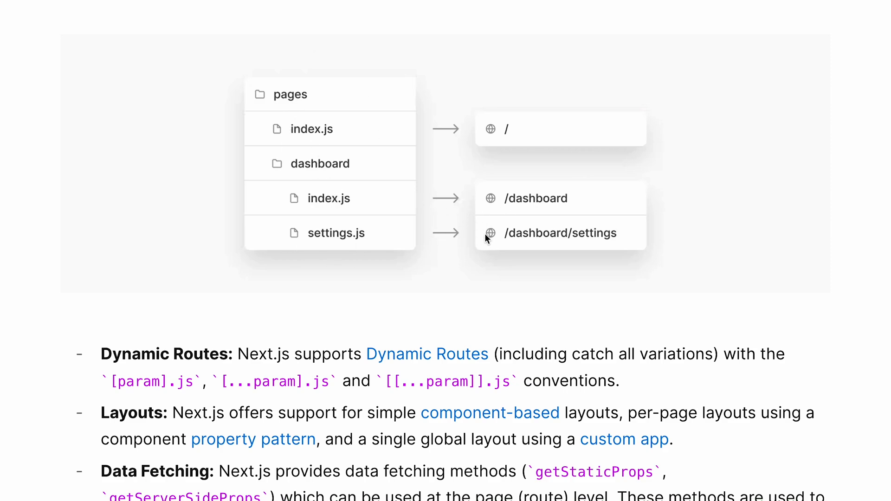
mouse_move(574, 254)
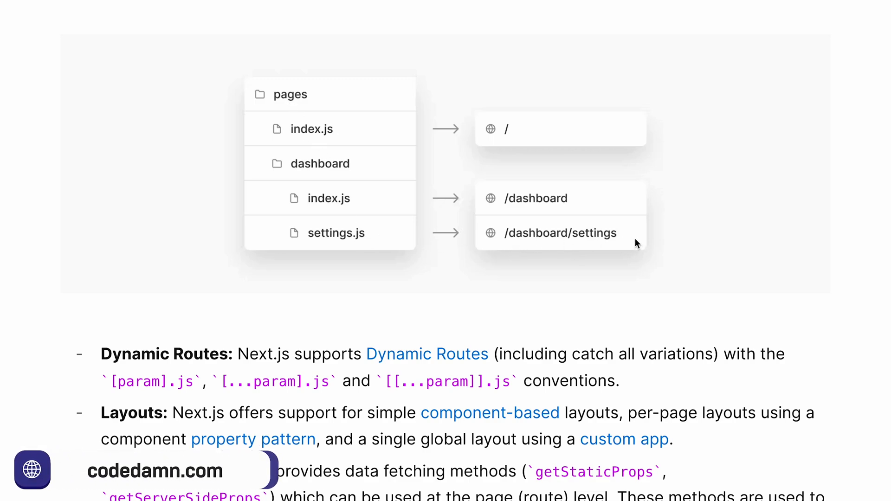
Read the Dynamic Routes point, briefly highlighting the [[...param]].js convention.
scroll(down, 3)
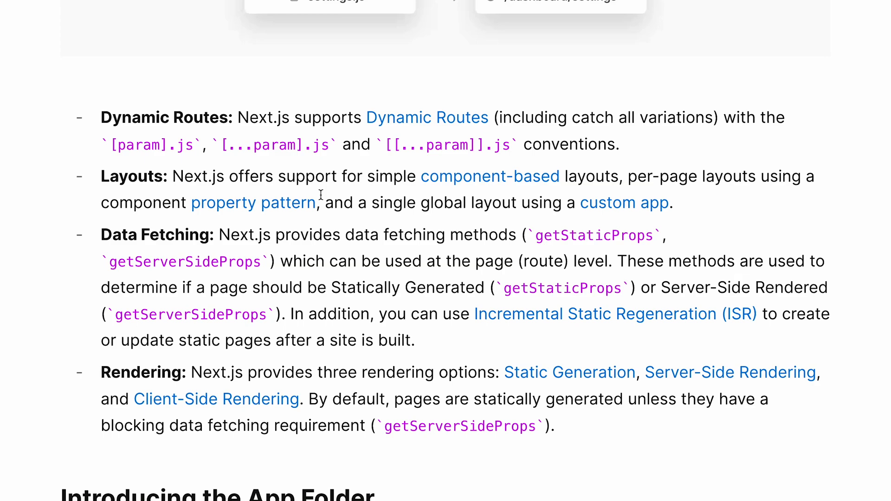
double_click(446, 144)
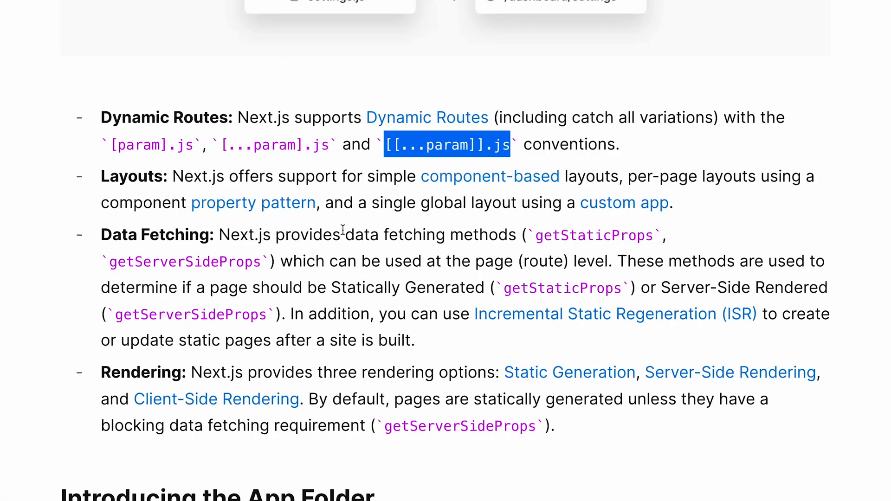
click(344, 232)
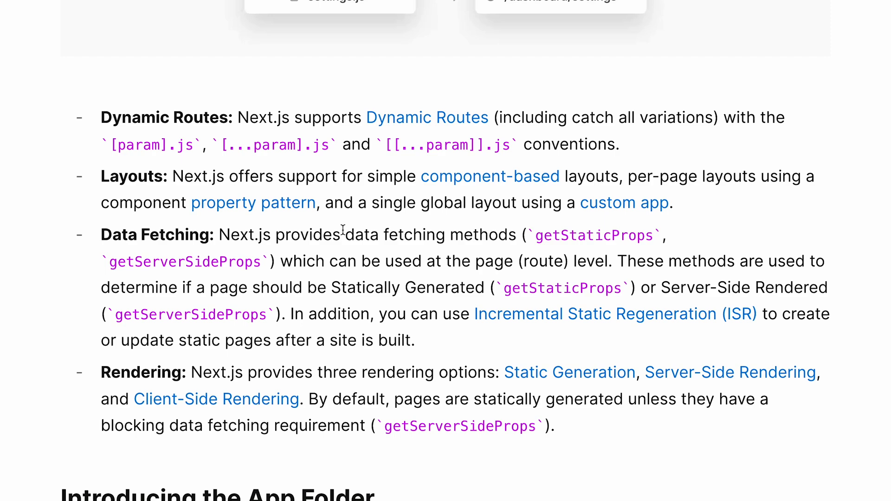
mouse_move(180, 196)
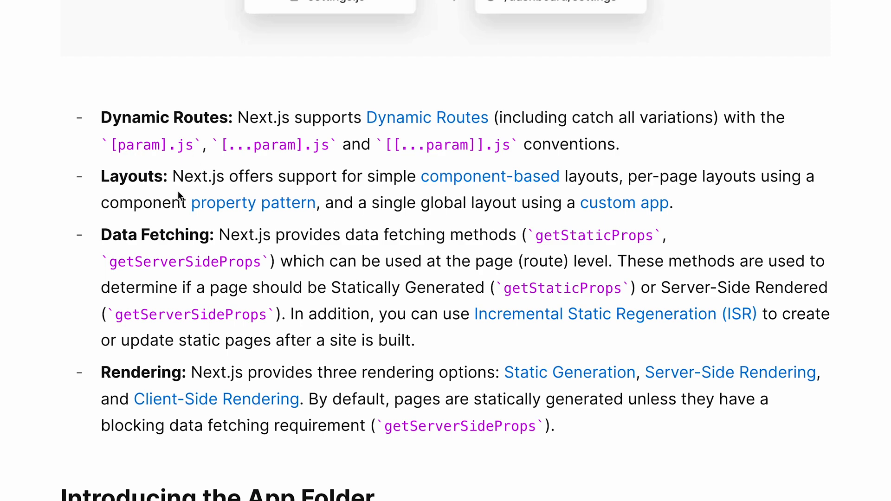
Scroll through Data Fetching and Rendering down to the 'Introducing the App Folder' heading.
scroll(down, 3)
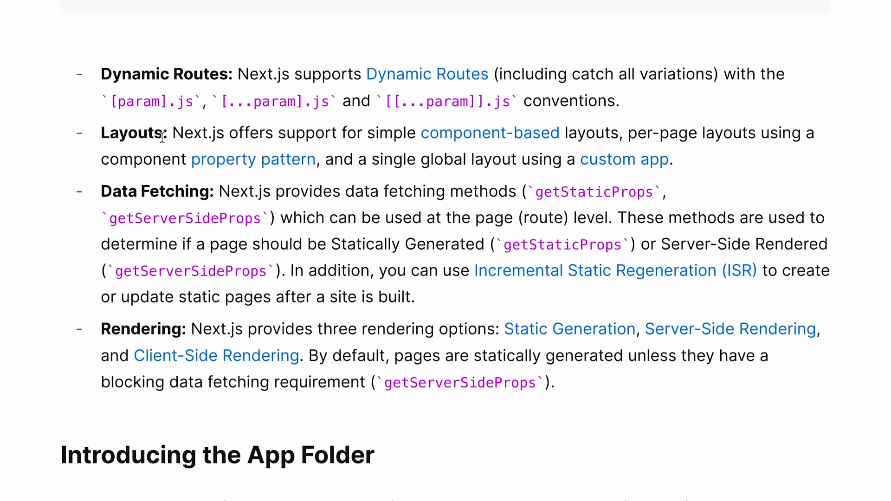
scroll(down, 3)
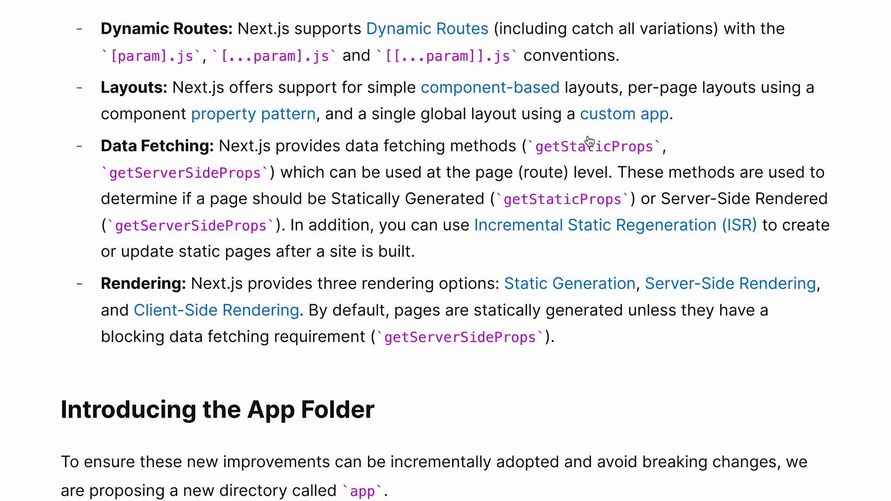
mouse_move(578, 156)
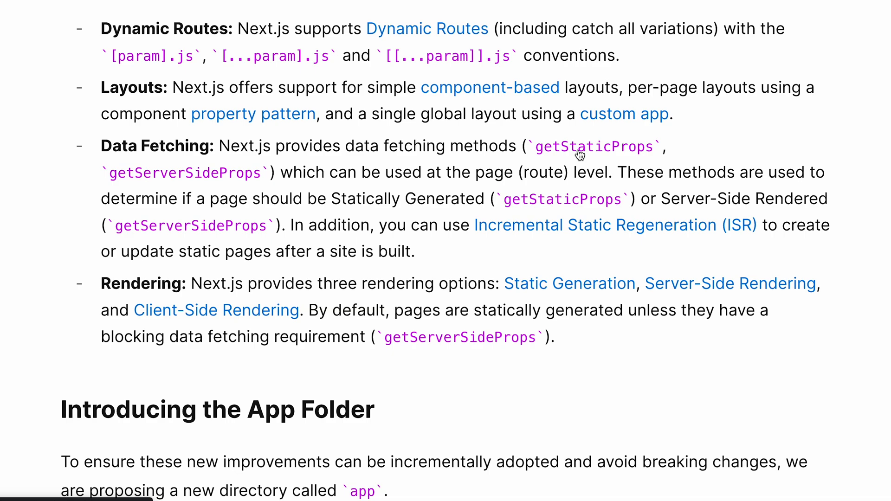
mouse_move(179, 176)
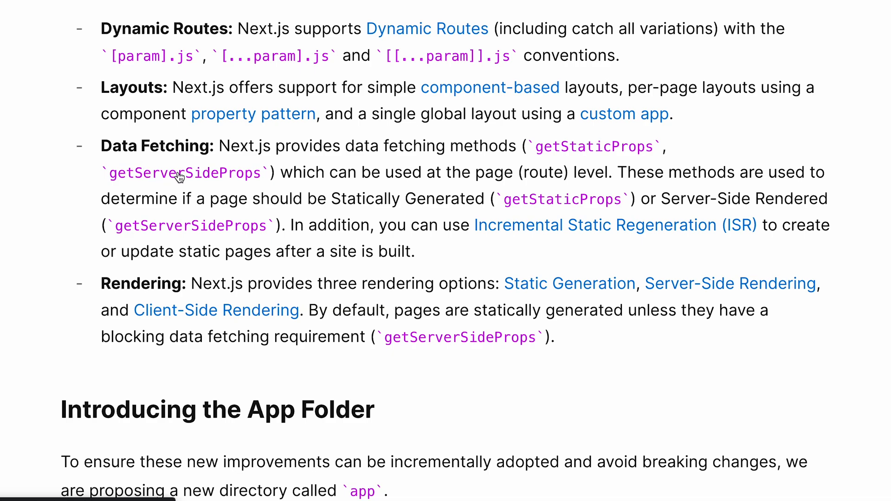
mouse_move(274, 189)
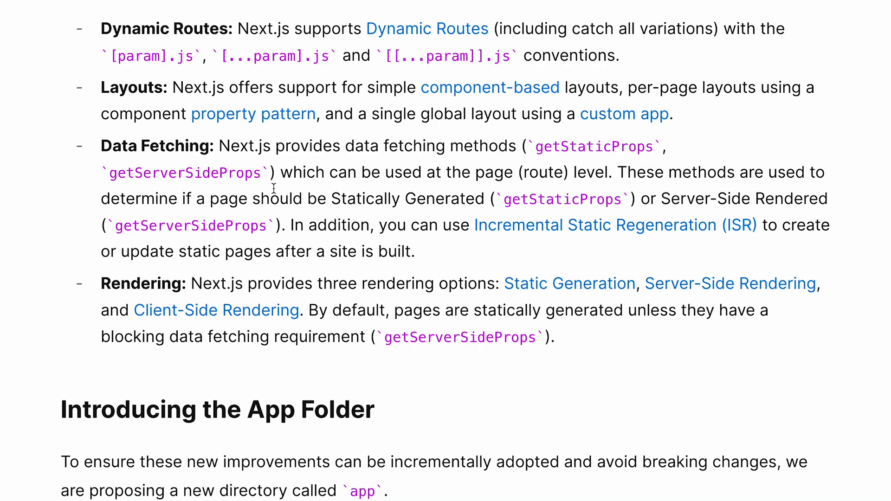
scroll(down, 3)
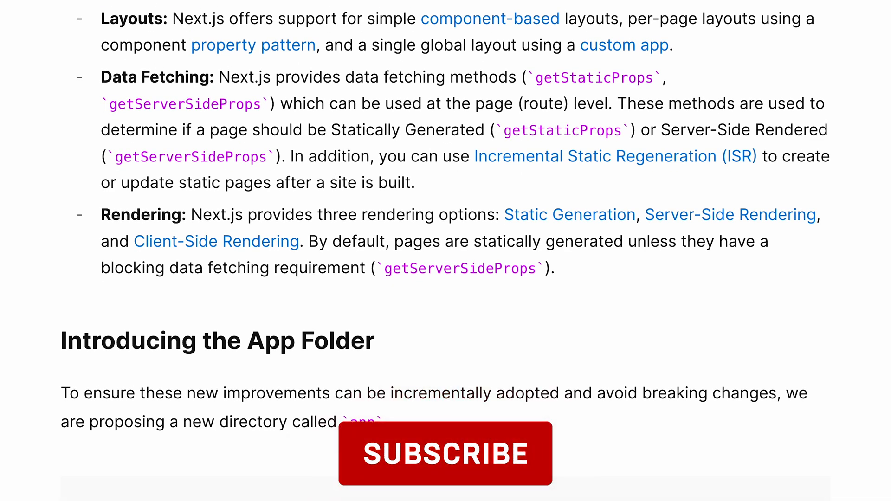
click(446, 460)
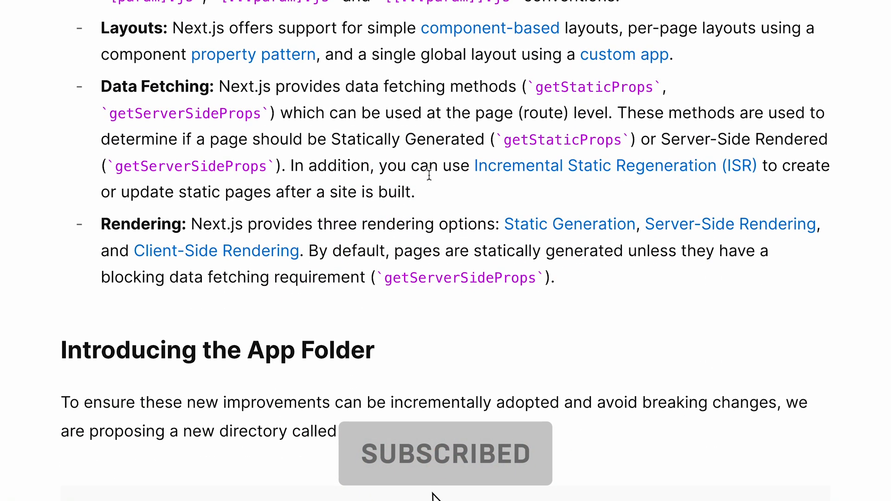
Read 'Introducing the App Folder', selecting its heading and the word app in the introduction.
scroll(down, 3)
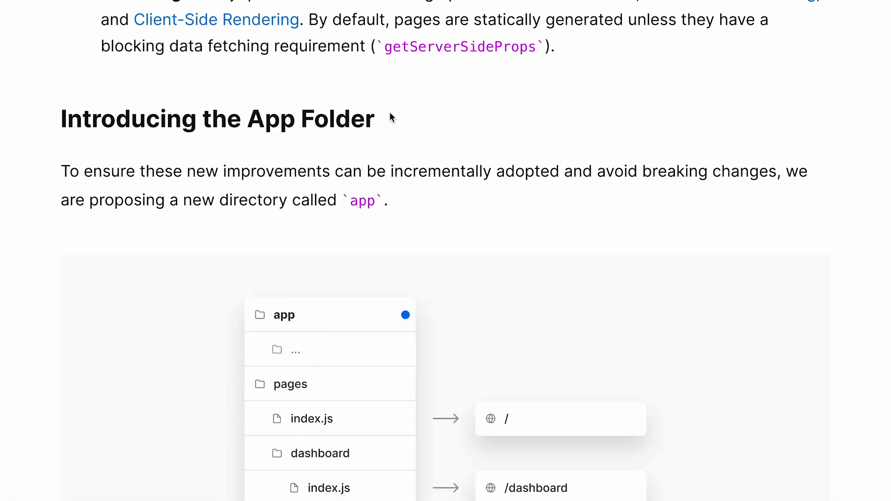
mouse_move(399, 123)
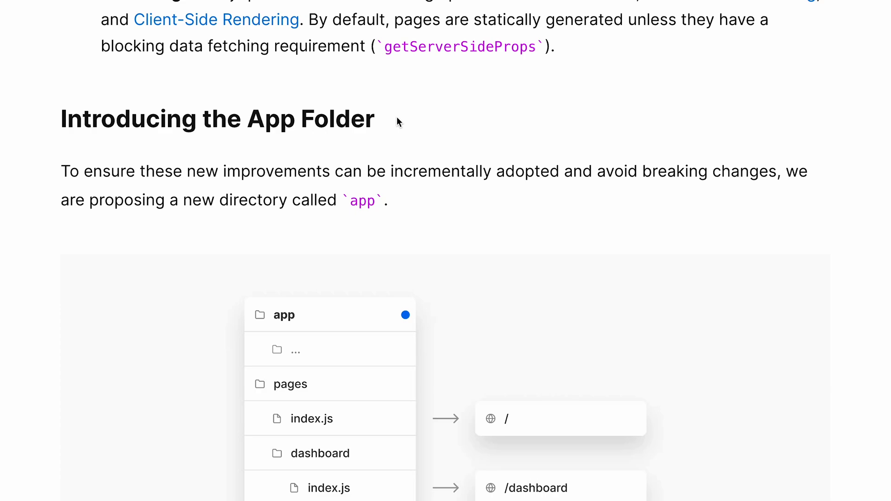
triple_click(211, 119)
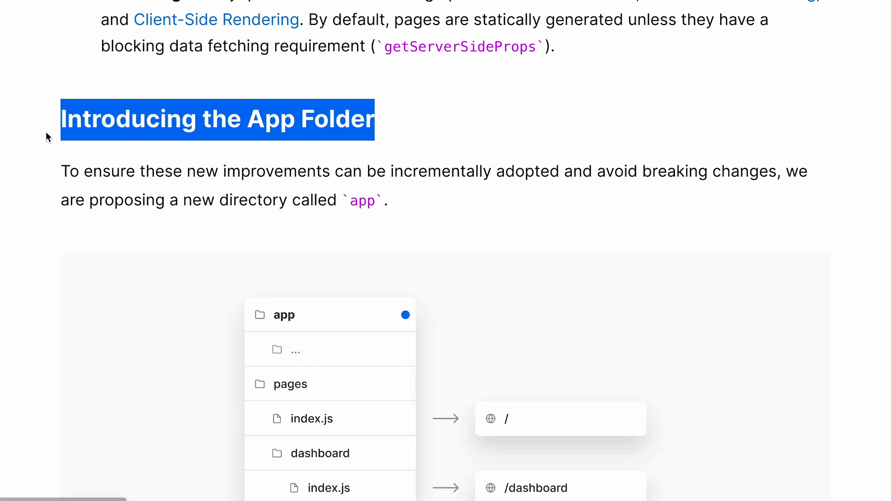
scroll(down, 3)
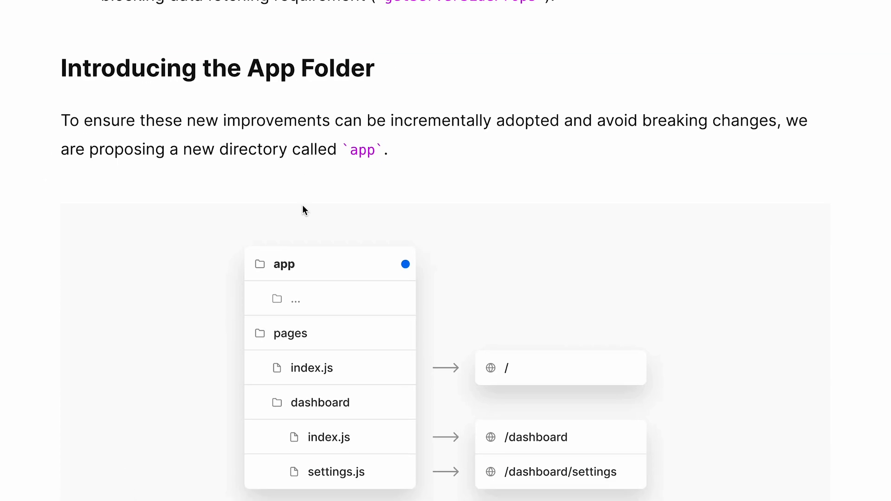
mouse_move(368, 164)
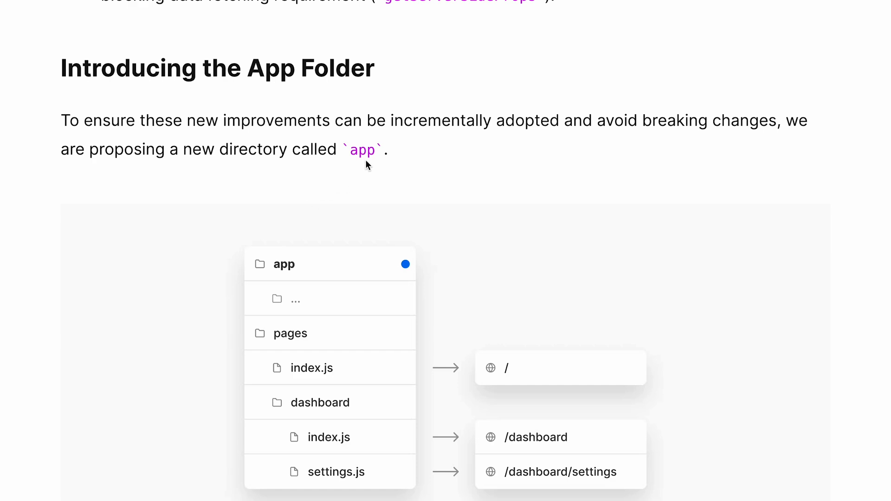
double_click(362, 151)
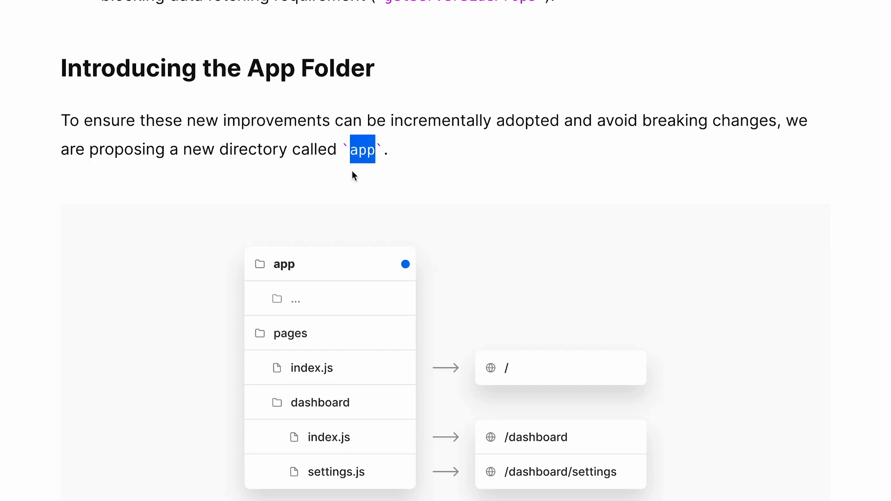
scroll(down, 3)
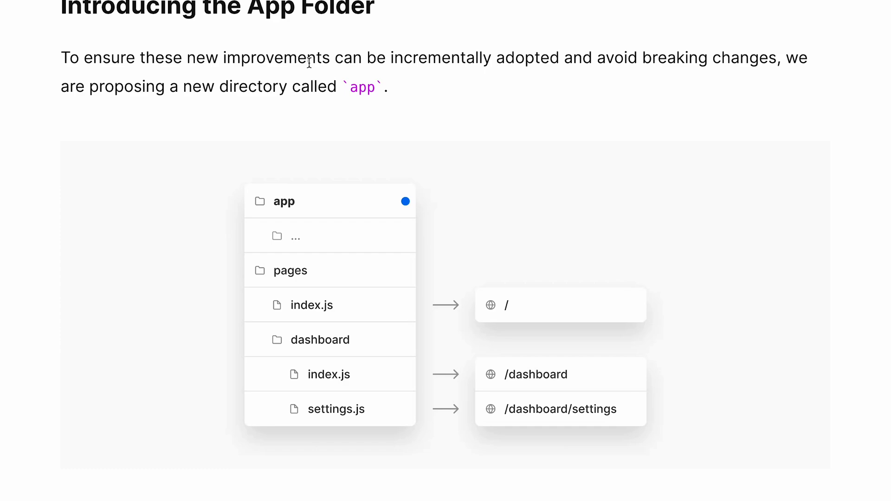
scroll(up, 3)
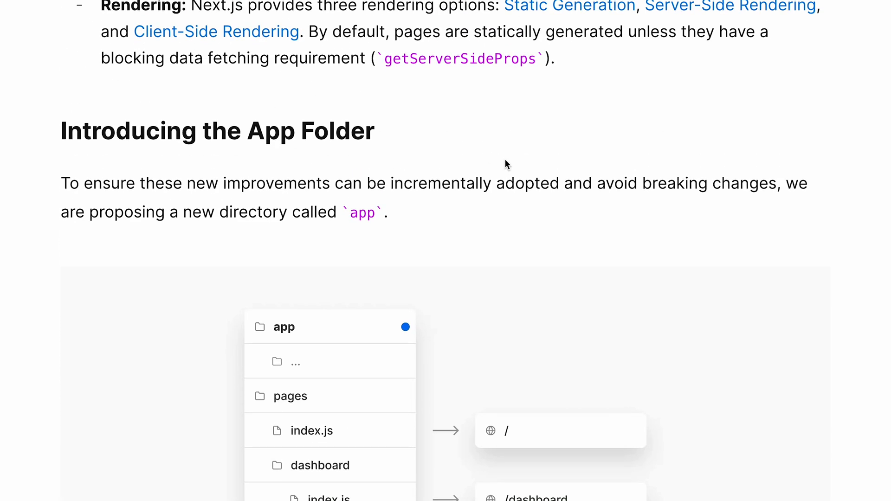
scroll(down, 3)
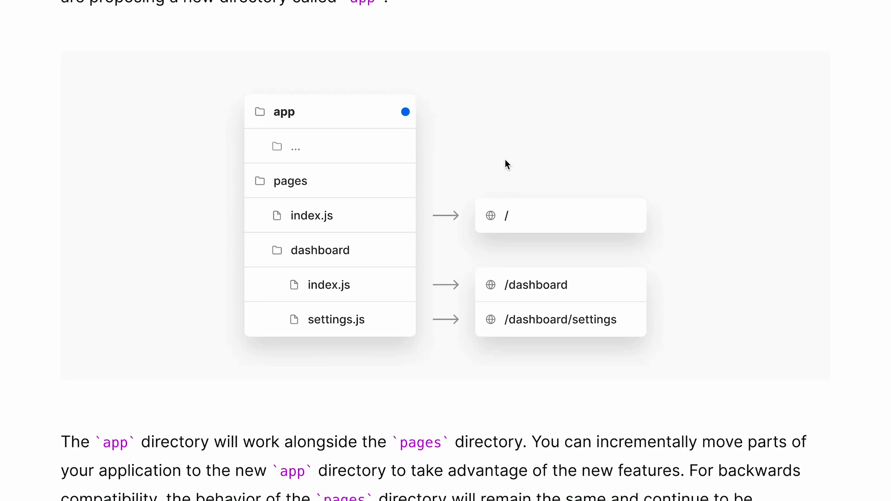
mouse_move(321, 129)
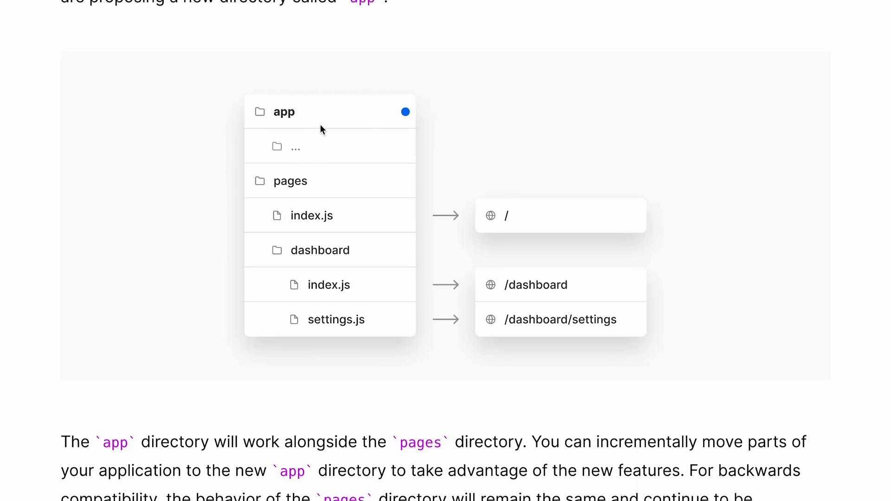
mouse_move(299, 131)
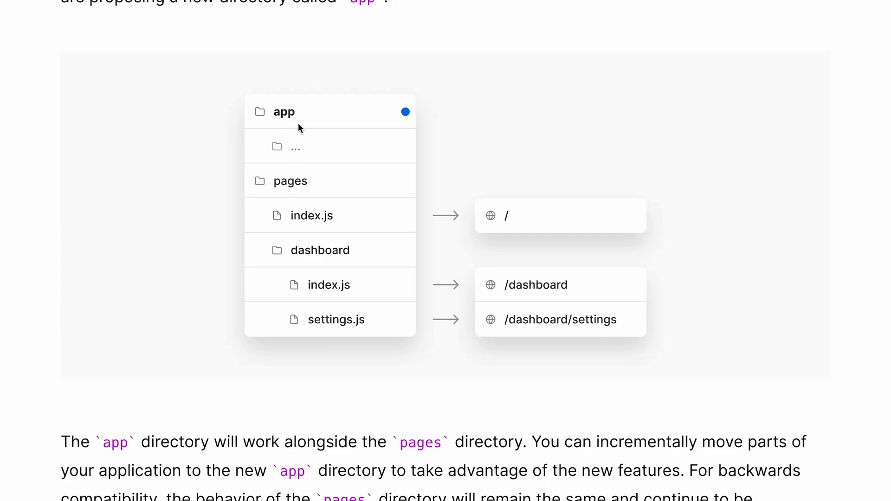
Scroll through Defining Routes to the /dashboard/settings Route Segments example, selecting layout.js in the note.
scroll(down, 3)
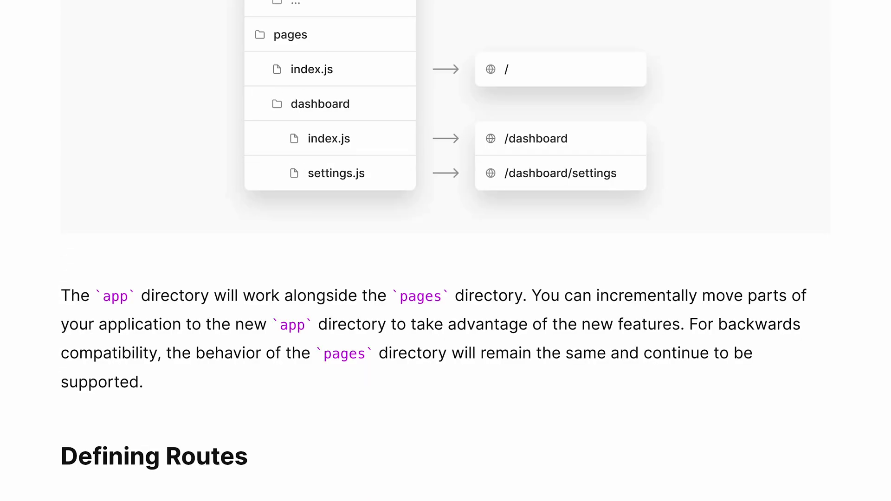
mouse_move(374, 173)
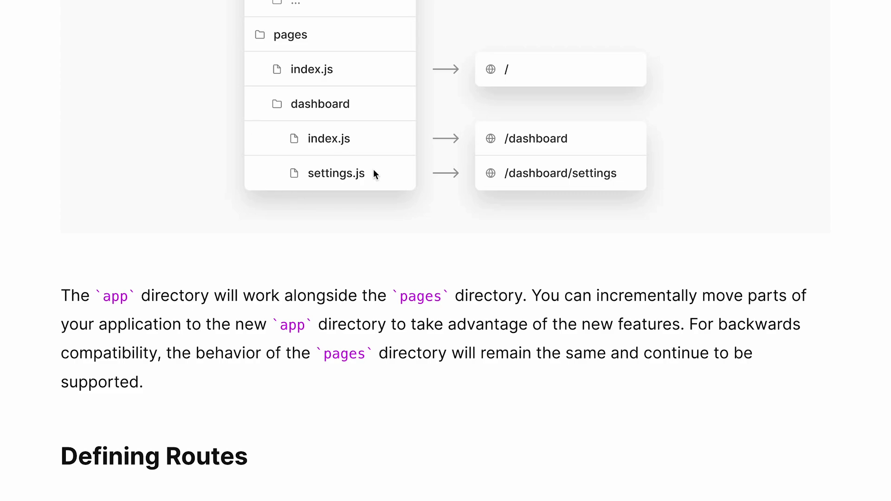
mouse_move(440, 234)
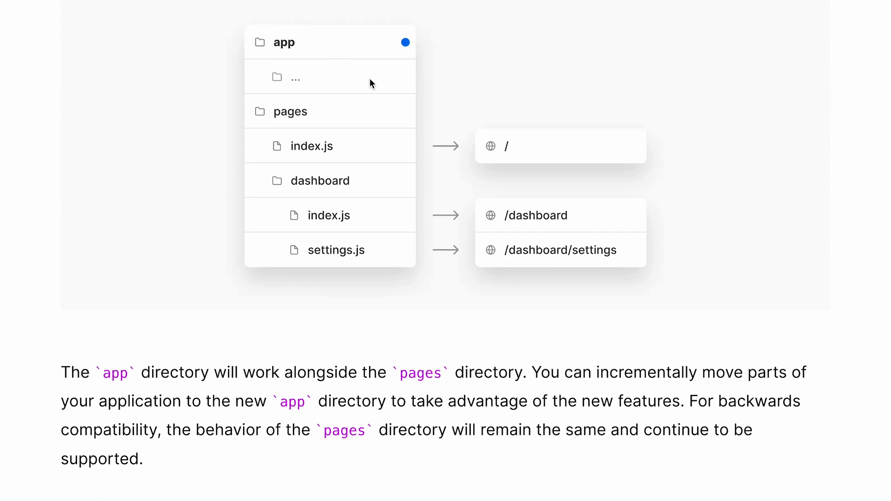
scroll(down, 3)
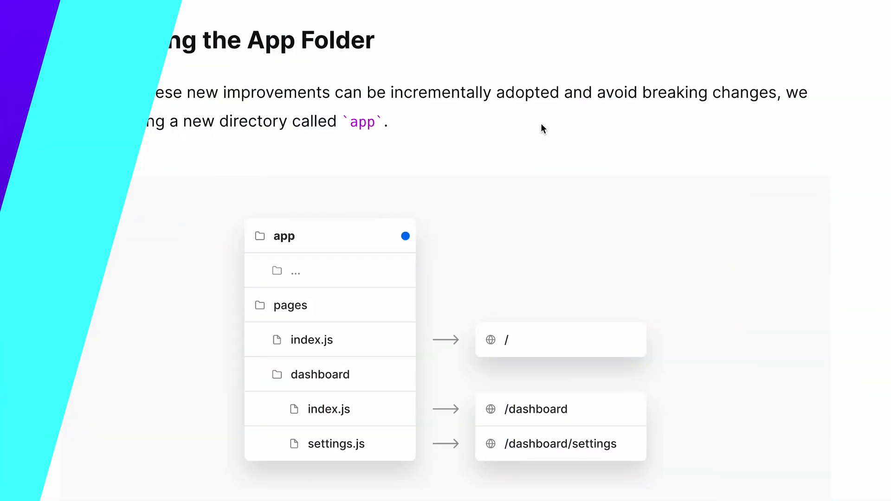
scroll(down, 3)
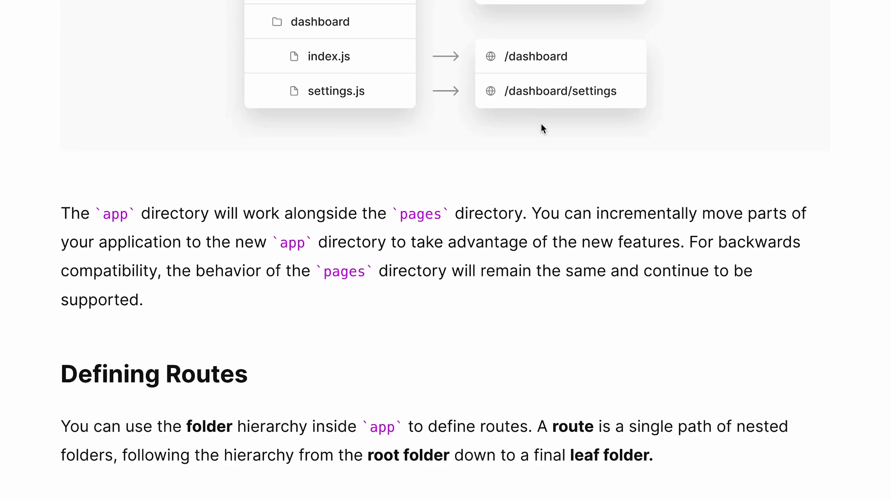
scroll(down, 3)
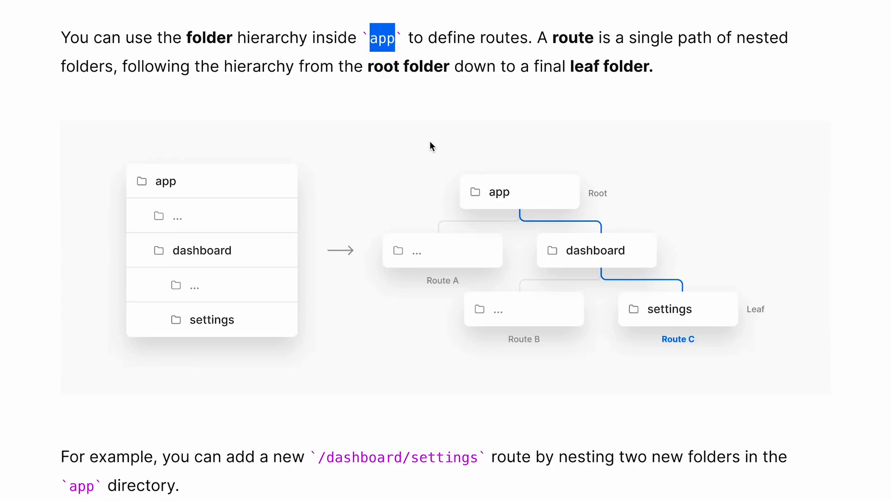
scroll(down, 3)
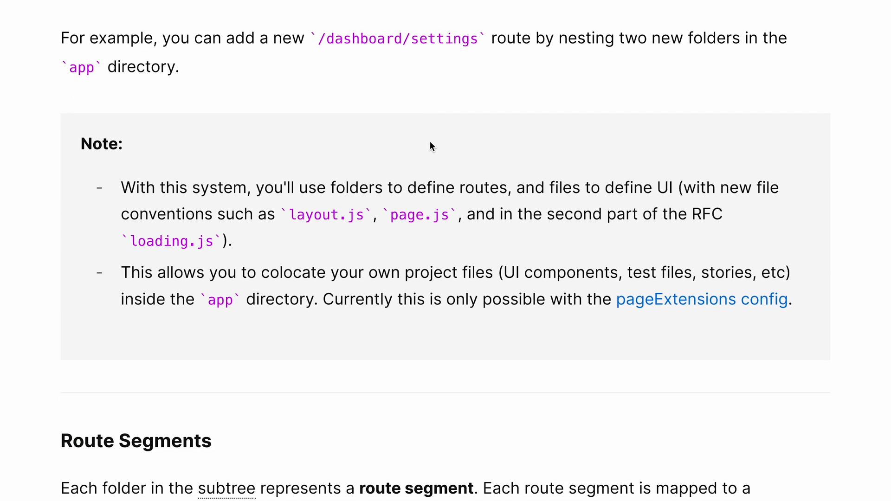
double_click(327, 215)
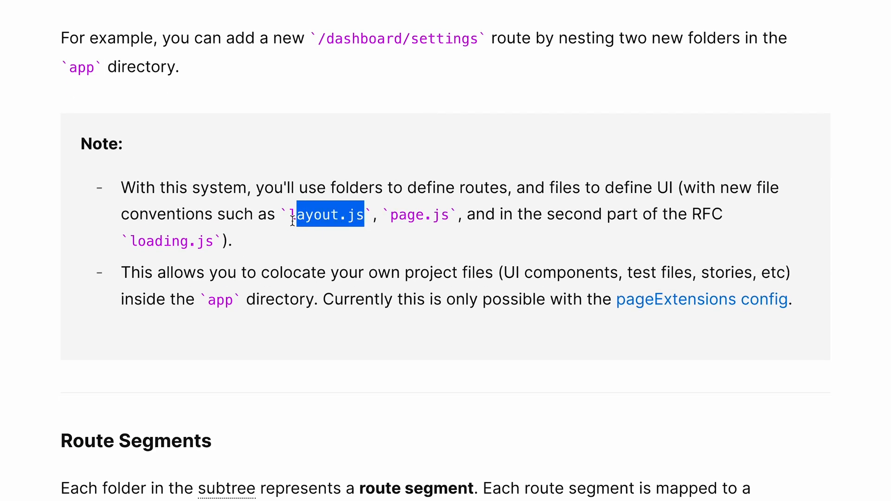
scroll(down, 3)
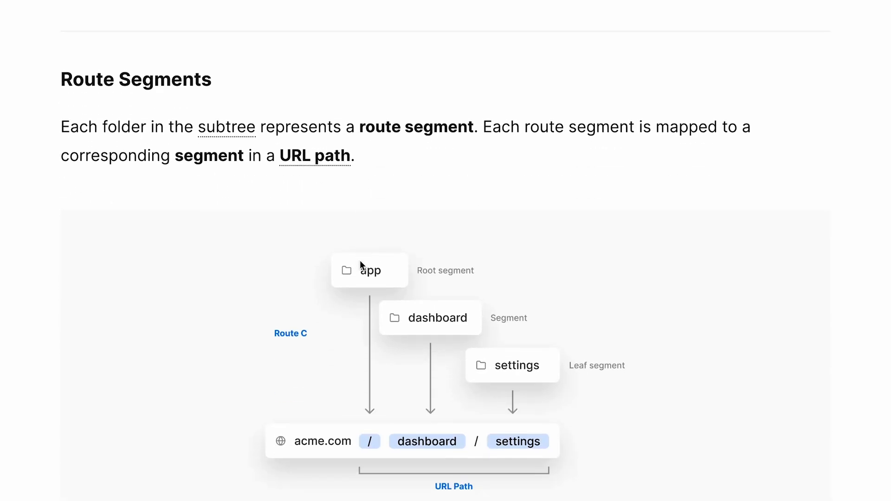
scroll(down, 3)
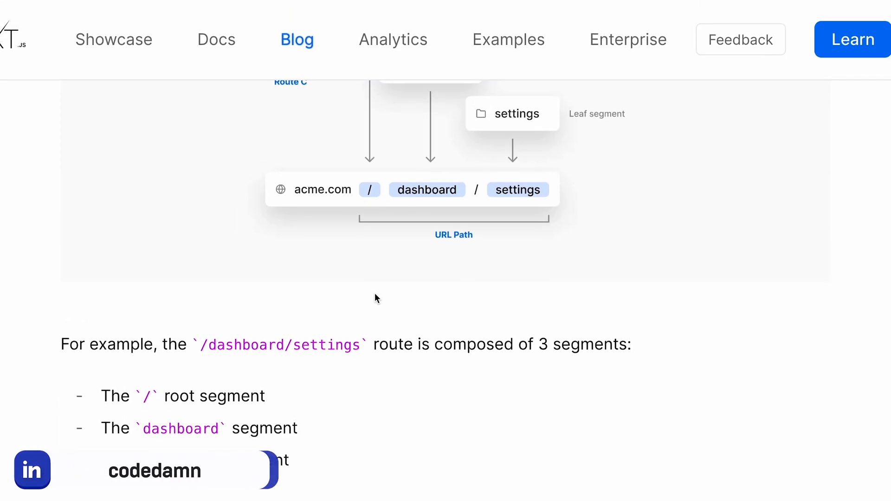
mouse_move(340, 141)
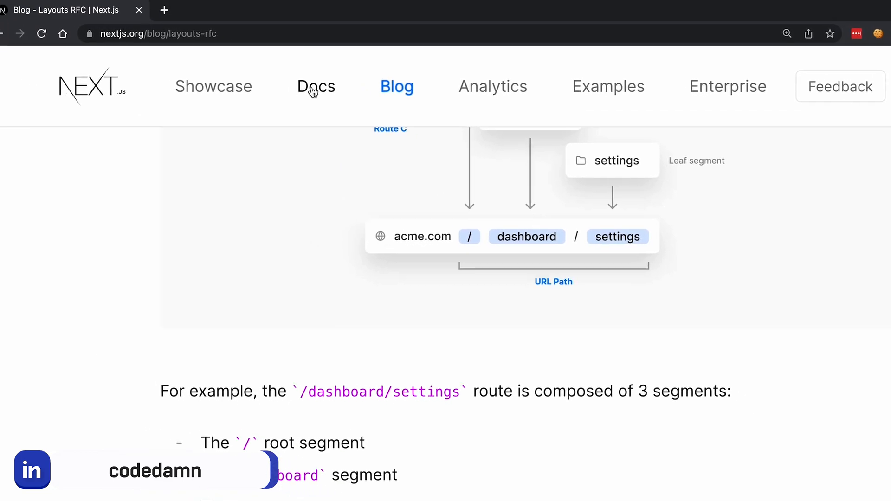
Visit the Next.js documentation from the navbar, then go back to the Layouts RFC post.
click(315, 87)
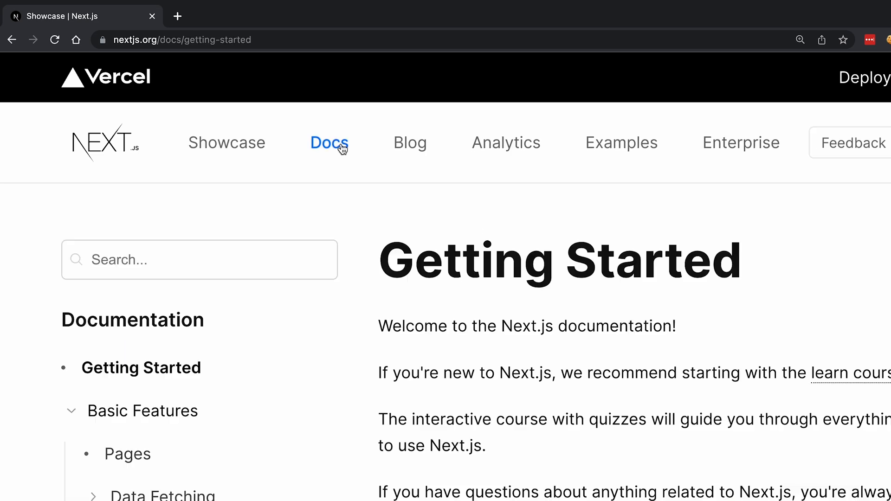
click(411, 143)
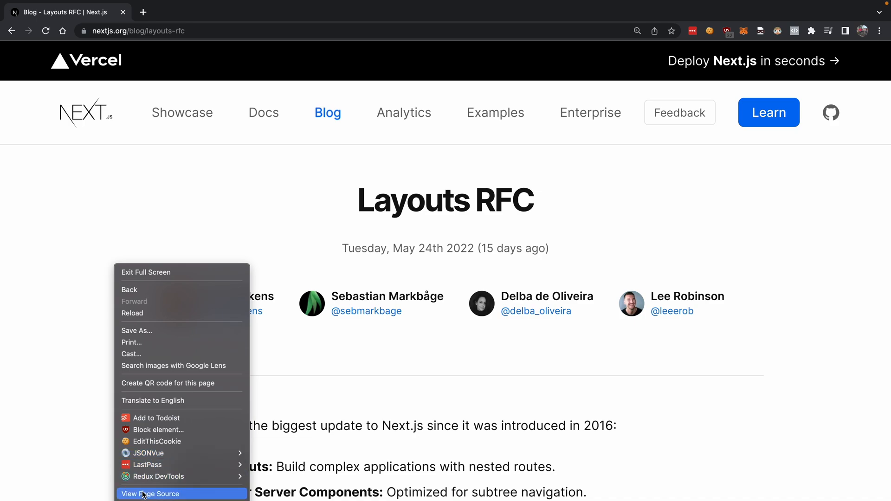
Bring up DevTools on the Network panel and navigate to the Showcase page to log its requests.
click(149, 494)
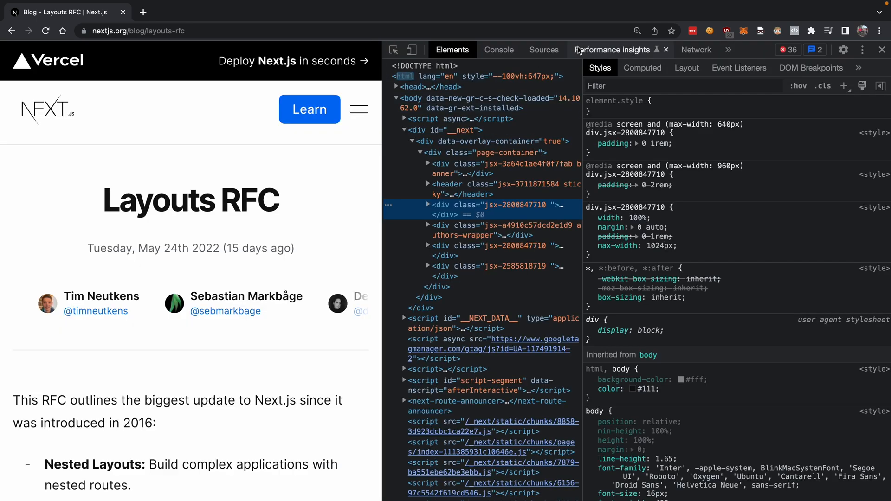
click(696, 49)
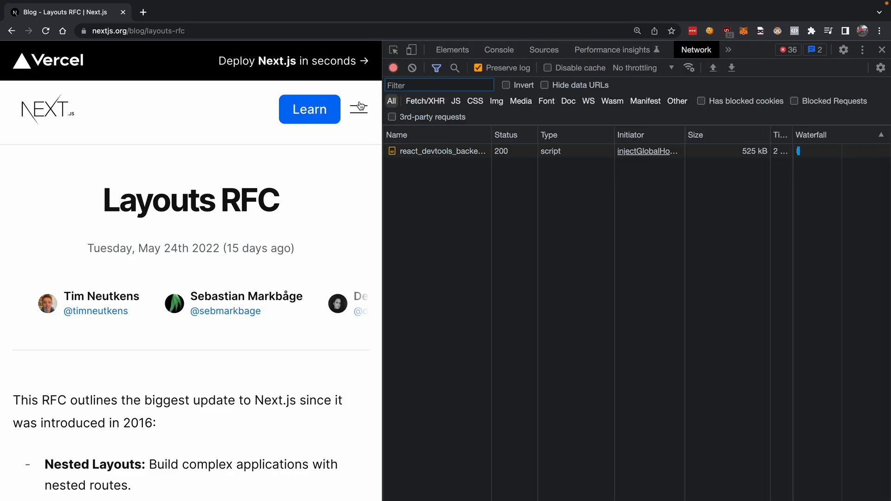
click(358, 107)
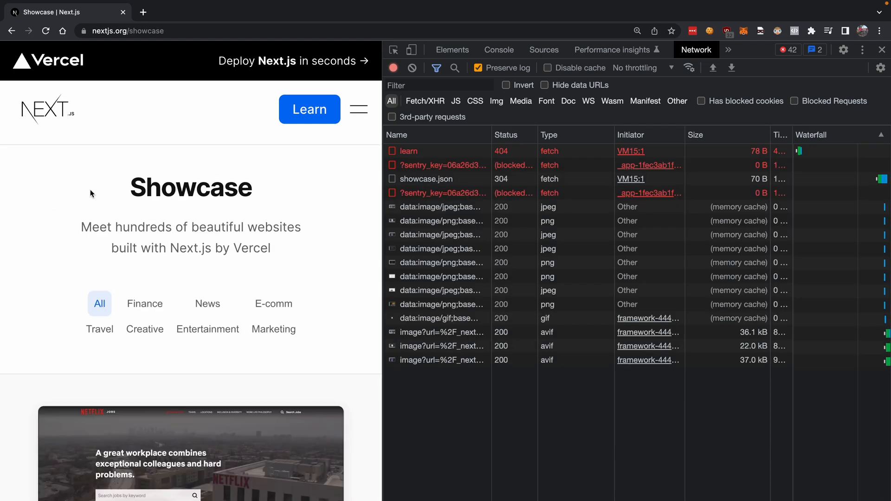
Inspect the showcase.json request details and start filtering the request list.
click(426, 179)
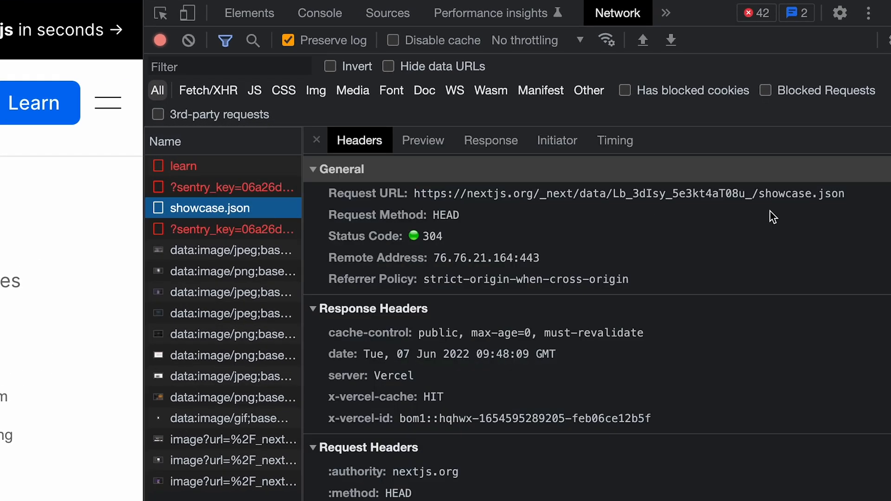
mouse_move(401, 200)
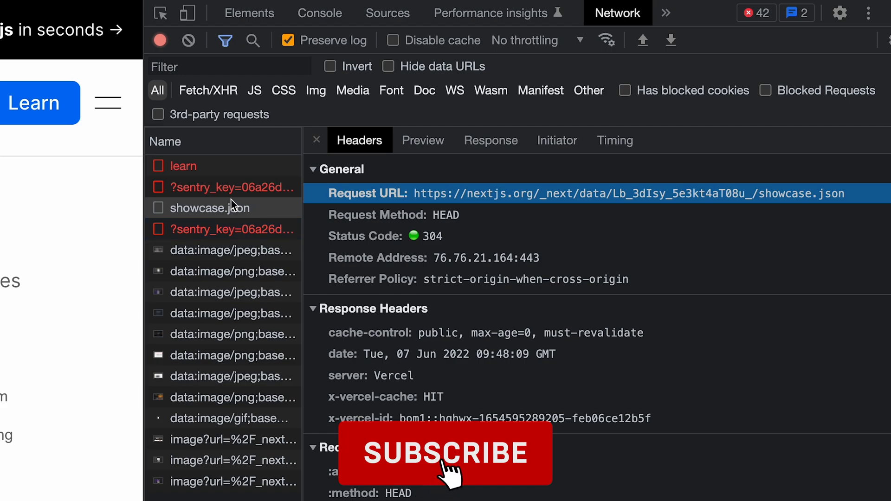
click(449, 463)
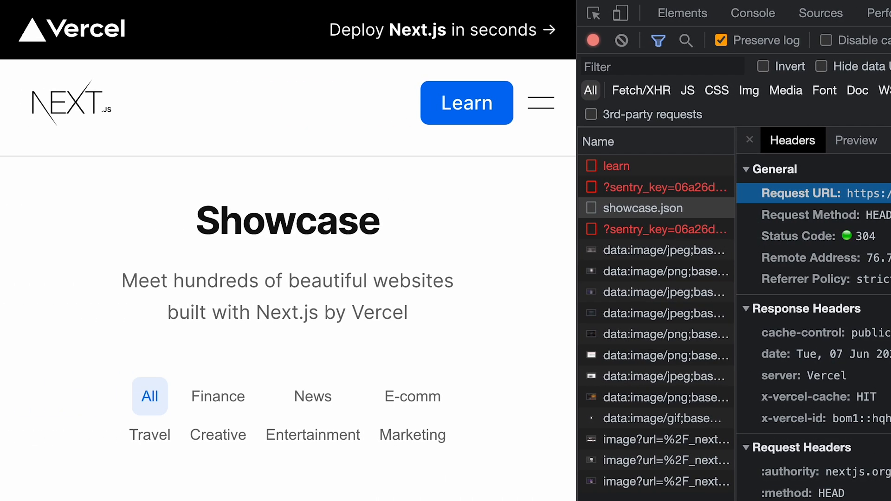
mouse_move(423, 388)
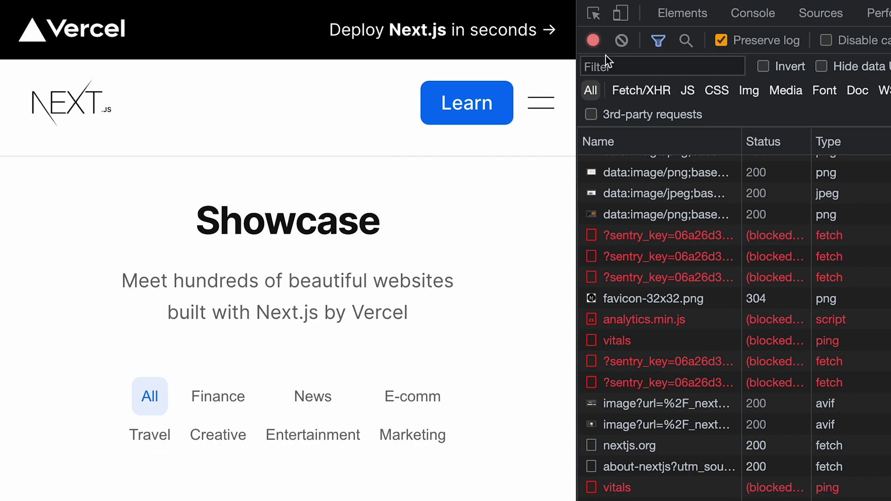
click(540, 102)
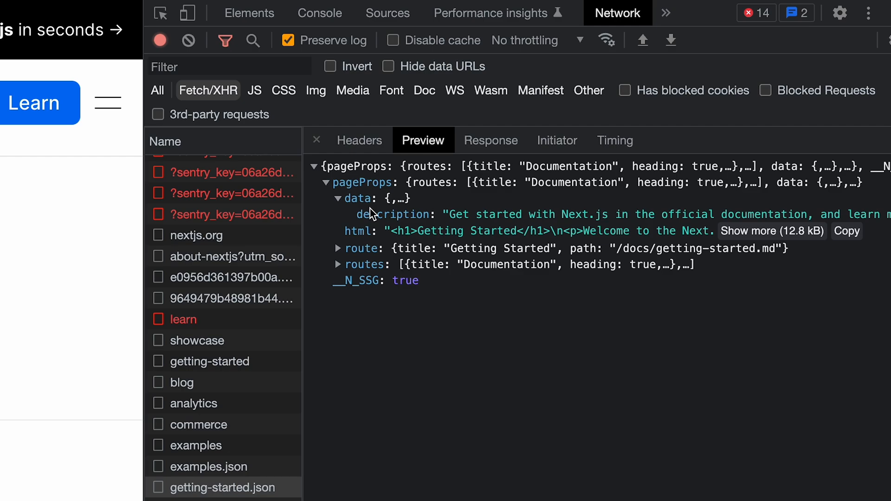
mouse_move(412, 227)
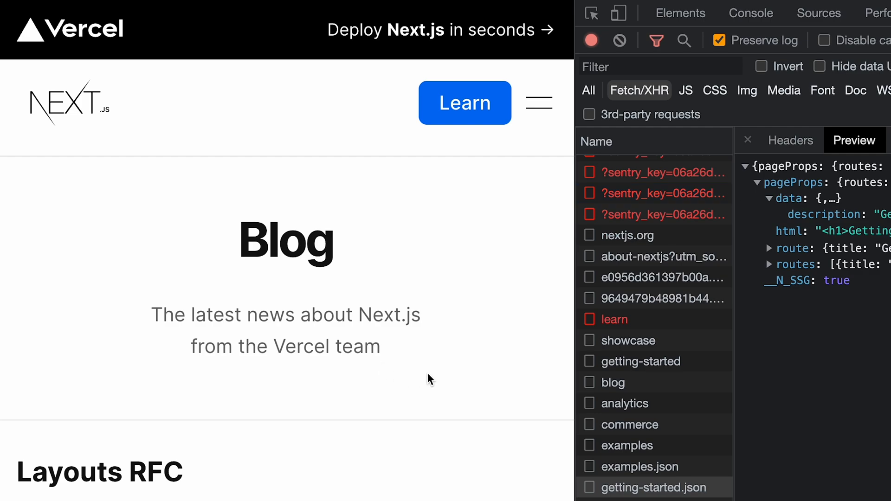
mouse_move(339, 378)
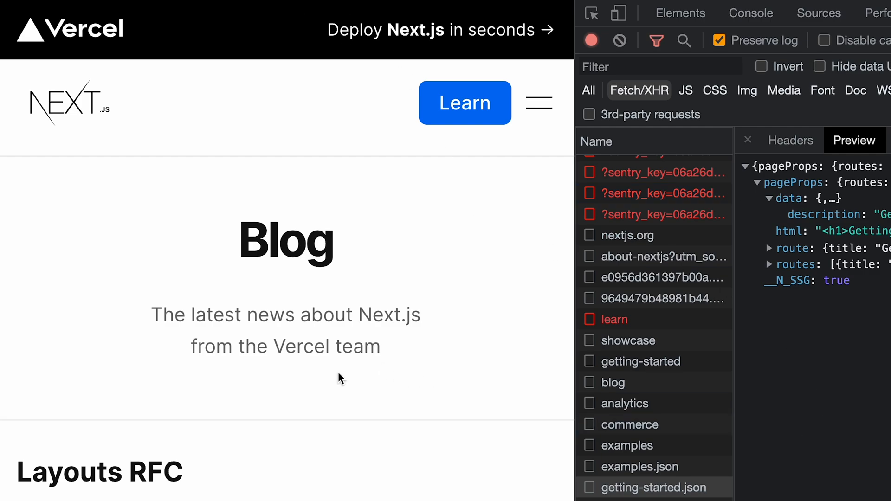
Scroll from the title past terminology and Defining Routes down to the Layouts section on root and regular layouts.
scroll(down, 3)
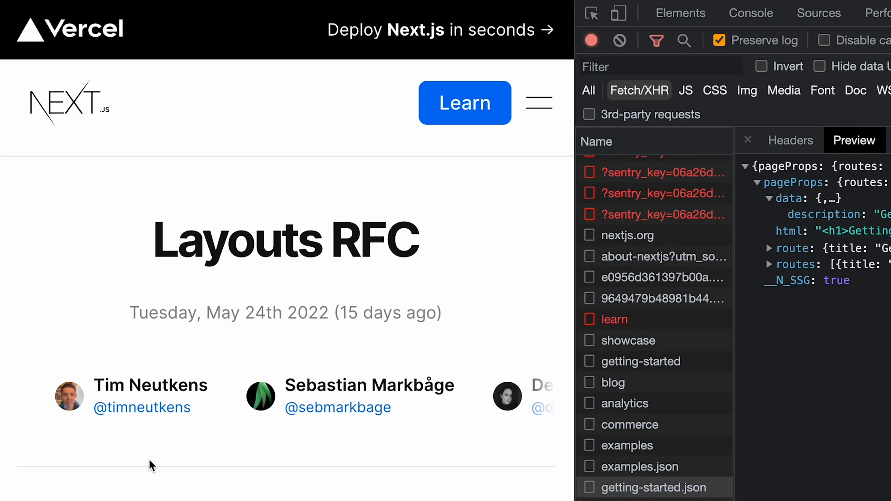
scroll(down, 3)
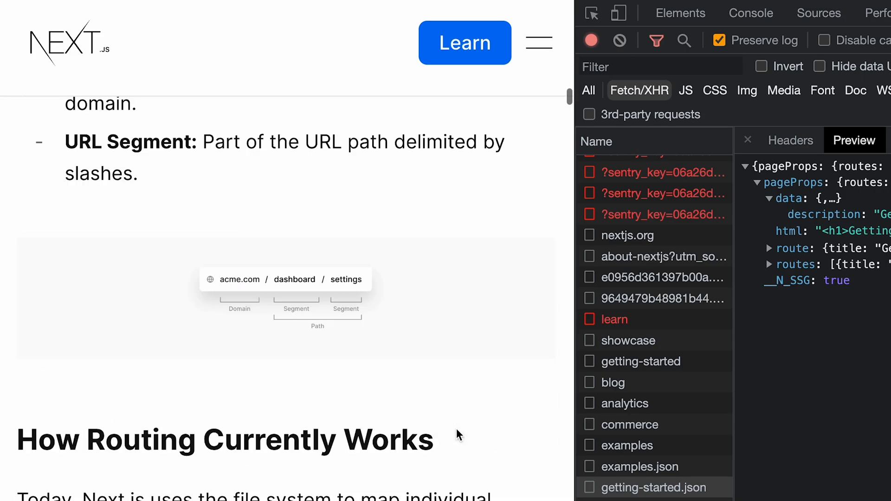
scroll(down, 3)
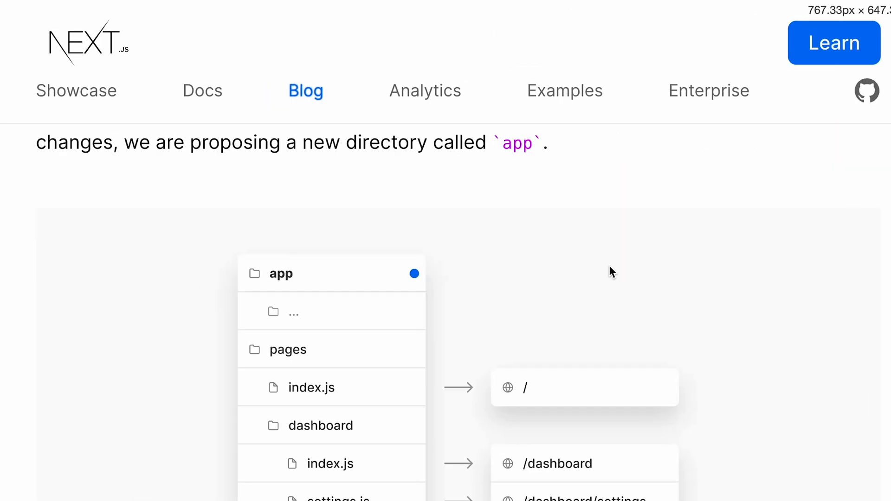
scroll(down, 3)
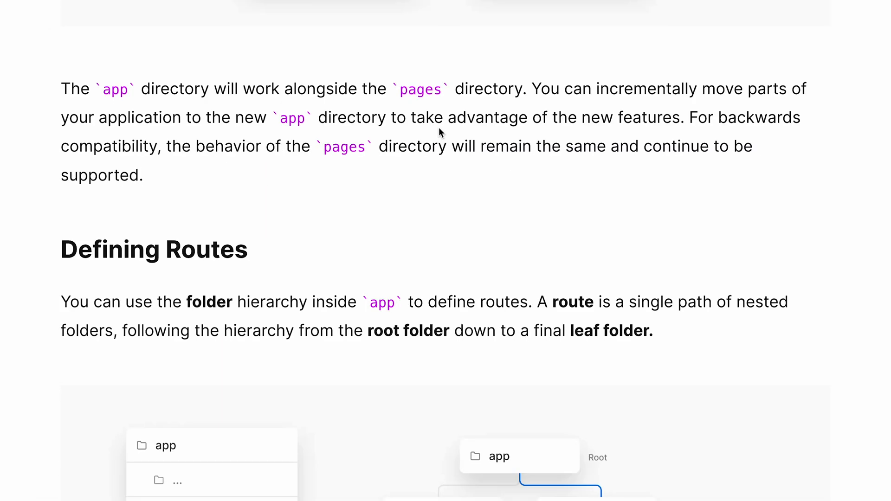
scroll(down, 3)
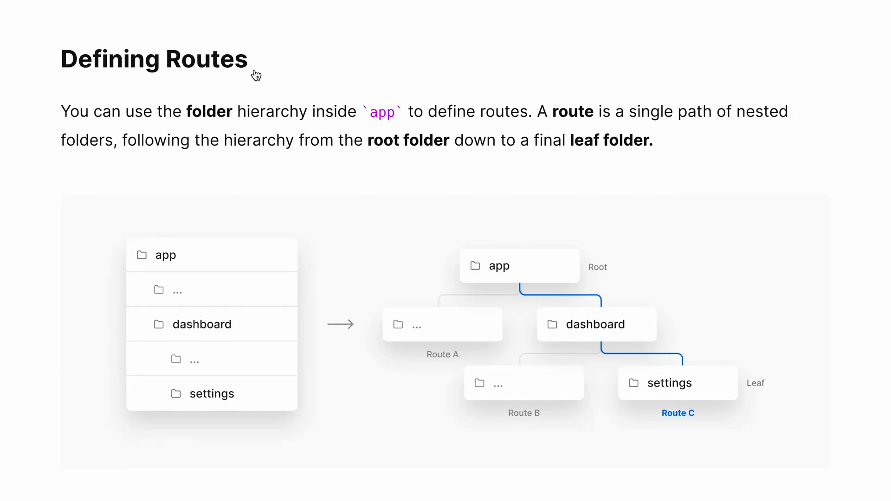
mouse_move(449, 34)
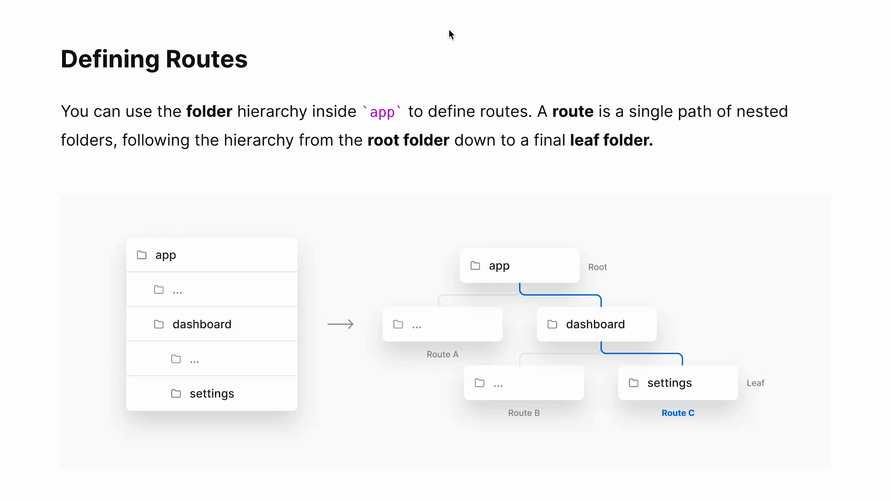
scroll(down, 3)
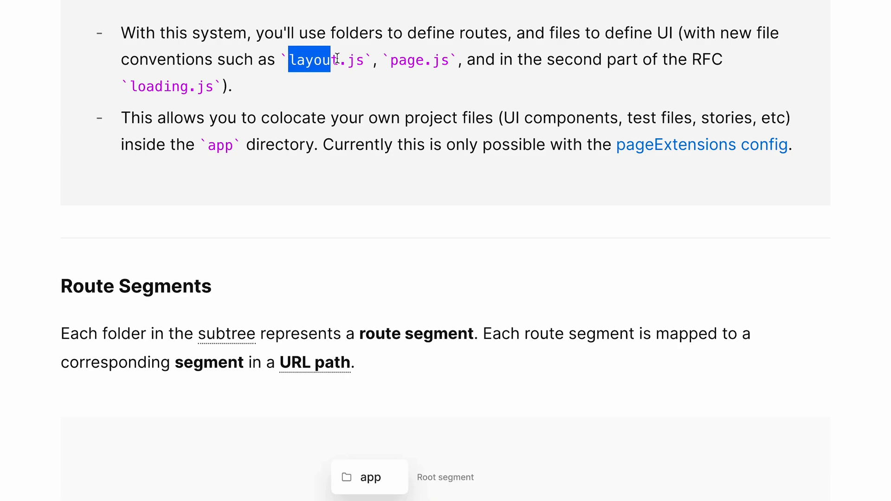
scroll(down, 3)
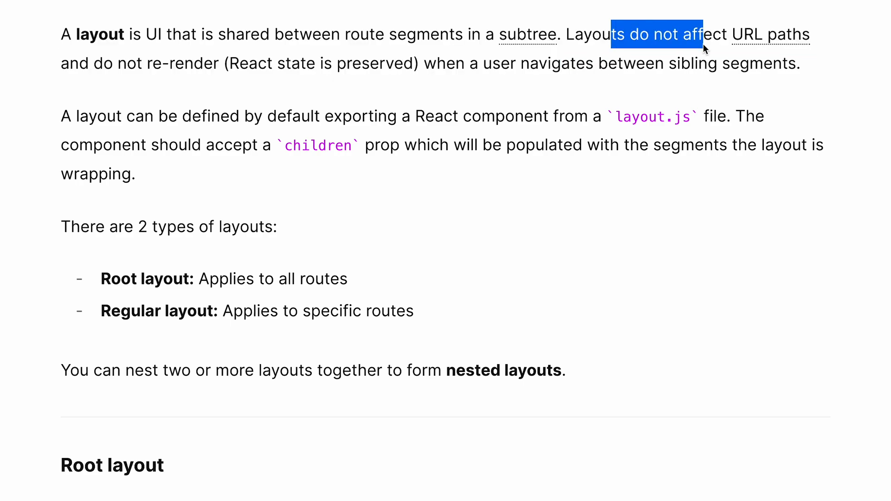
Read the layout definition, highlighting the phrase about layouts not affecting URLs and the word layout.
drag(703, 35, 668, 63)
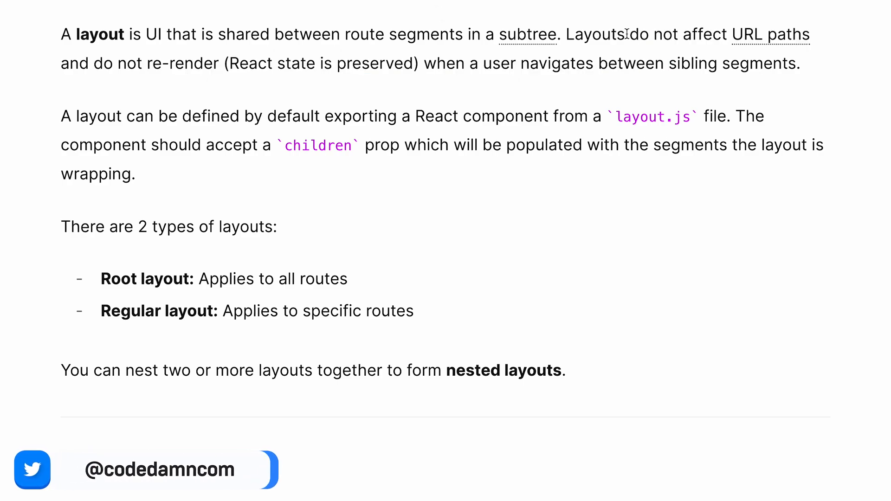
double_click(103, 34)
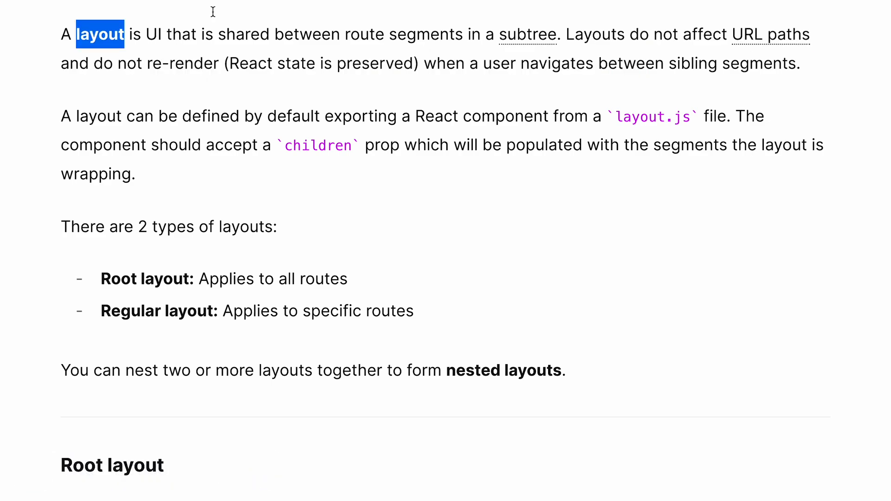
click(376, 8)
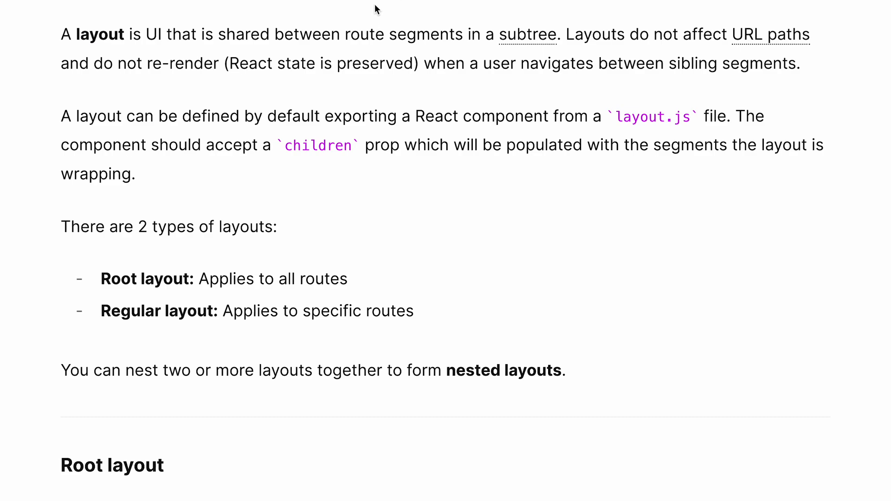
mouse_move(29, 39)
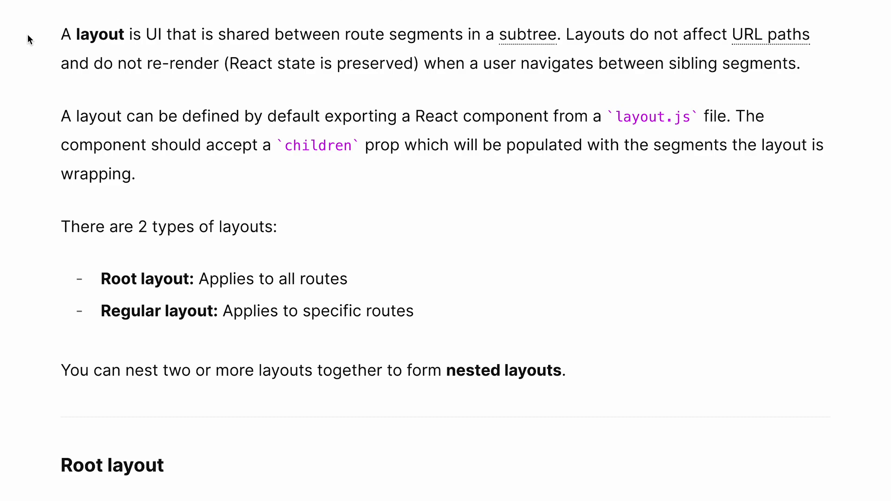
mouse_move(356, 82)
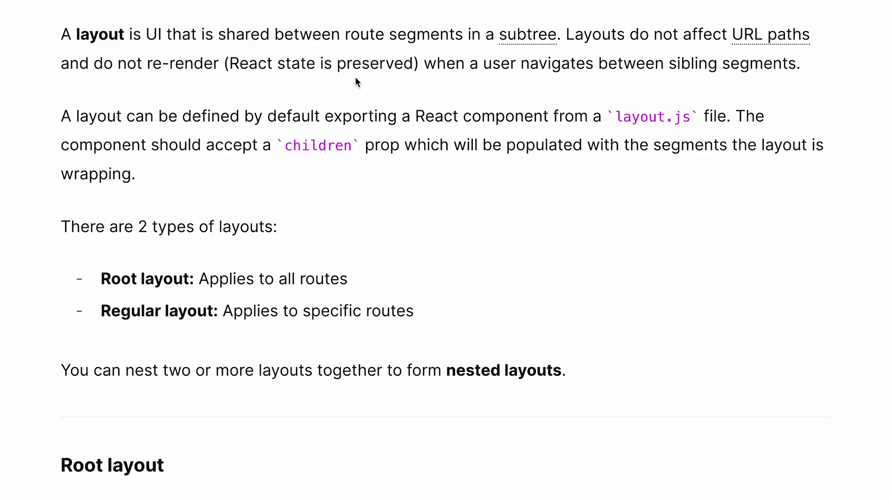
mouse_move(455, 14)
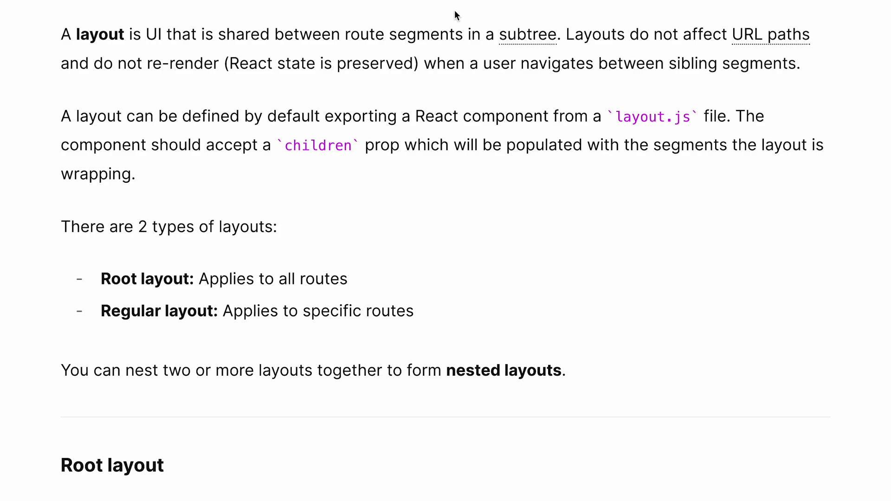
mouse_move(447, 18)
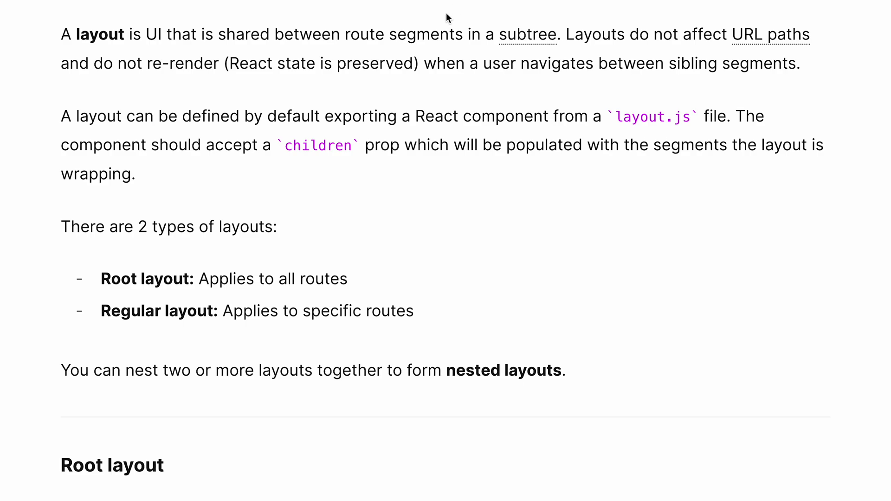
mouse_move(104, 13)
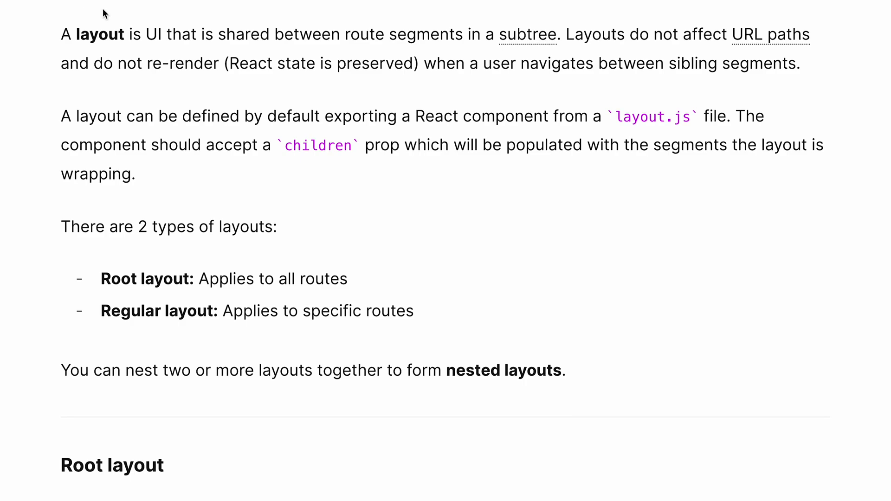
mouse_move(289, 36)
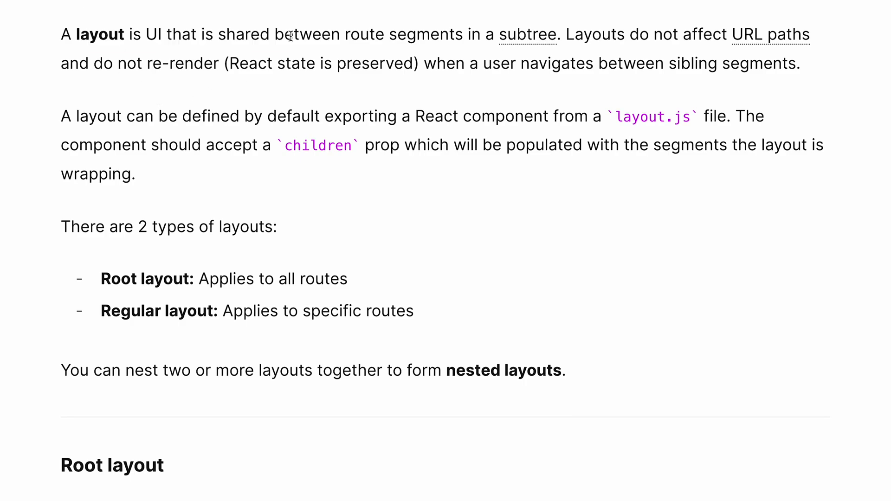
scroll(down, 3)
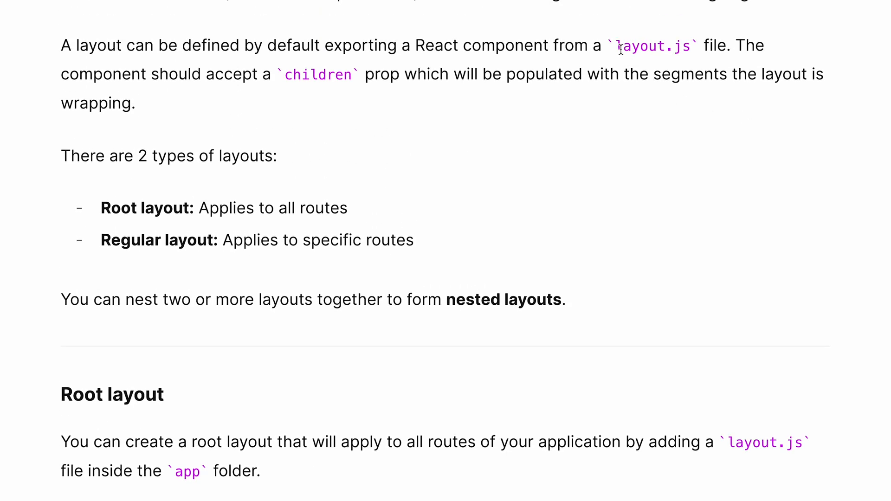
Highlight the layout types and the Regular layout description, then scroll past Root layout to the Pages section.
drag(184, 156, 277, 155)
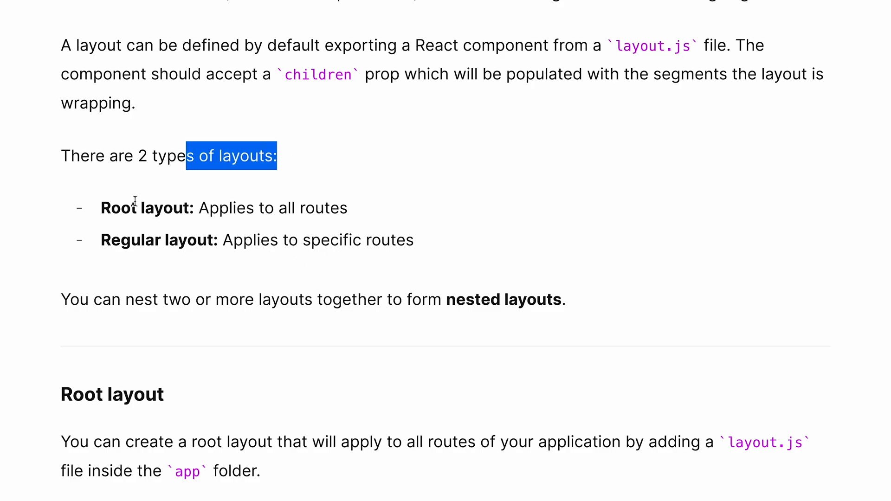
click(431, 239)
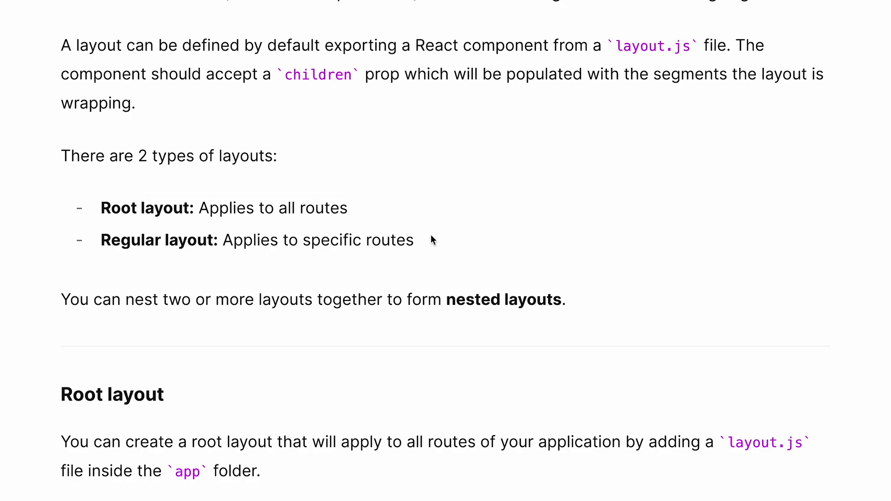
drag(131, 240, 391, 239)
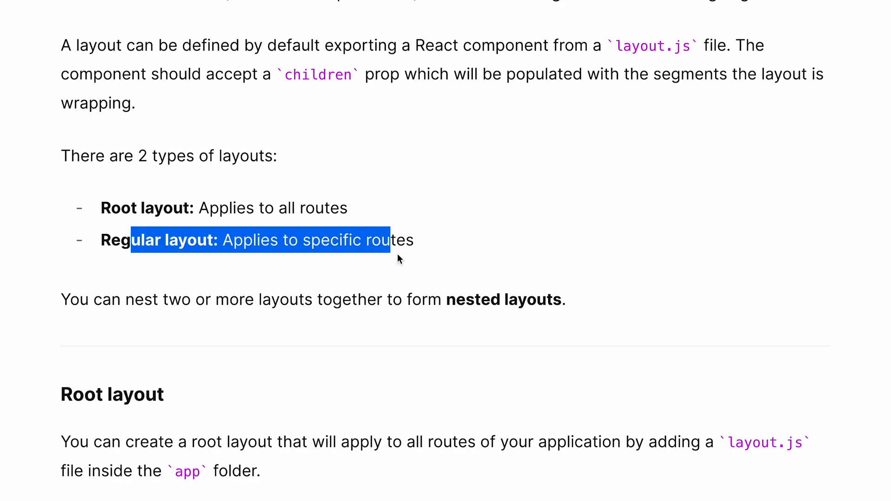
click(406, 274)
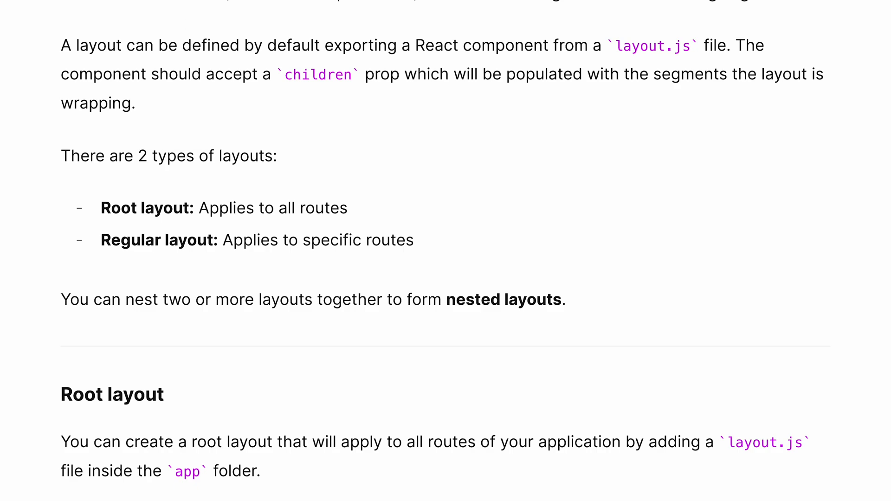
mouse_move(803, 43)
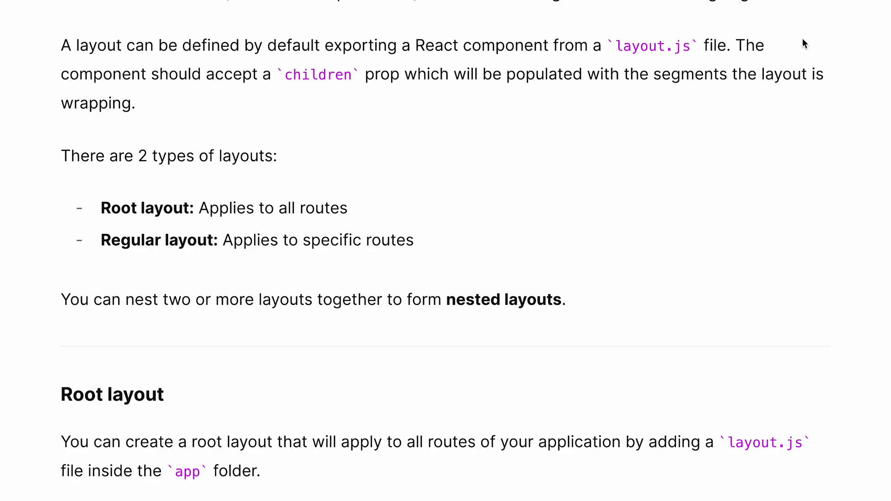
mouse_move(423, 104)
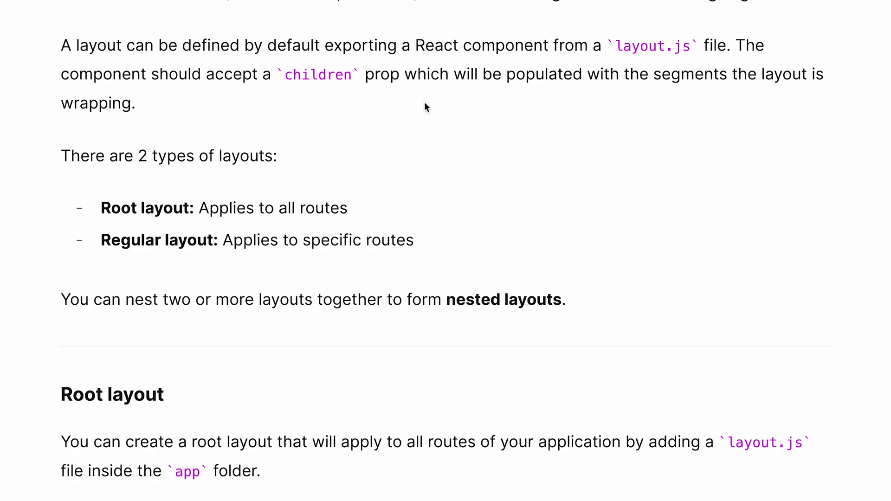
mouse_move(376, 217)
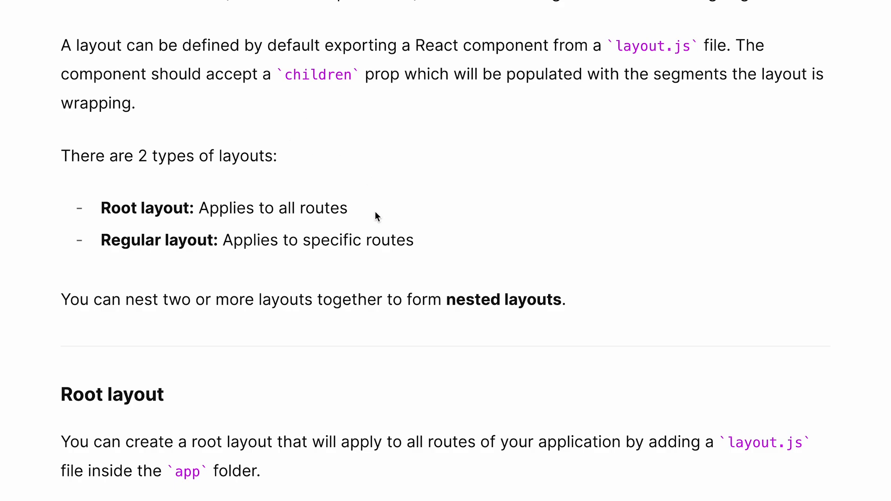
mouse_move(419, 239)
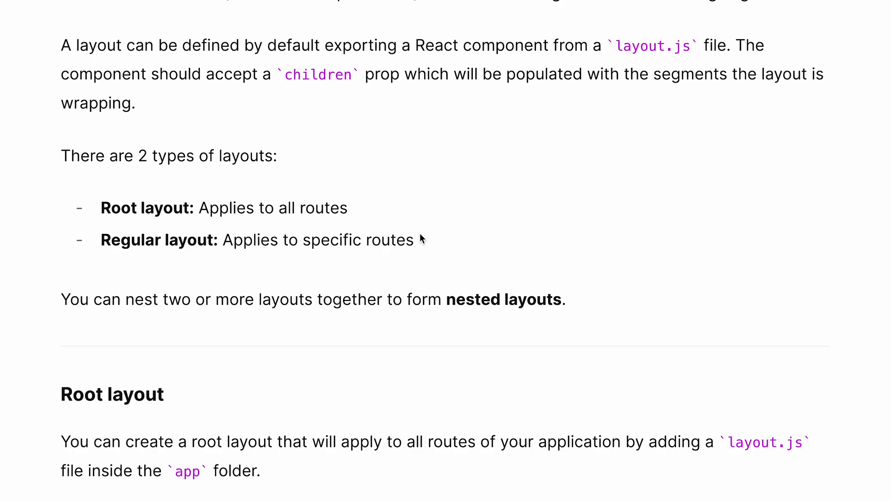
mouse_move(390, 239)
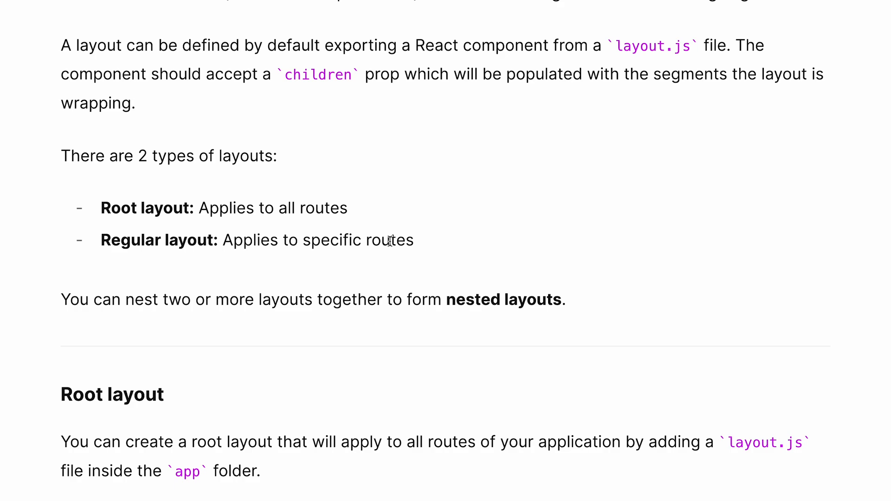
mouse_move(243, 242)
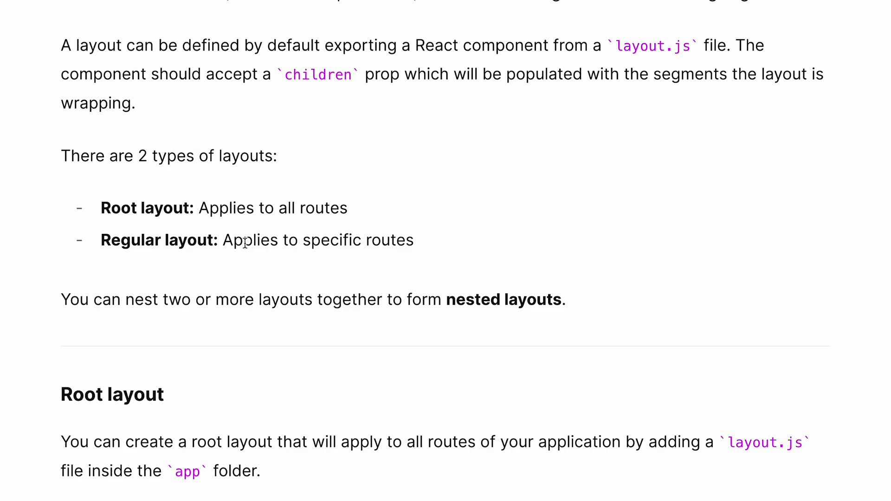
scroll(down, 3)
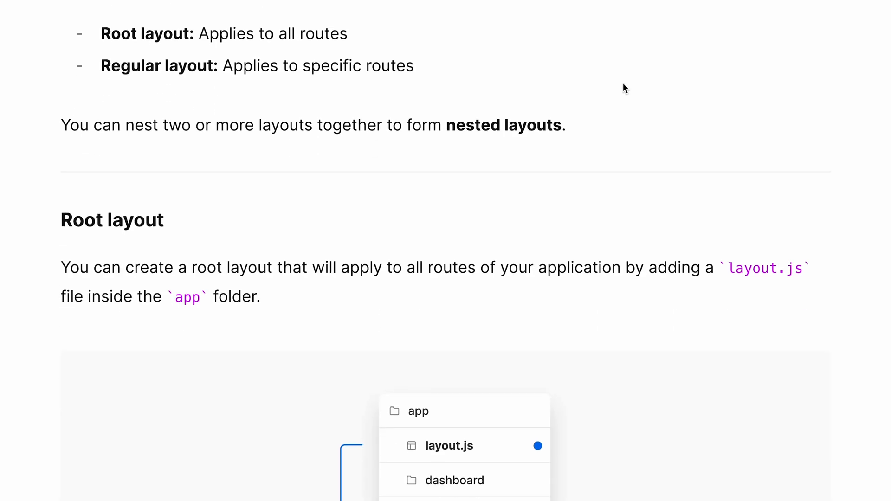
scroll(down, 3)
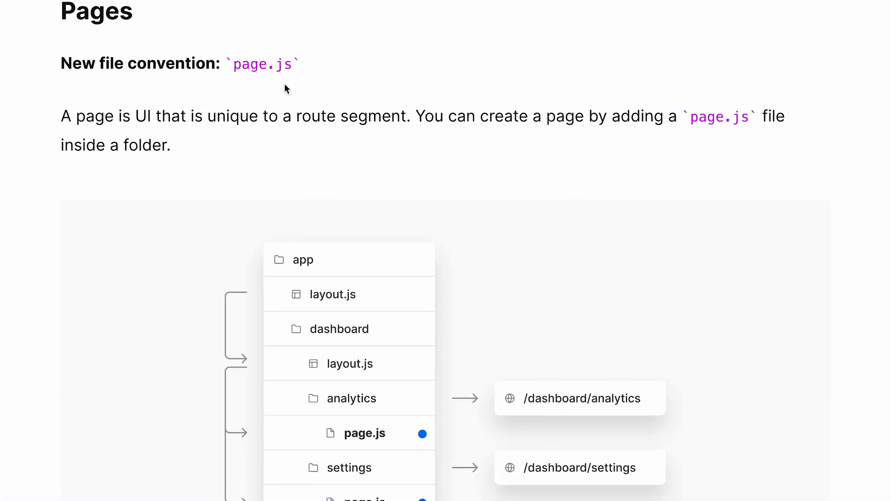
Highlight page.js in the Pages heading and scroll past the folder tree to the layout nesting diagram.
double_click(261, 65)
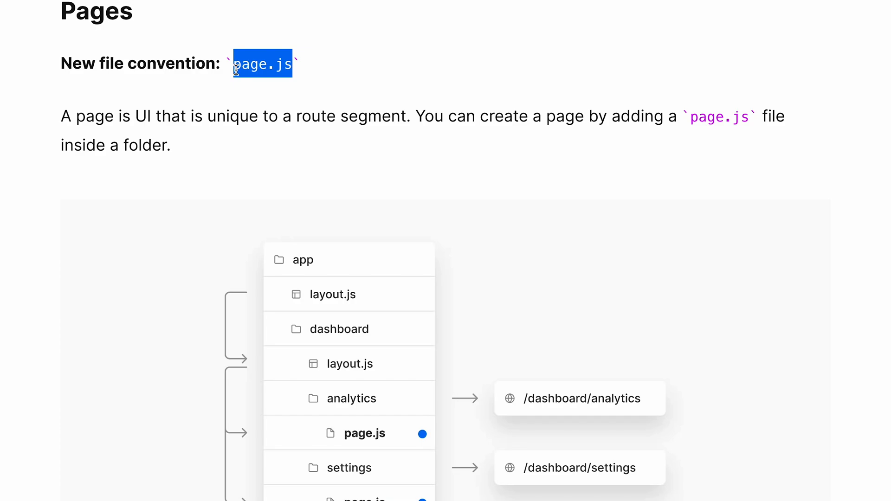
scroll(down, 3)
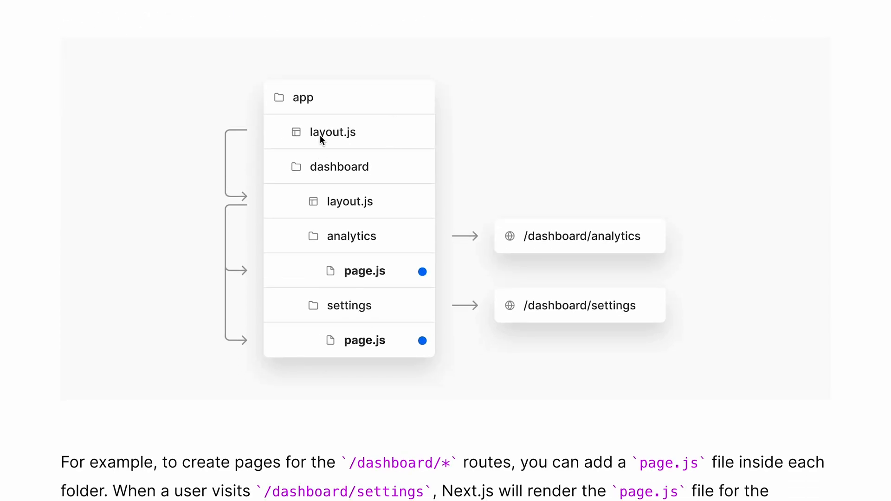
mouse_move(306, 146)
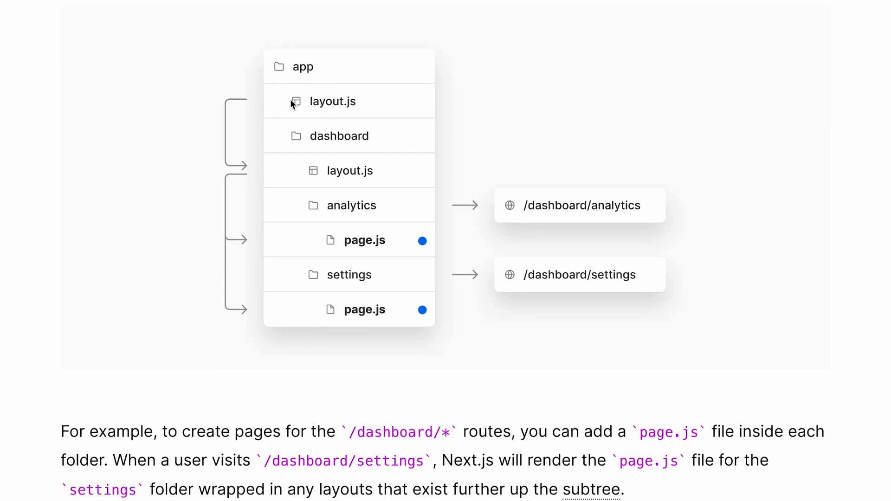
mouse_move(341, 87)
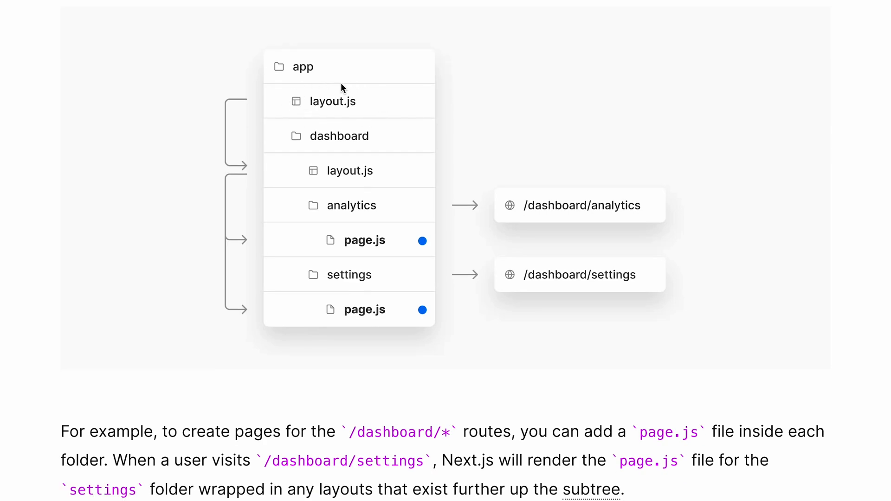
mouse_move(376, 116)
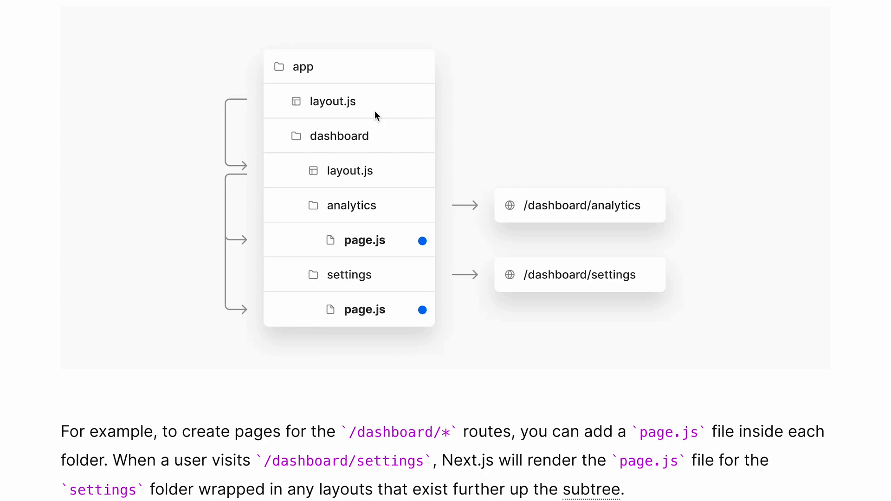
scroll(down, 3)
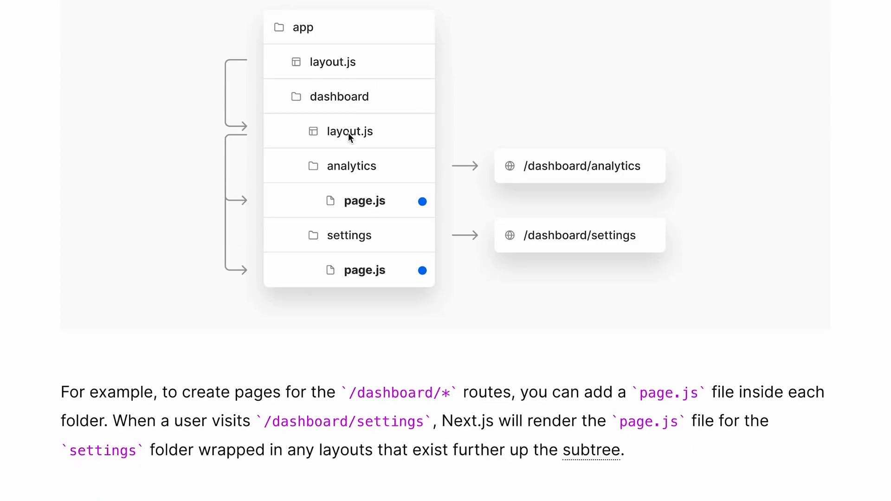
mouse_move(347, 89)
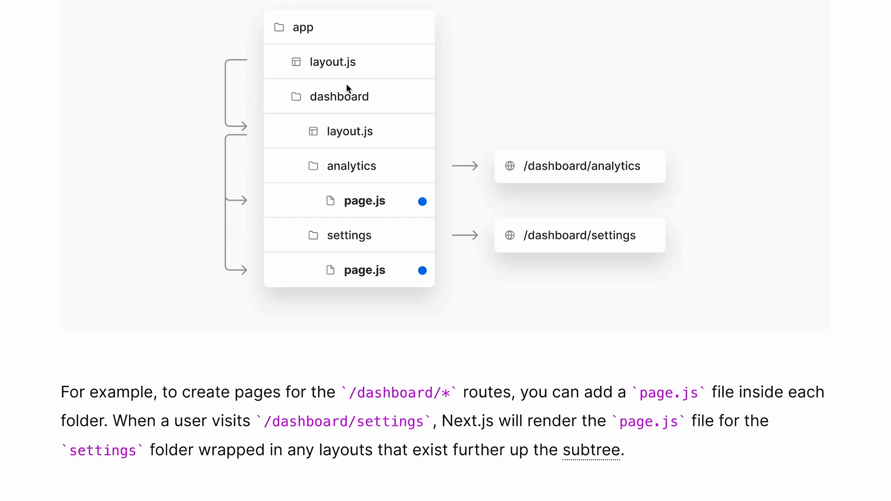
mouse_move(360, 114)
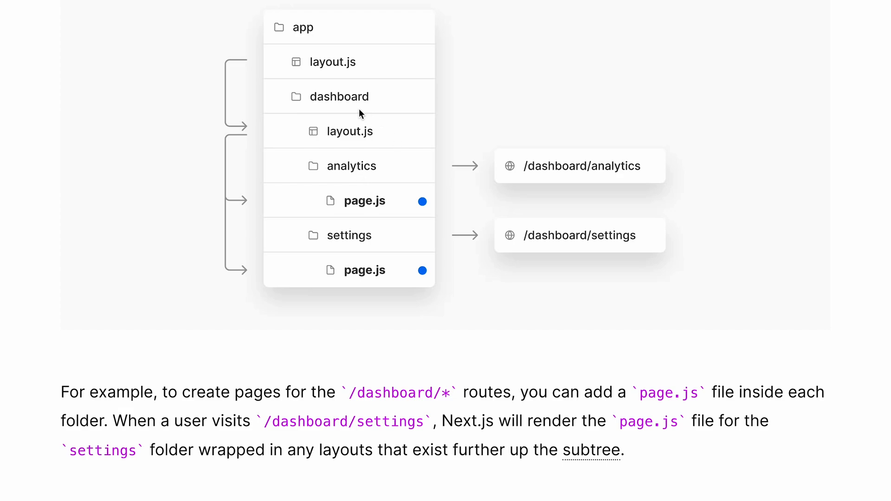
mouse_move(371, 122)
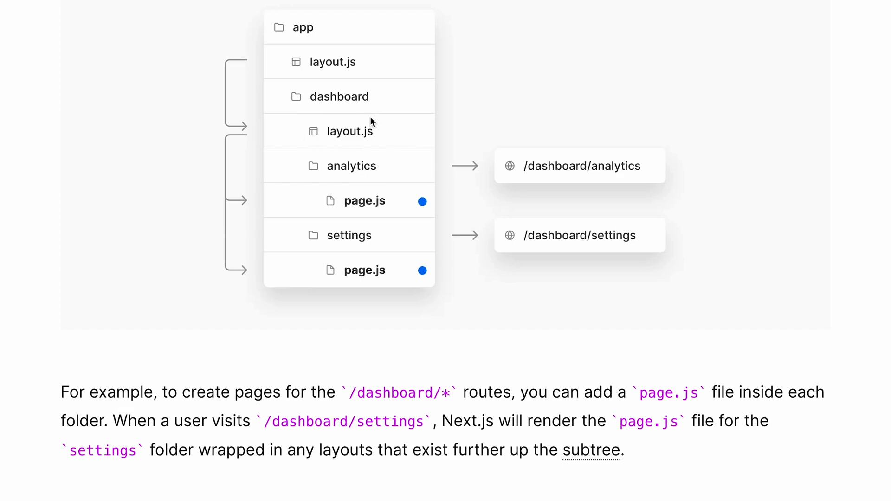
mouse_move(368, 116)
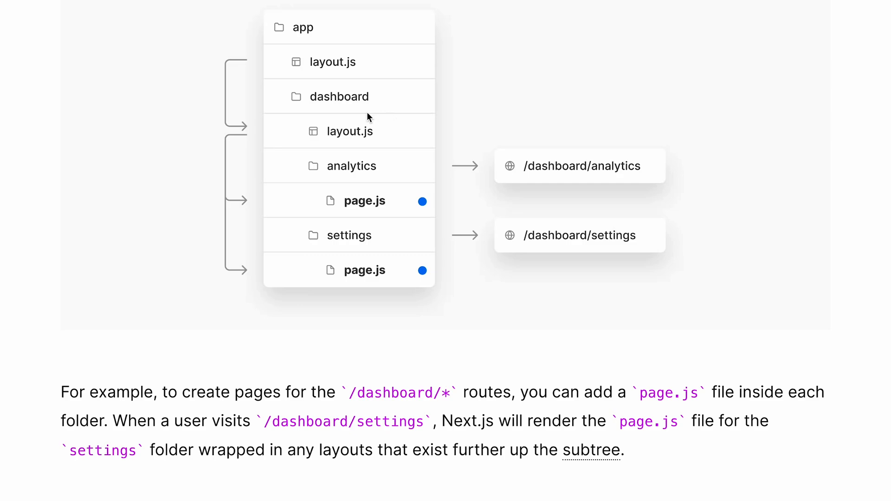
mouse_move(397, 144)
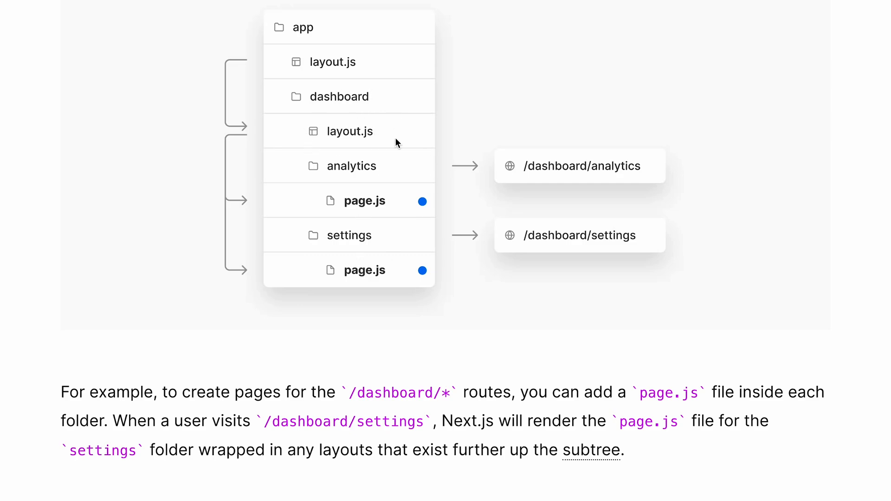
scroll(down, 3)
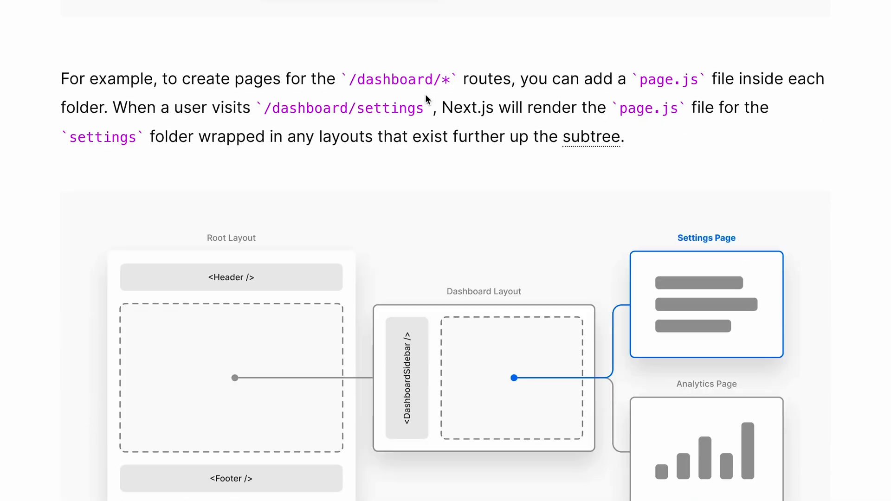
Scroll between the nesting diagram and the app folder tree mapping analytics and settings page.js files to routes.
scroll(down, 3)
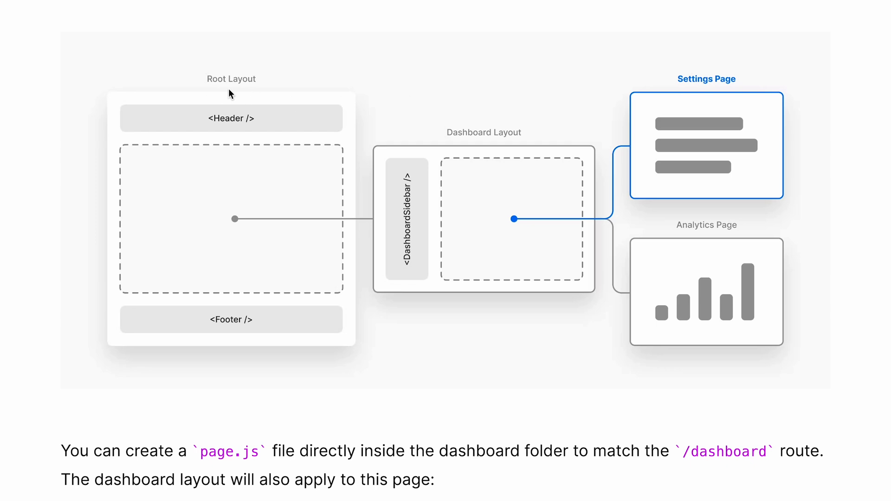
mouse_move(262, 85)
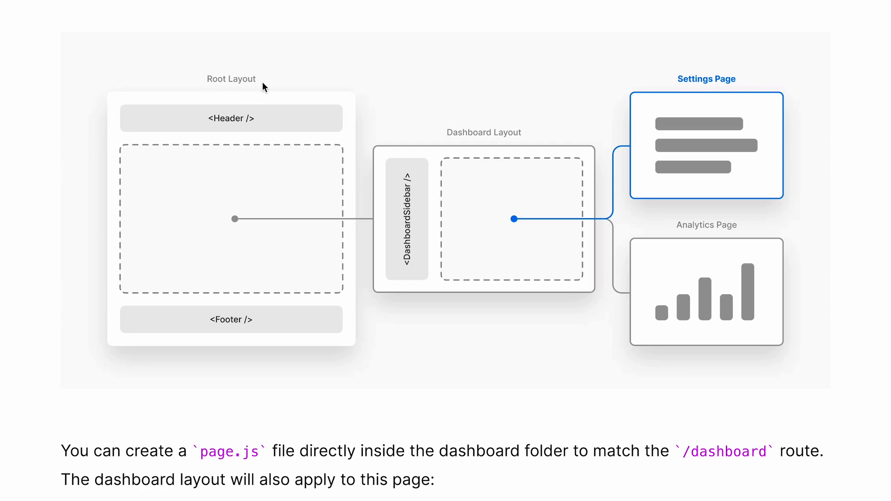
mouse_move(303, 315)
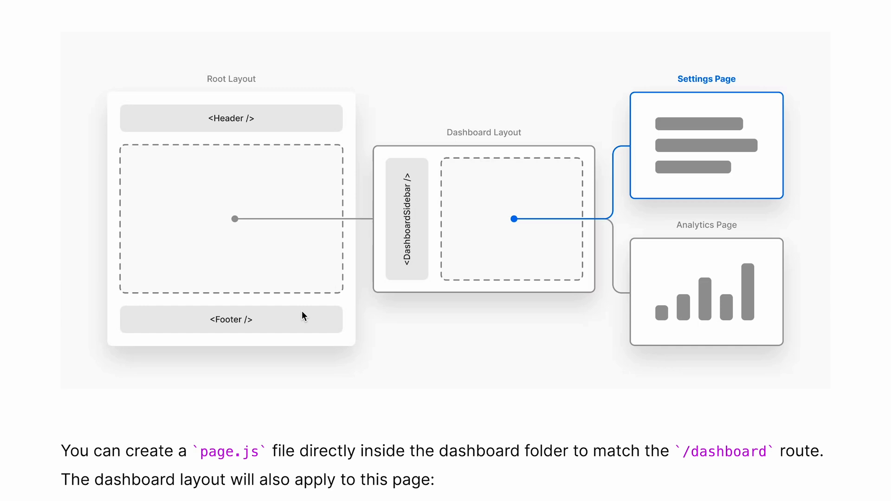
mouse_move(344, 149)
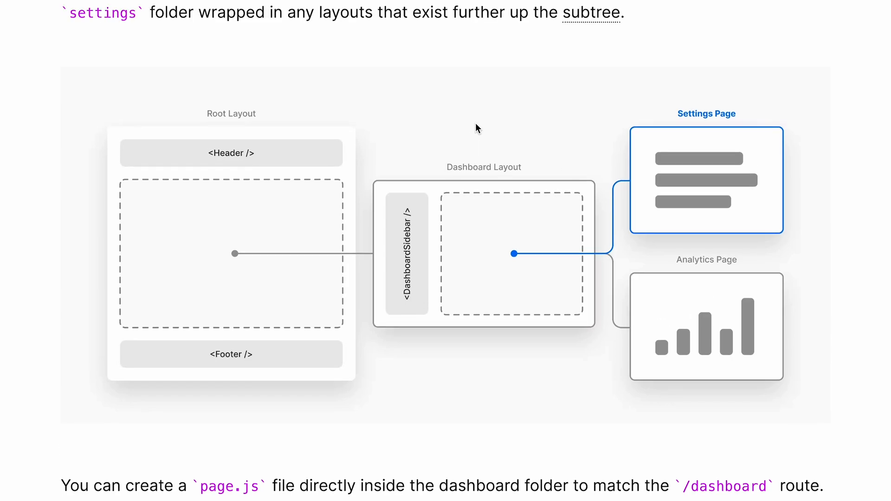
mouse_move(254, 360)
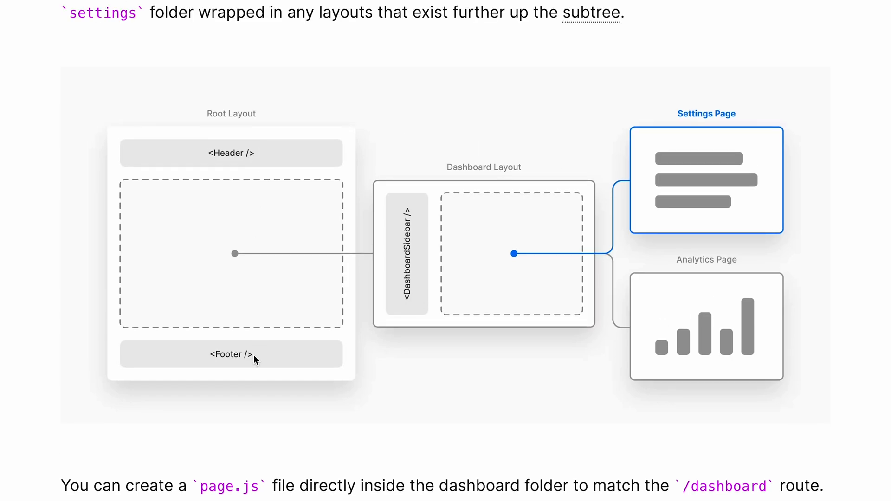
mouse_move(346, 122)
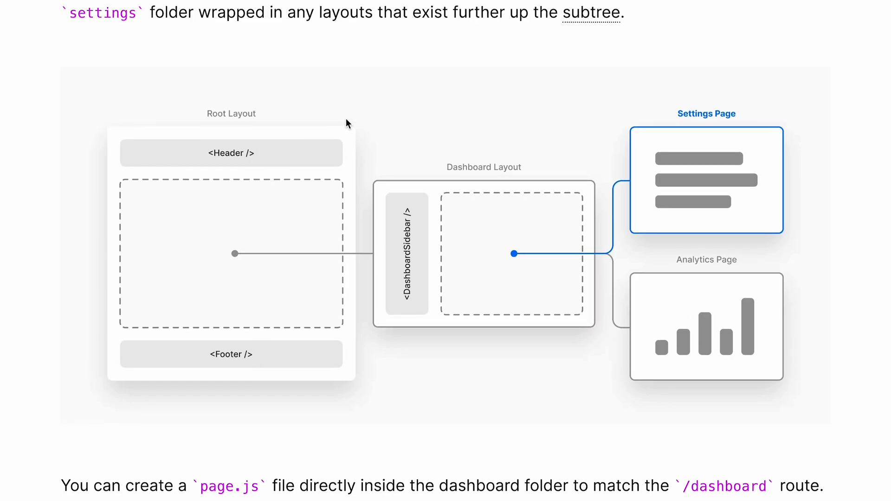
scroll(down, 3)
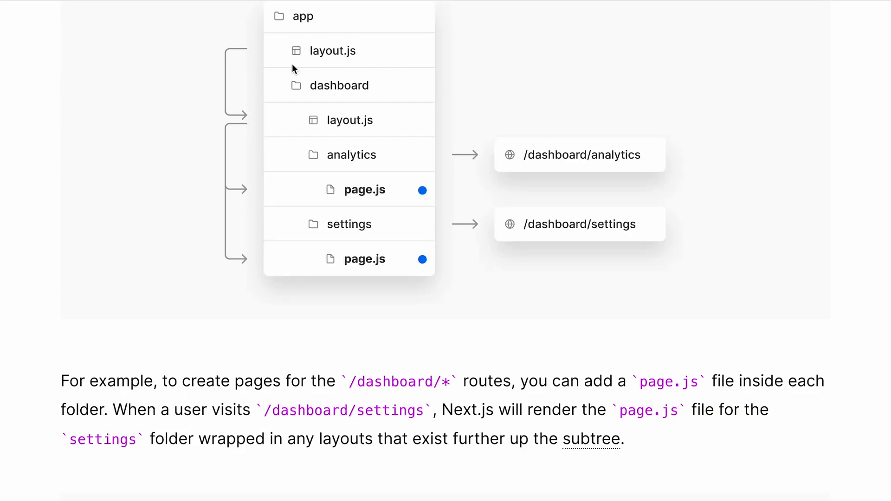
mouse_move(367, 58)
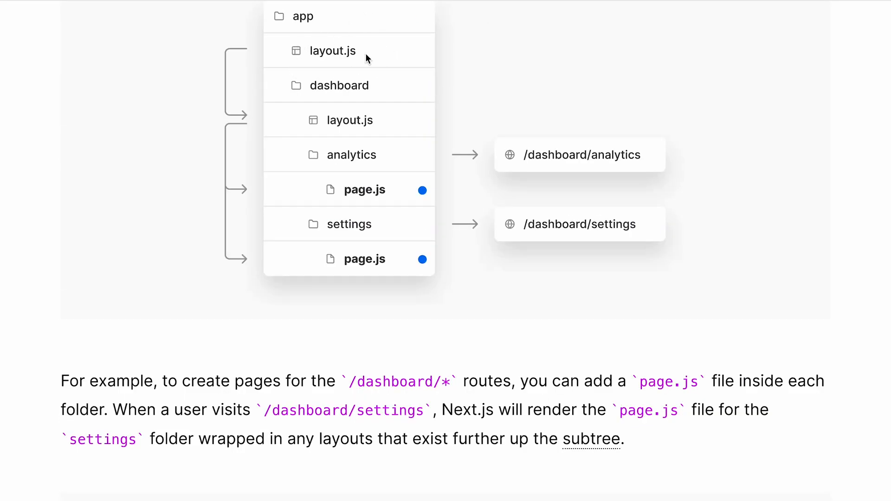
scroll(down, 3)
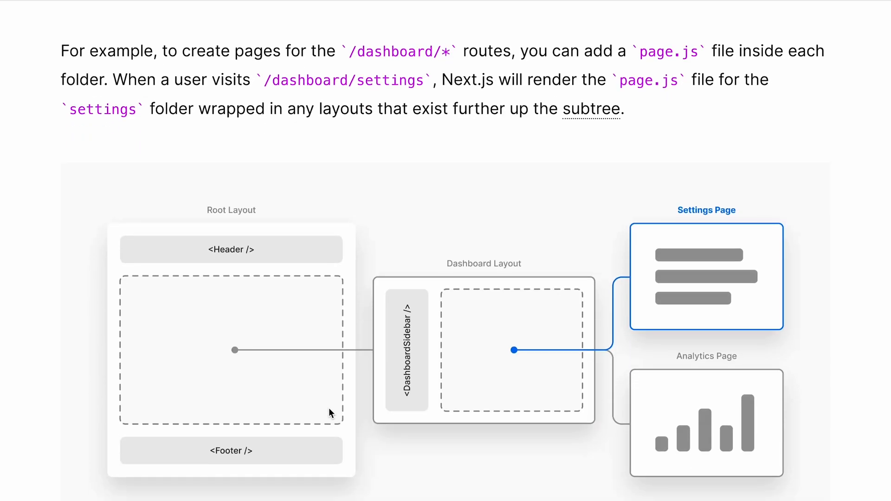
scroll(down, 3)
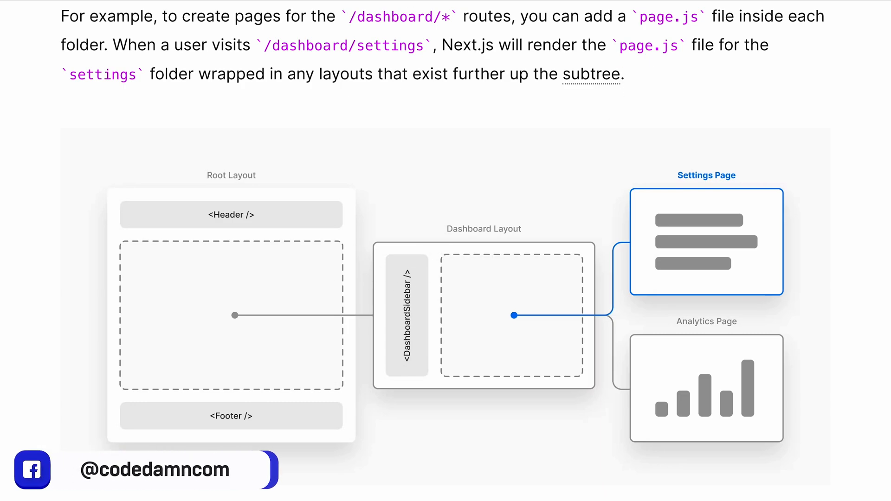
mouse_move(492, 337)
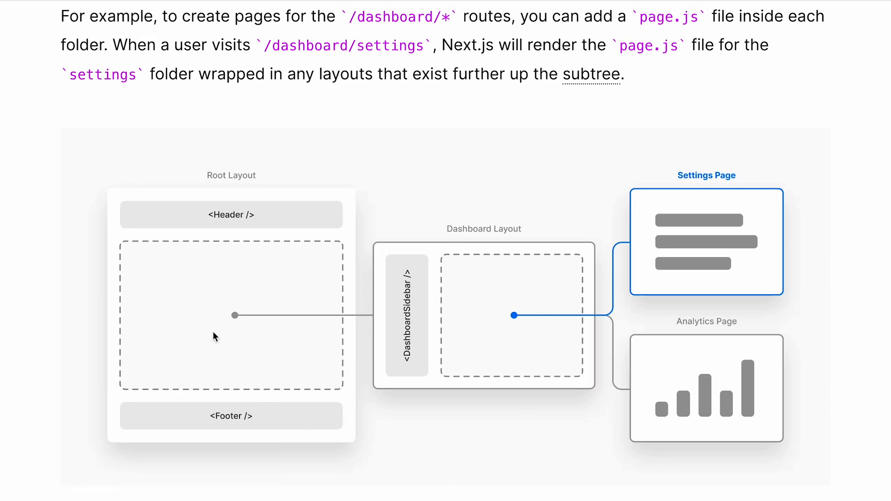
mouse_move(493, 354)
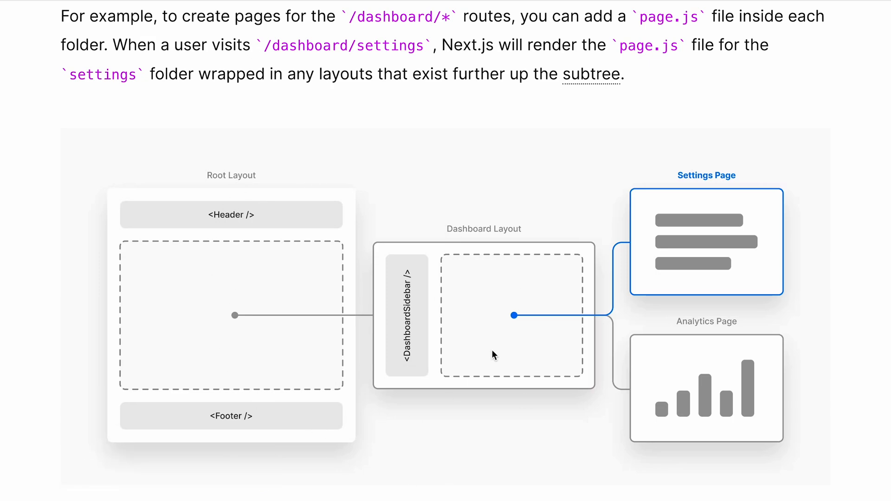
mouse_move(317, 210)
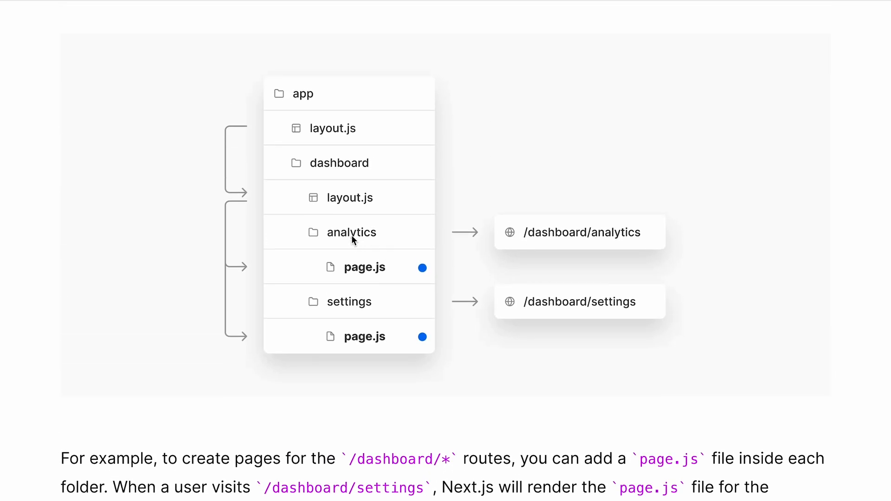
mouse_move(369, 342)
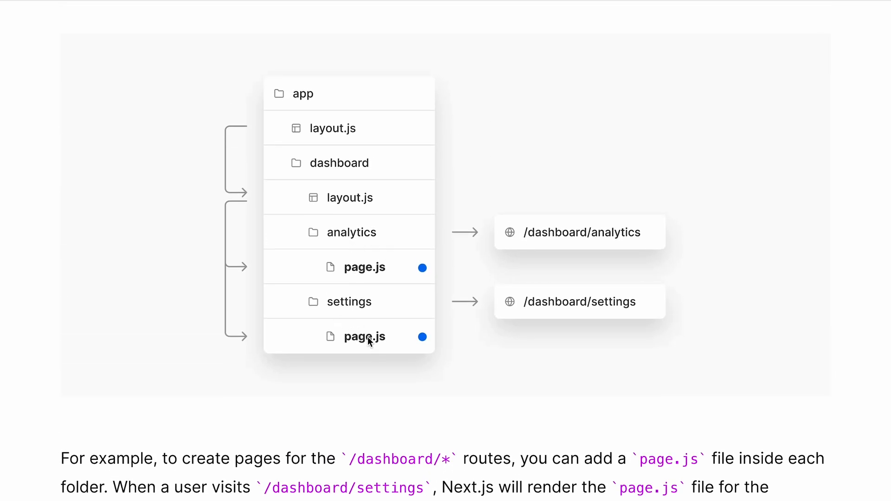
scroll(down, 3)
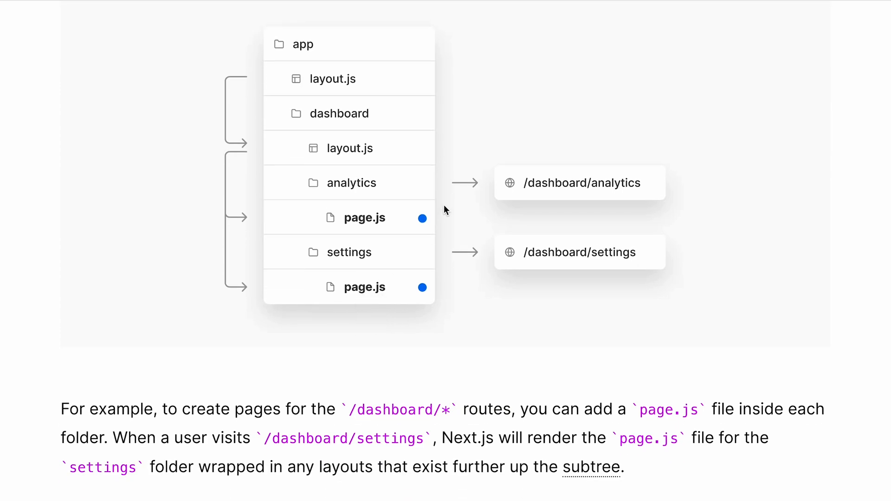
Scroll past the folder tree to the diagram of Settings and Analytics pages nested inside Root and Dashboard layouts.
scroll(down, 3)
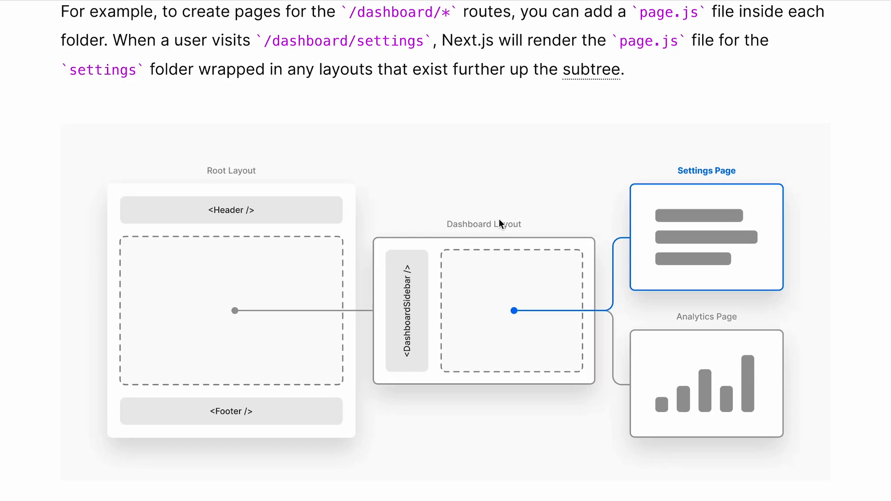
mouse_move(751, 369)
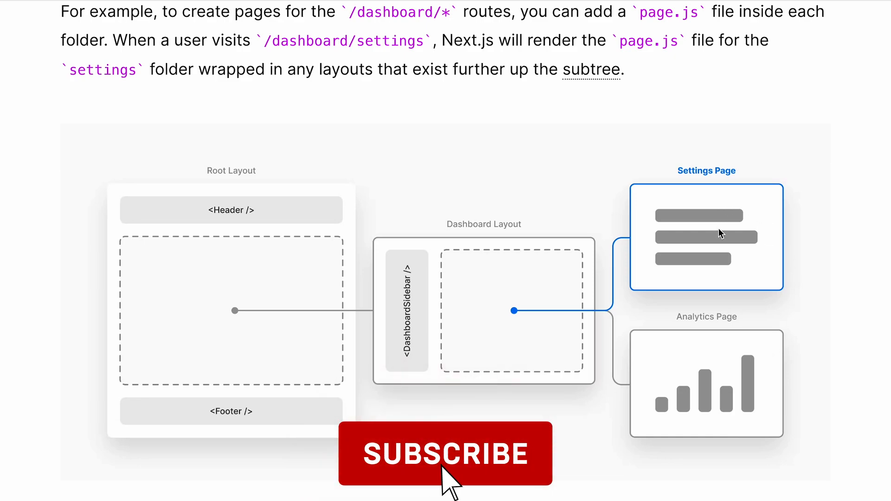
click(445, 452)
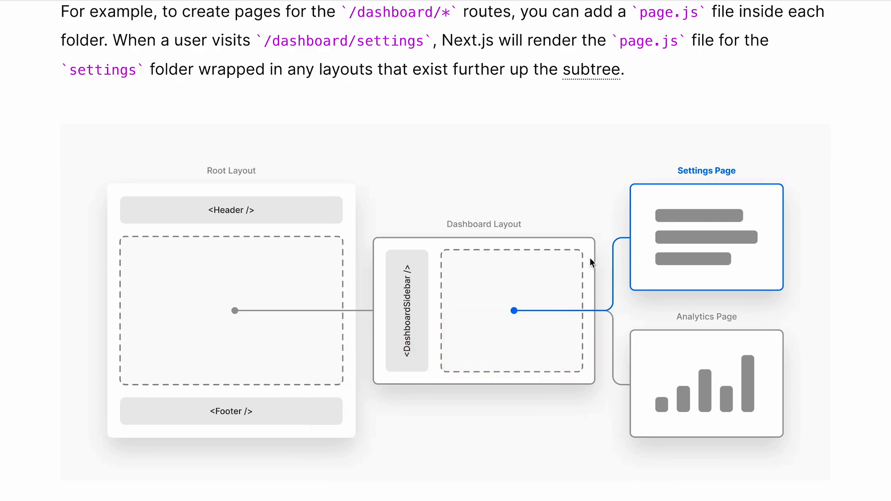
mouse_move(350, 151)
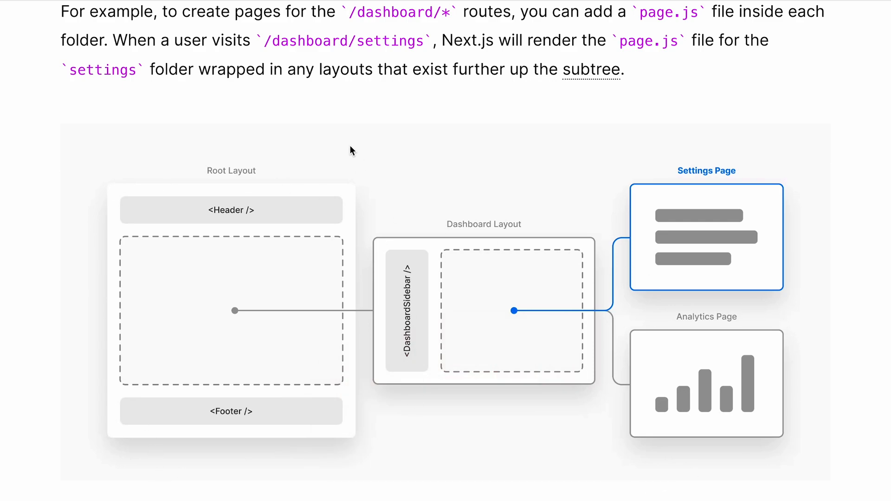
mouse_move(629, 102)
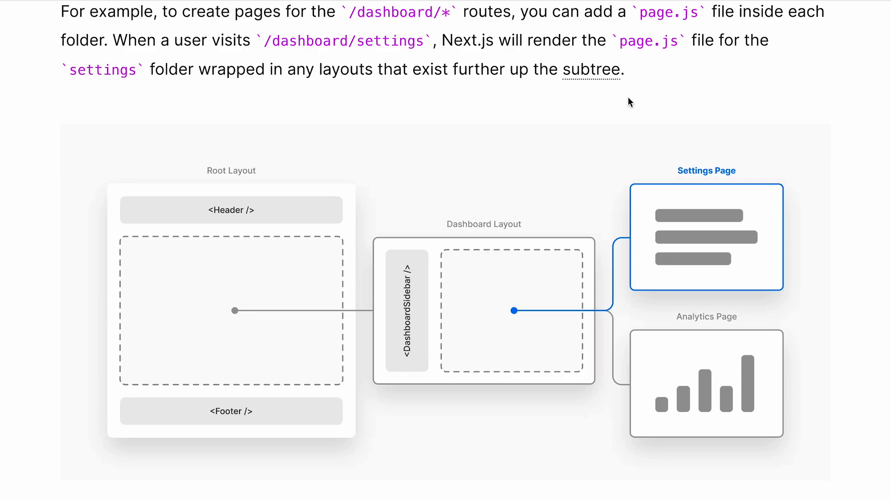
mouse_move(333, 321)
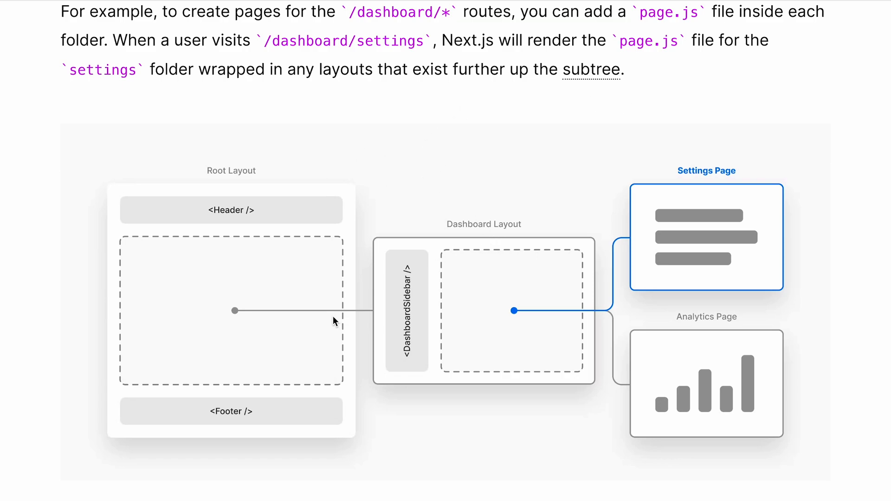
mouse_move(585, 228)
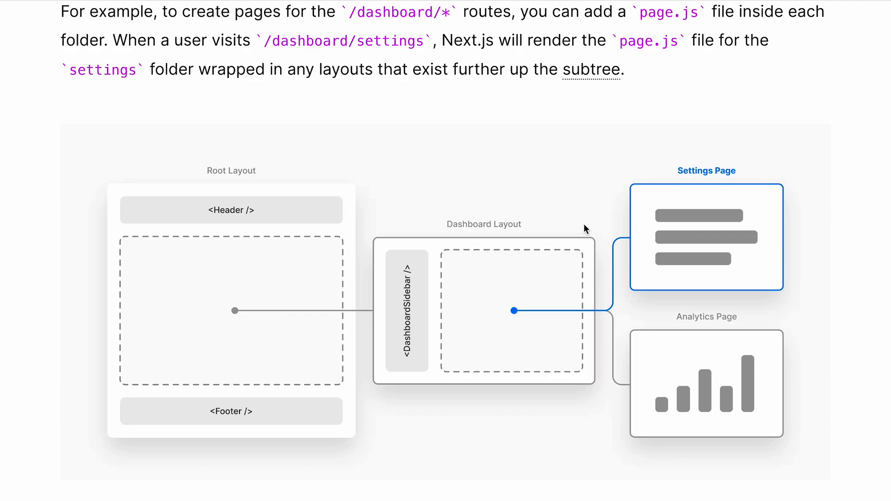
mouse_move(605, 422)
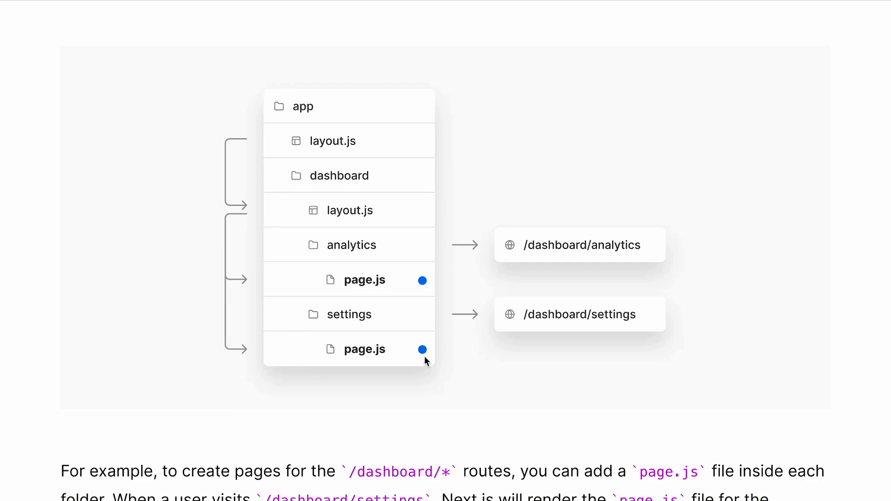
scroll(down, 3)
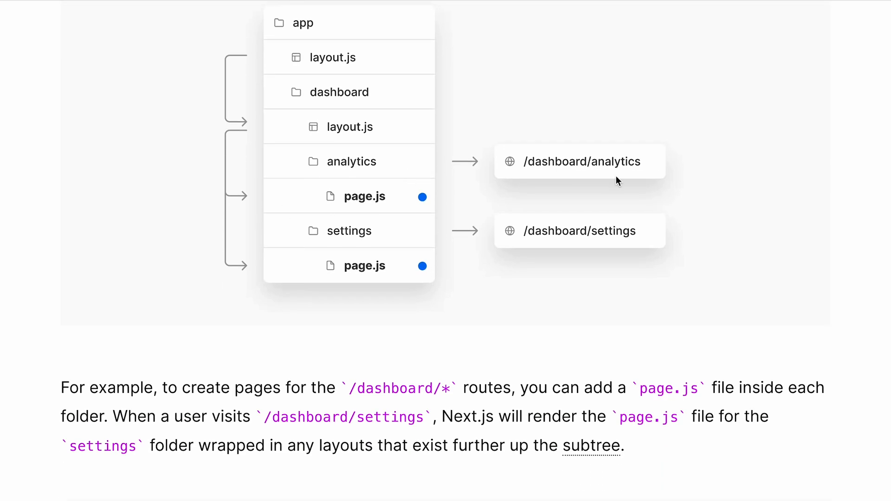
mouse_move(510, 204)
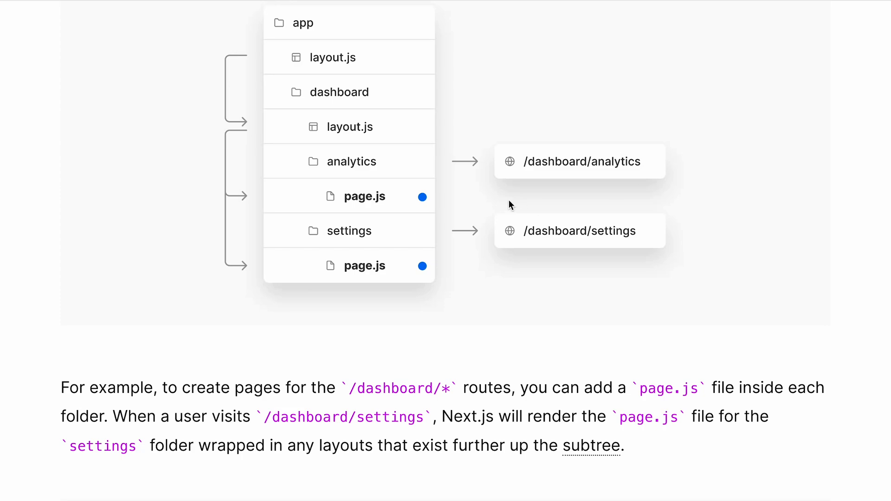
mouse_move(542, 199)
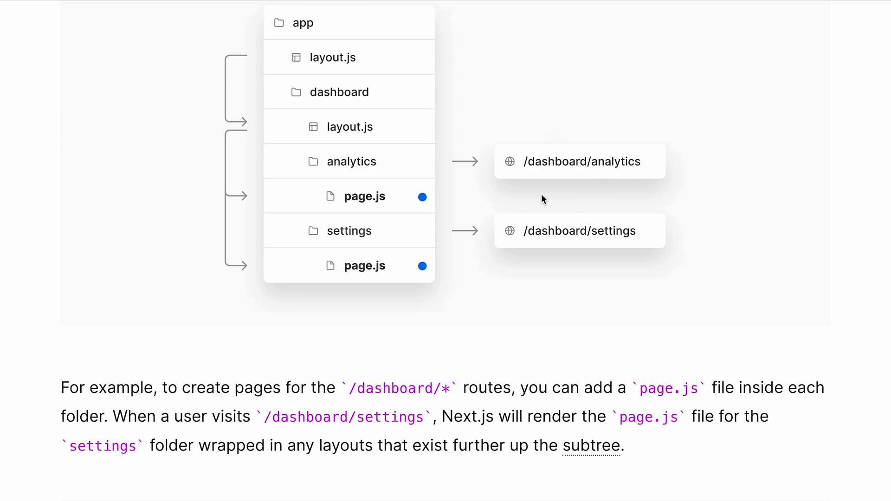
mouse_move(635, 222)
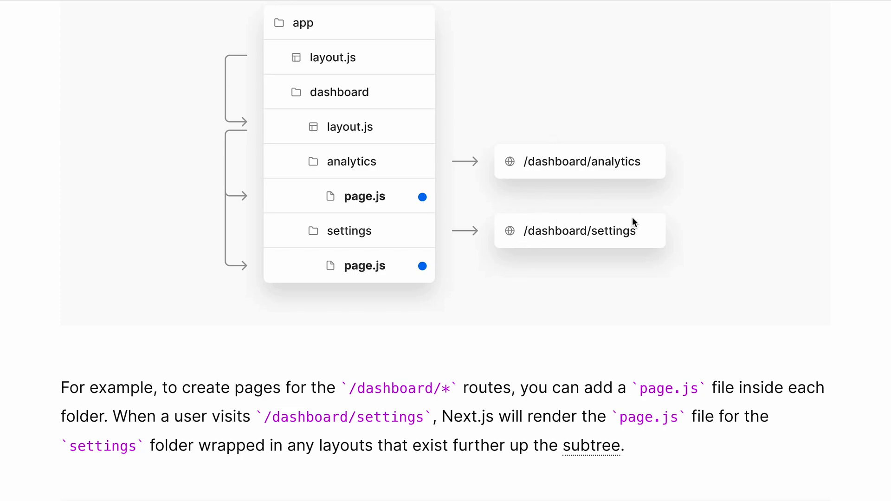
mouse_move(346, 37)
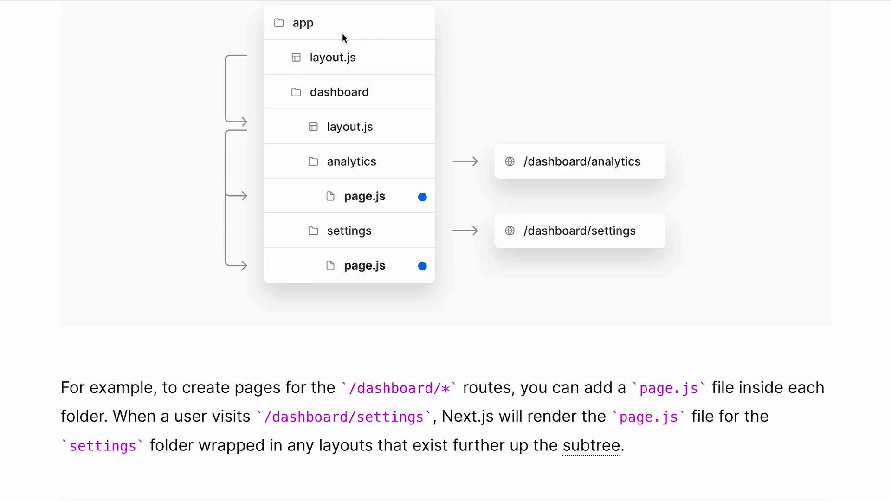
scroll(down, 3)
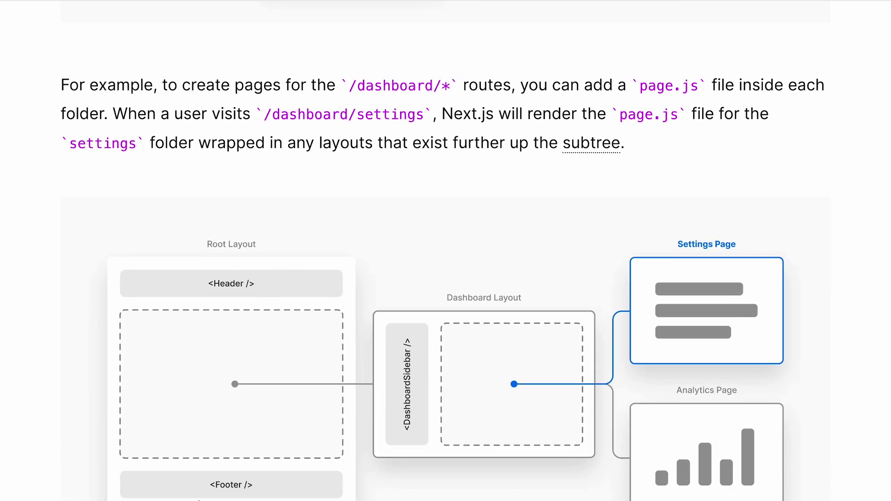
scroll(down, 3)
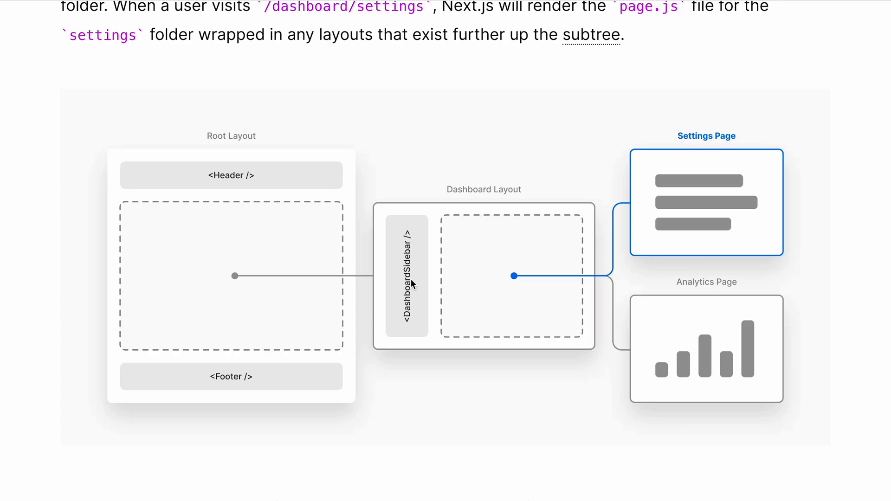
mouse_move(579, 316)
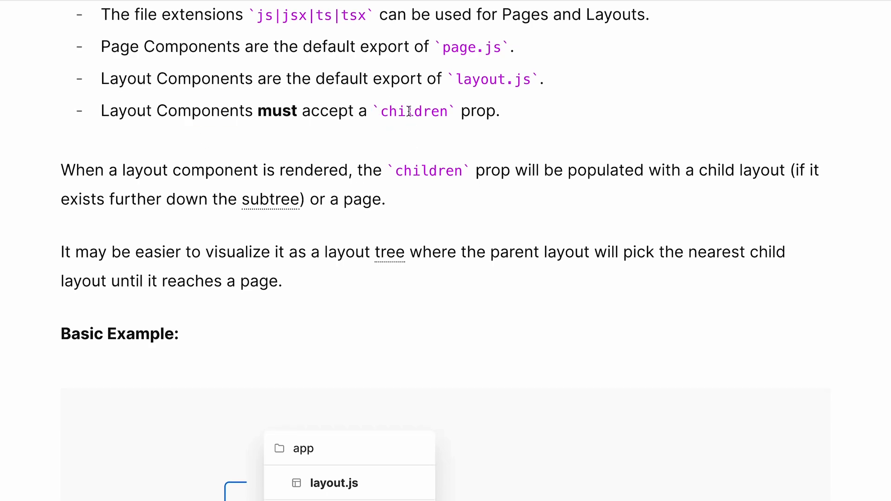
Highlight the sentence on how children gets populated, then the RootLayout function name in the code block.
drag(388, 152, 573, 152)
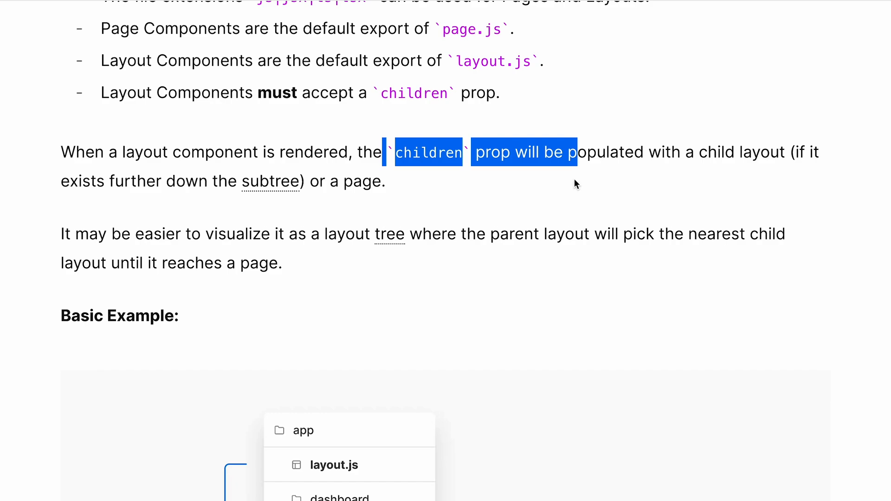
scroll(down, 3)
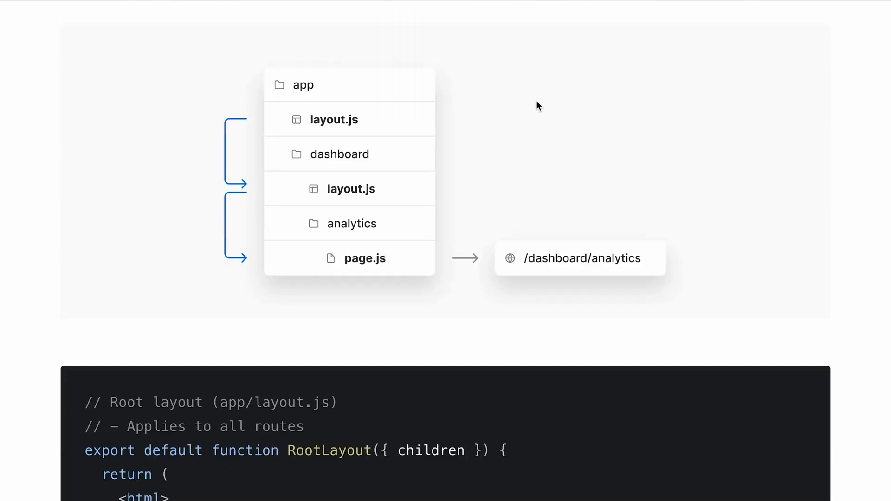
scroll(down, 3)
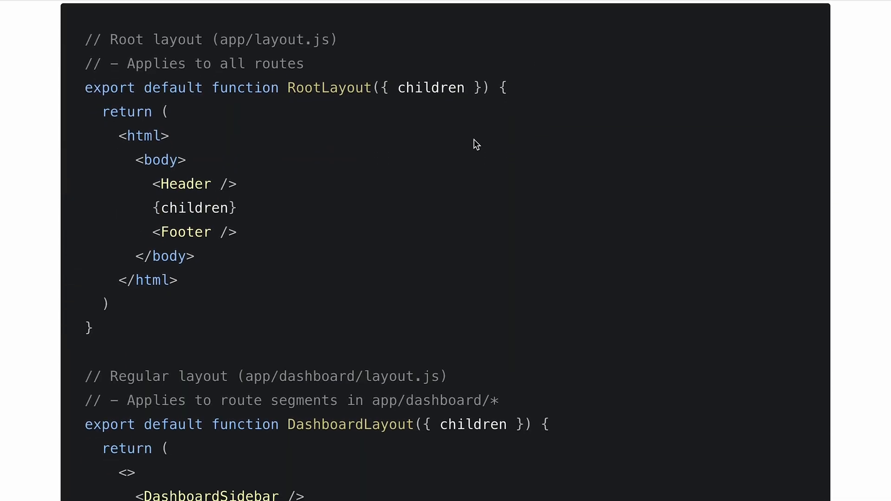
double_click(329, 87)
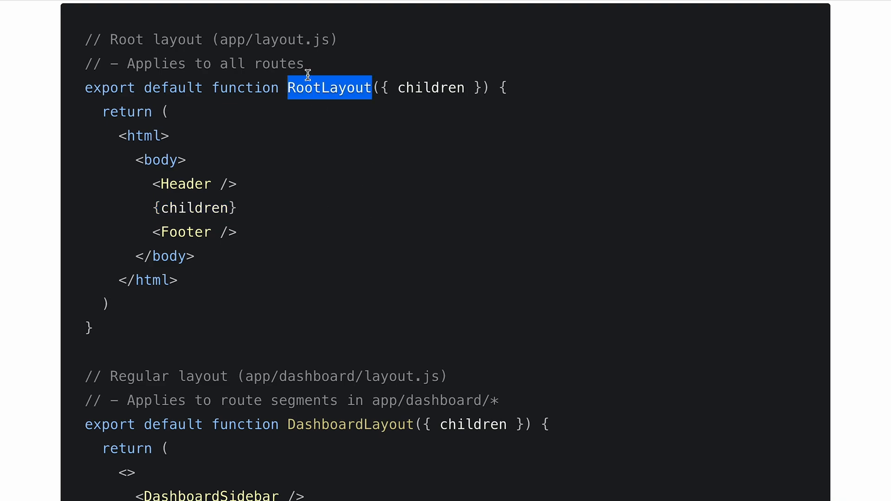
click(386, 118)
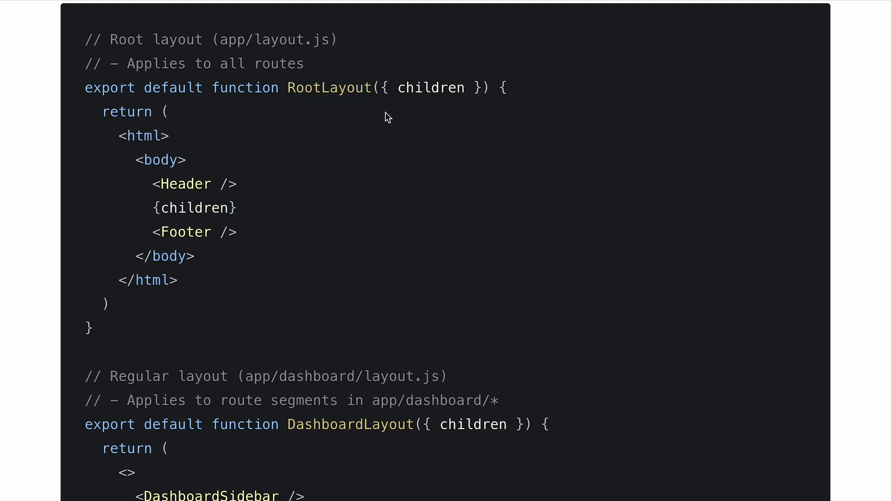
mouse_move(282, 232)
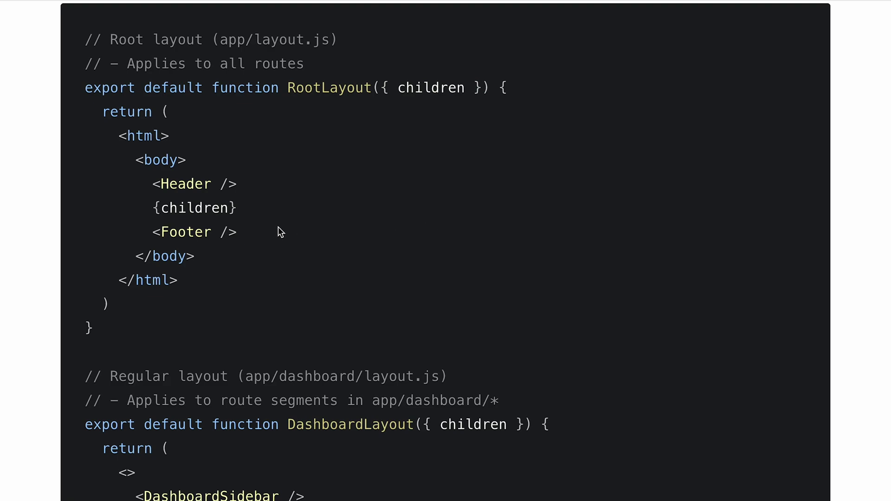
mouse_move(253, 215)
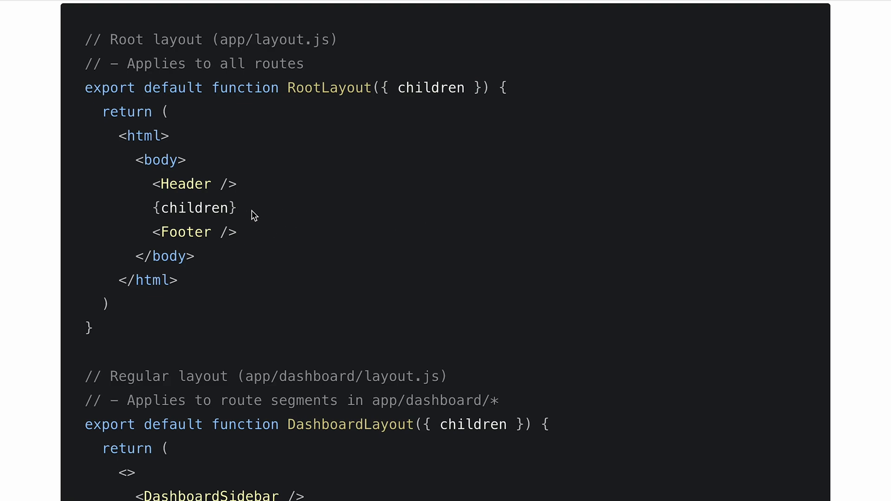
mouse_move(201, 224)
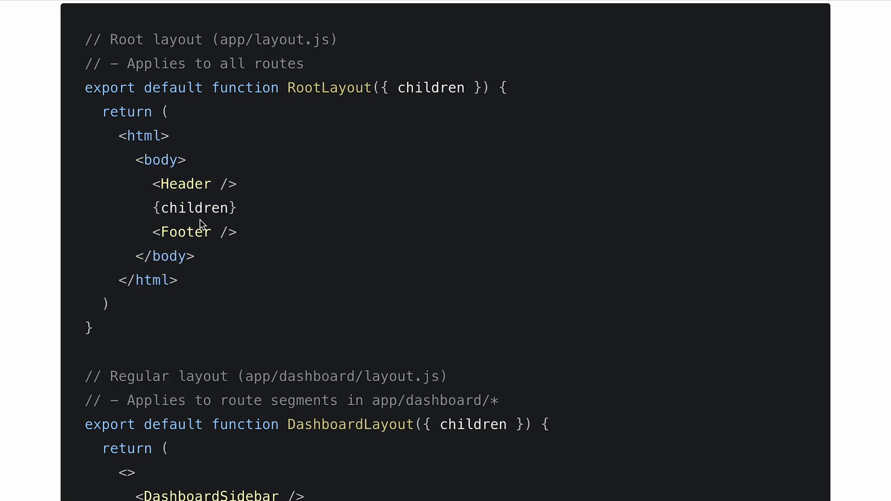
Highlight {children} inside the dashboard layout and continue down to the AnalyticsPage component.
scroll(down, 3)
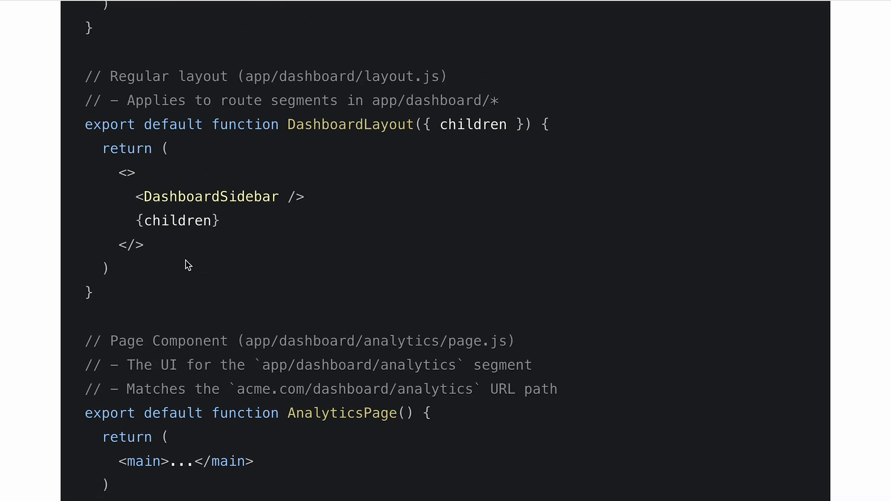
double_click(177, 221)
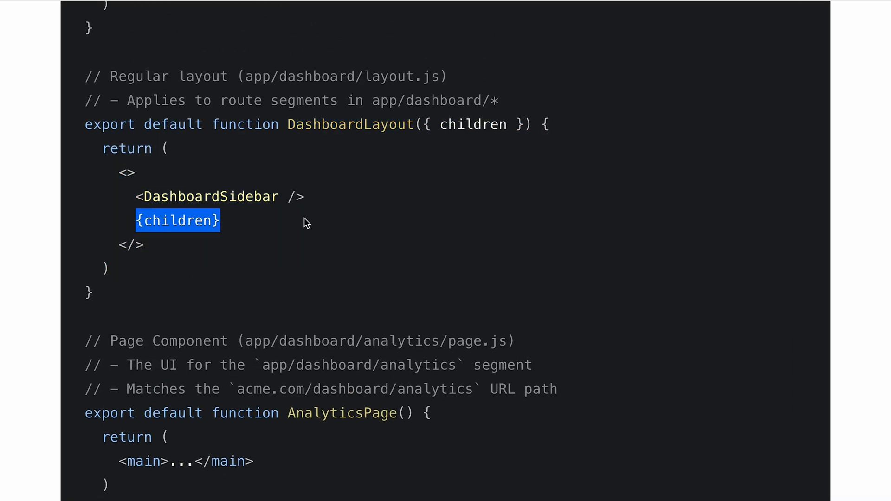
scroll(down, 3)
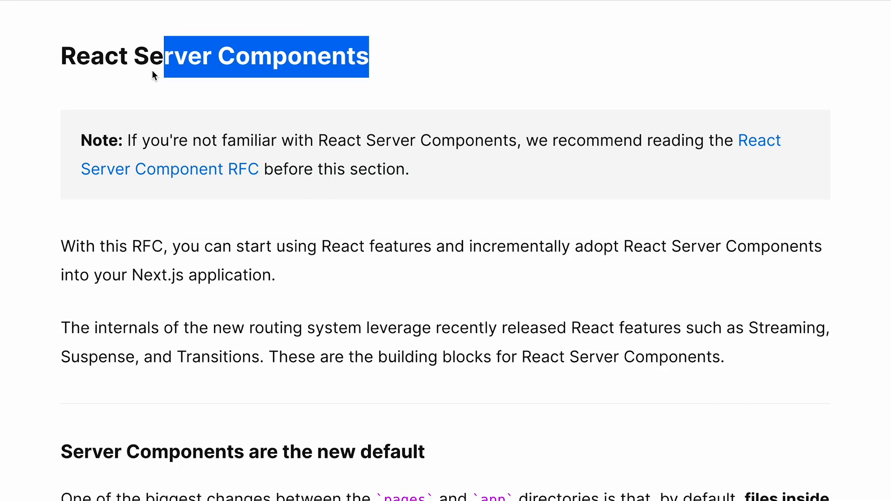
Highlight the bold point and sentence stating Server Components are the default.
click(386, 124)
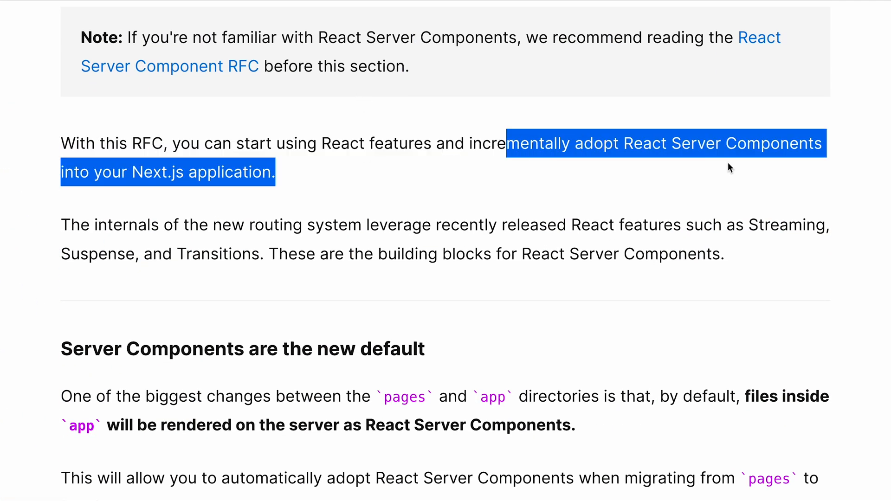
click(718, 196)
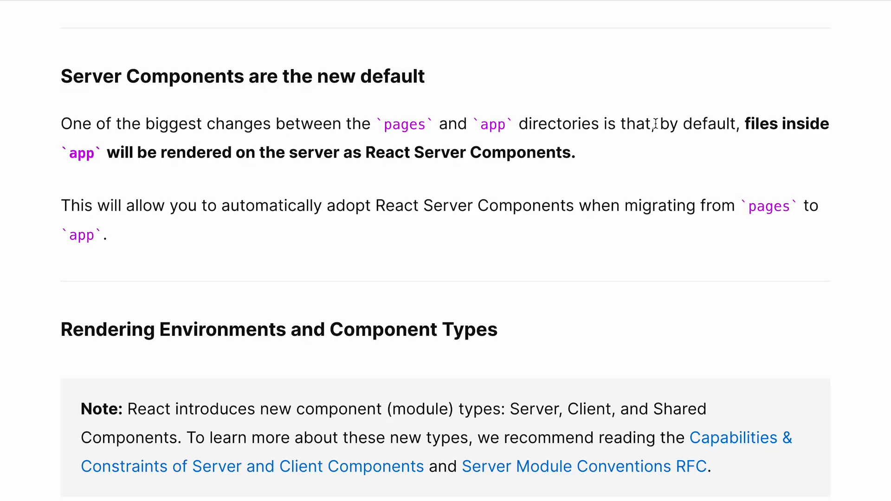
double_click(492, 124)
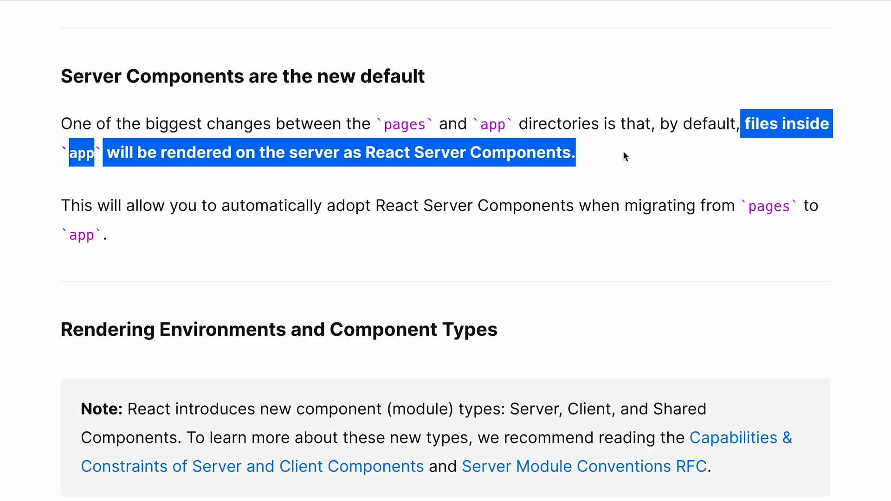
drag(624, 156, 61, 124)
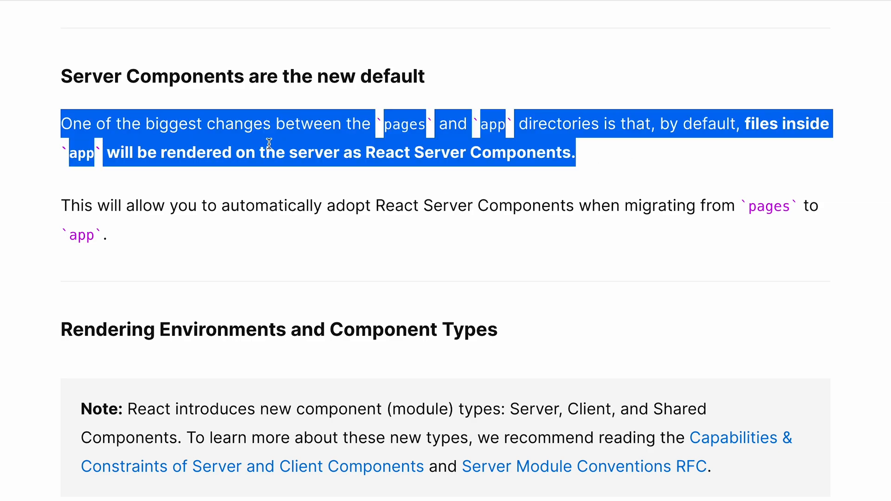
Highlight the words React Server Components, then clear the selection before the rendering comparison.
click(369, 152)
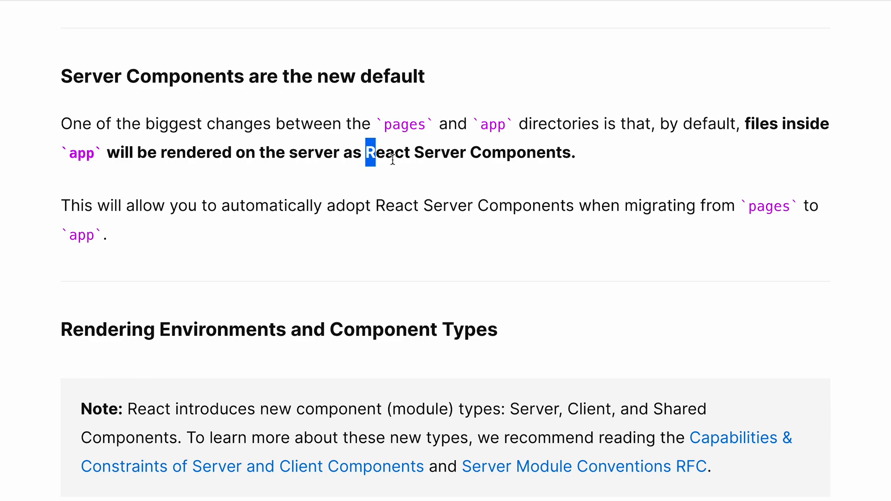
drag(368, 152, 571, 152)
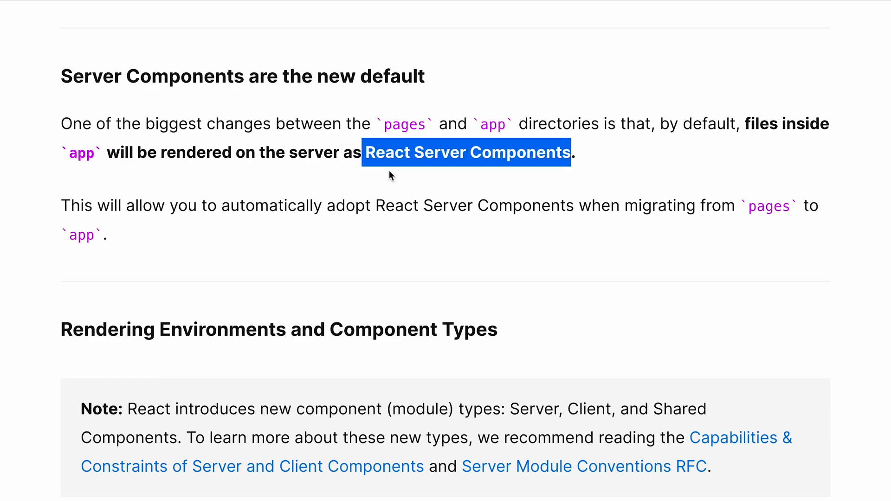
click(401, 205)
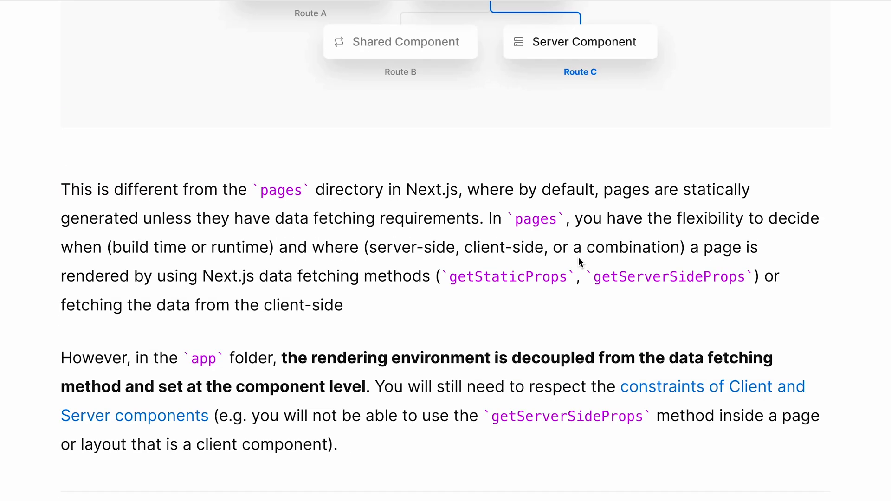
scroll(up, 3)
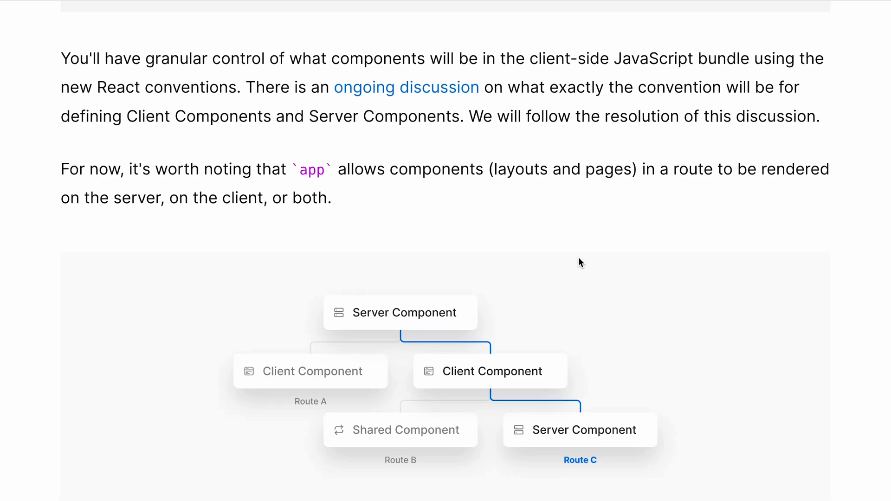
scroll(down, 3)
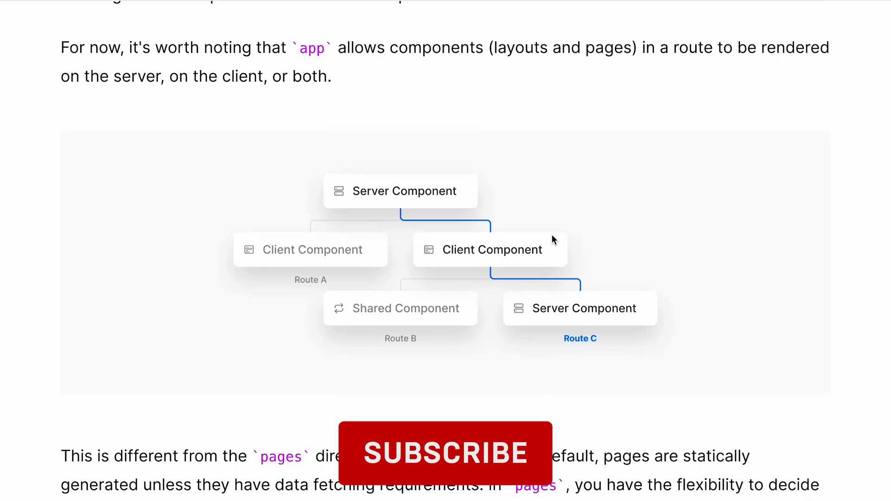
click(449, 453)
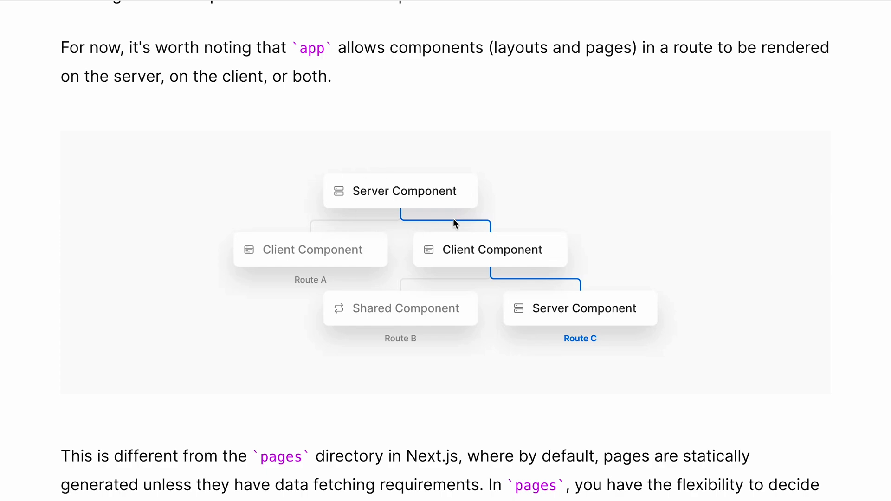
mouse_move(441, 184)
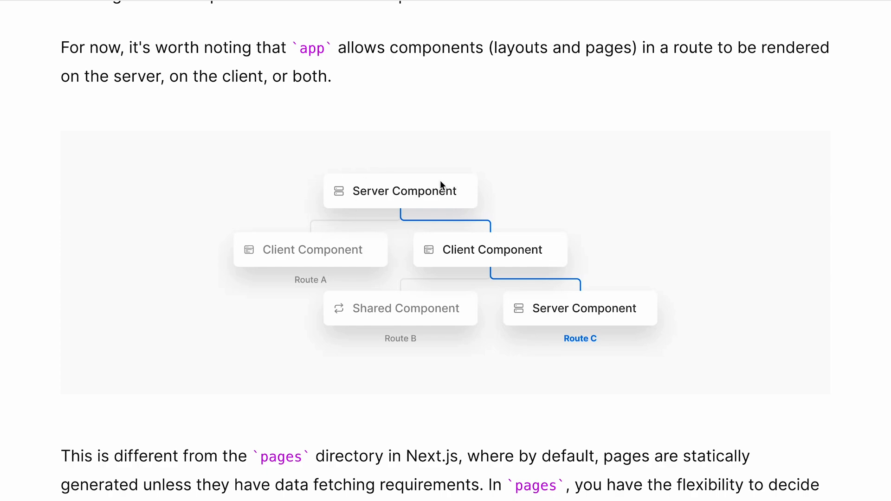
mouse_move(478, 213)
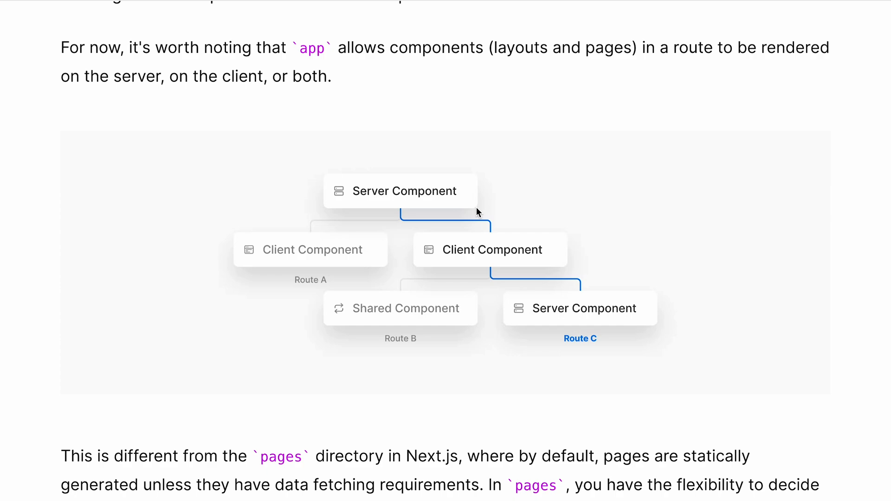
mouse_move(473, 191)
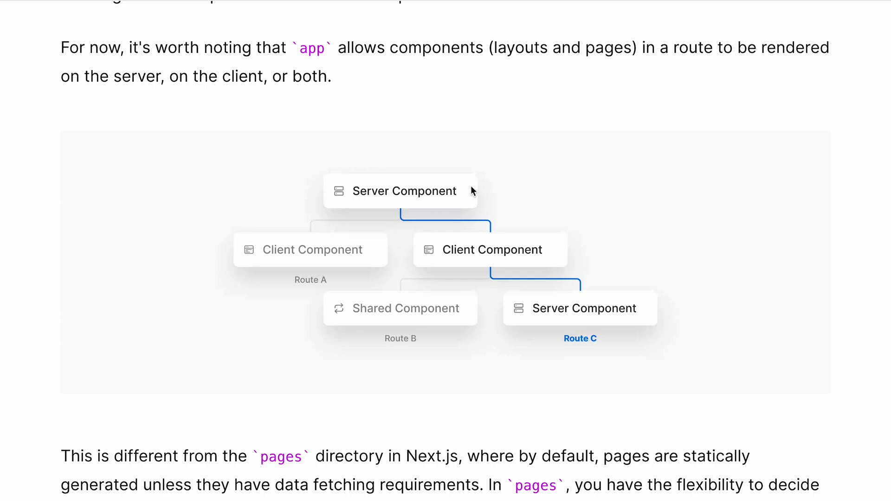
mouse_move(546, 323)
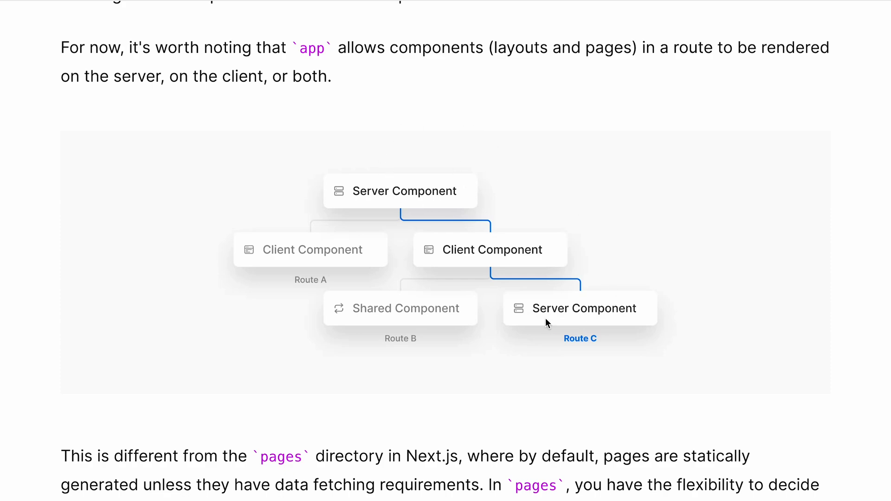
mouse_move(484, 249)
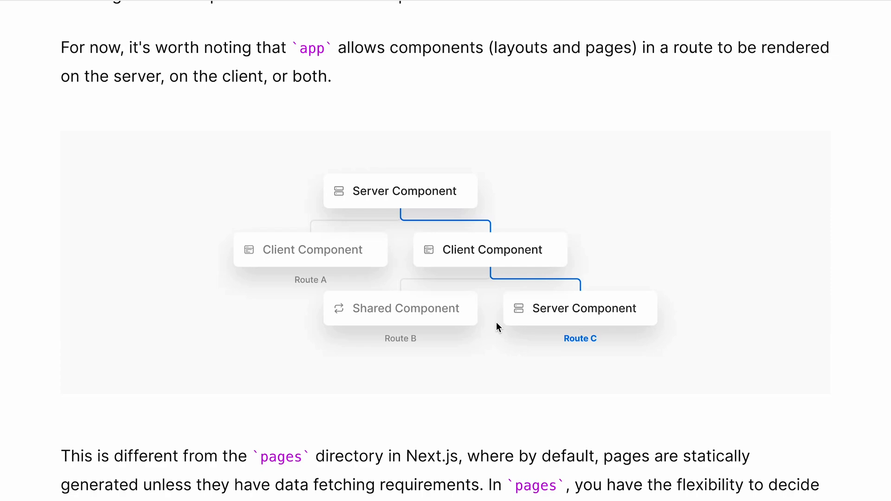
mouse_move(497, 306)
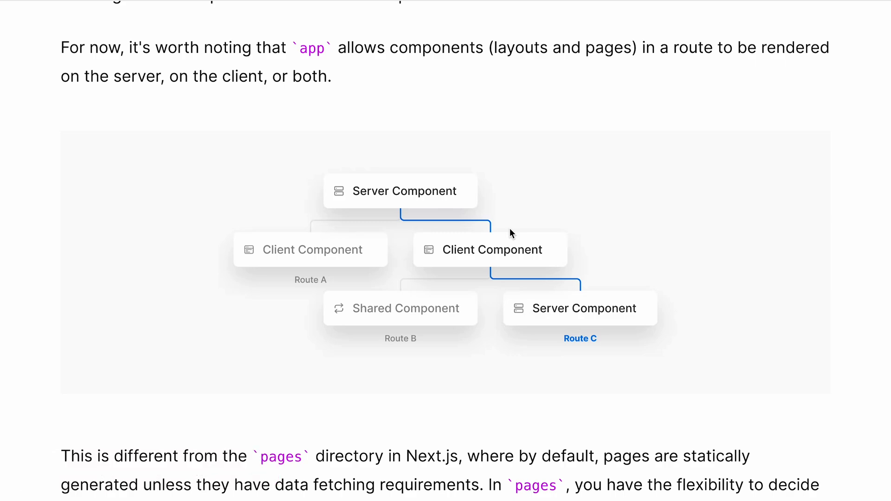
scroll(down, 3)
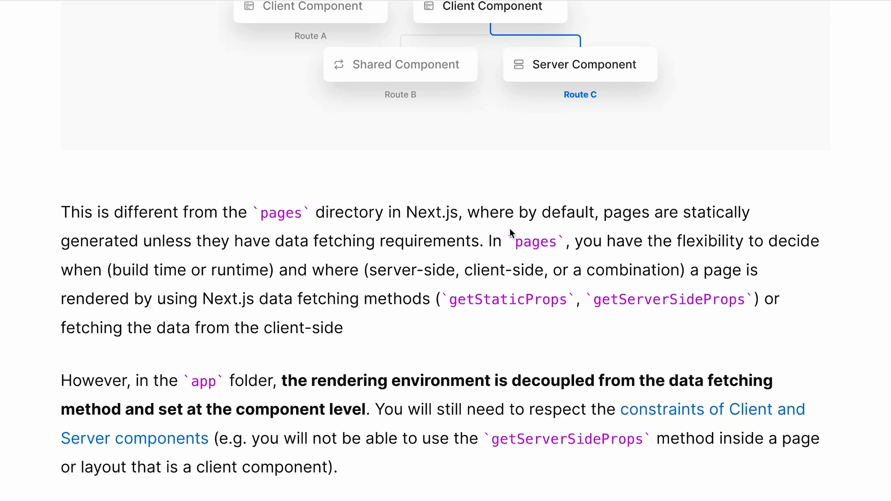
Scroll past the ClientComponent and ClientLayout code blocks to the Data fetching heading.
scroll(down, 3)
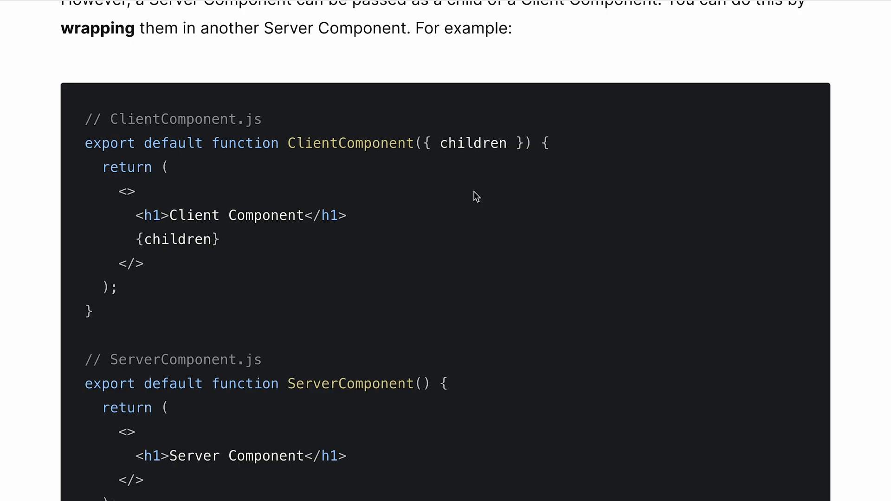
scroll(down, 3)
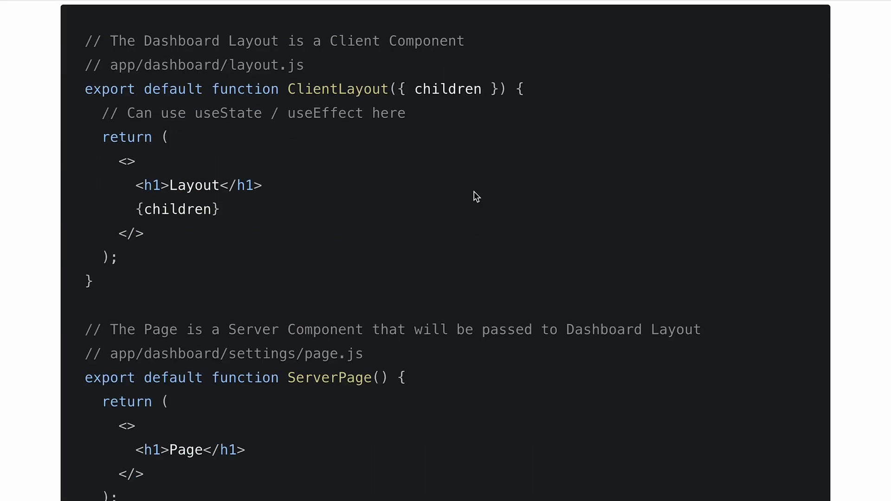
scroll(down, 3)
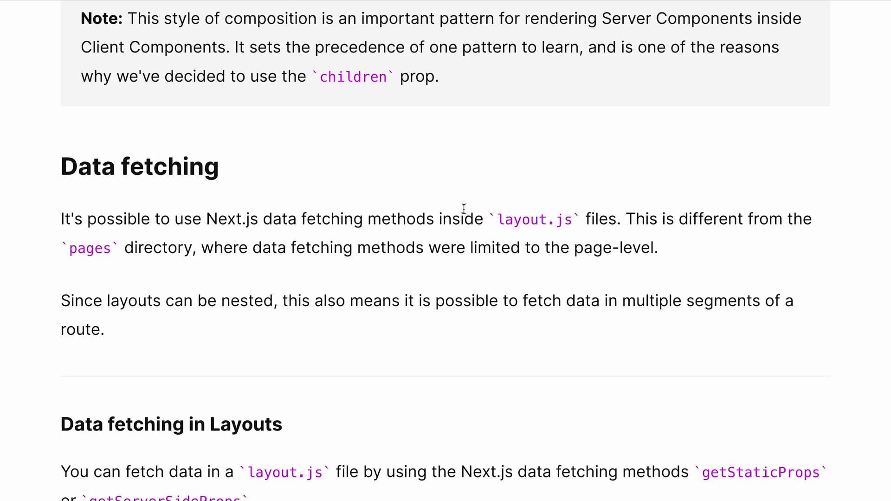
Read down through the layouts data-fetching paragraph and the app/blog/layout.js code block.
scroll(down, 3)
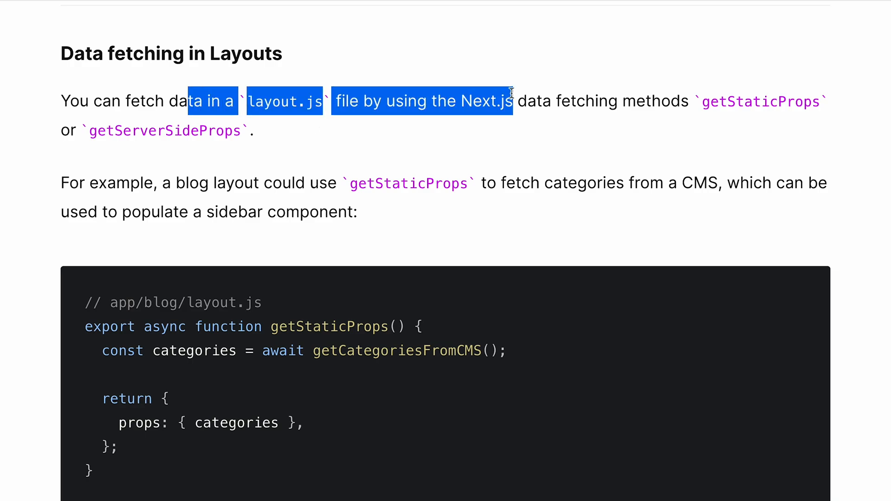
click(308, 198)
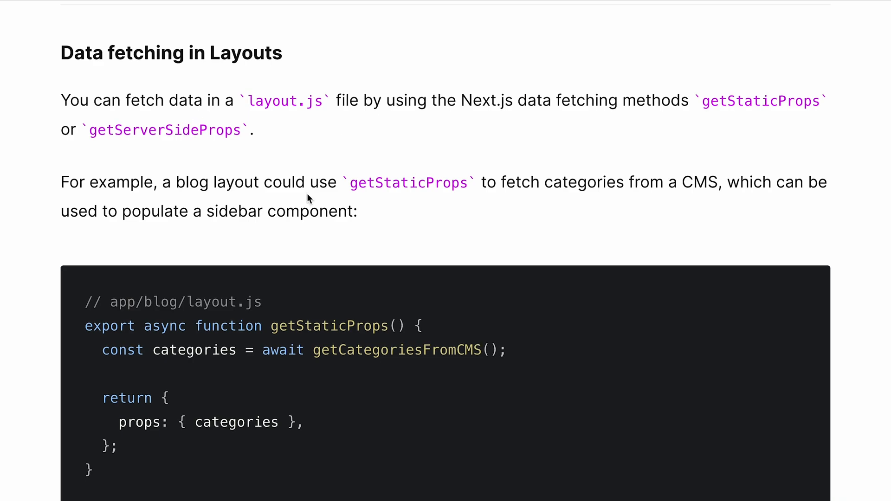
scroll(down, 3)
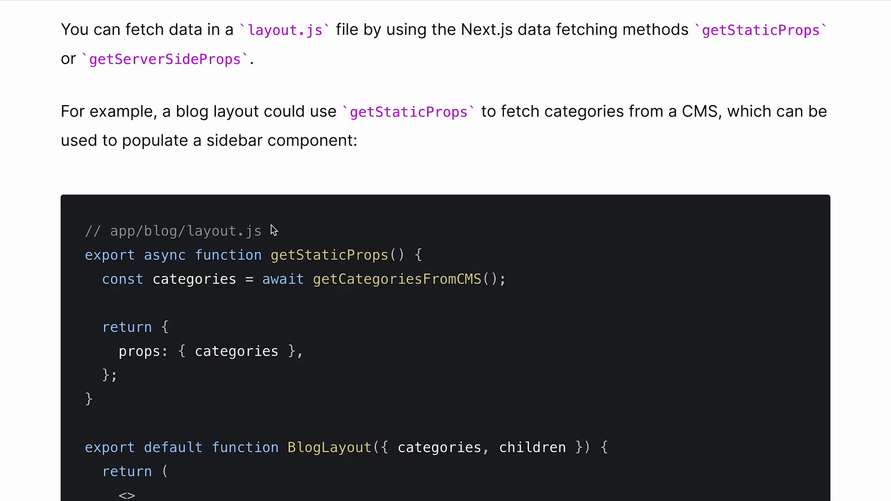
scroll(down, 3)
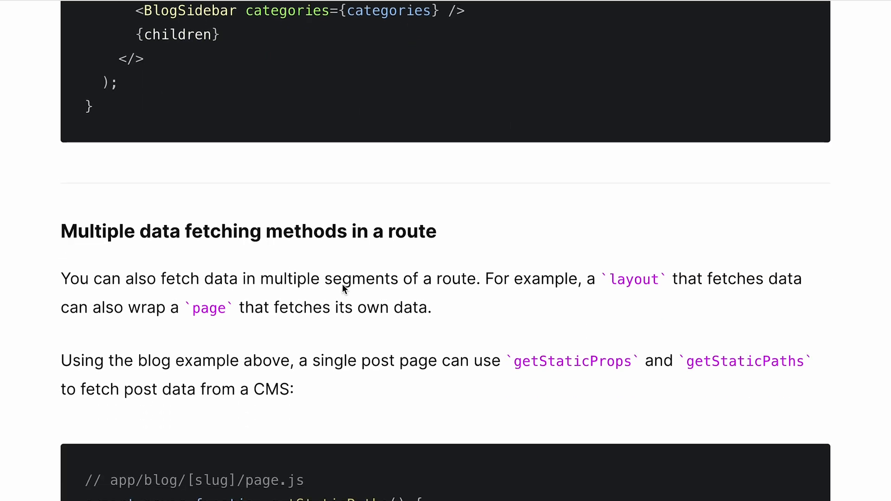
scroll(down, 3)
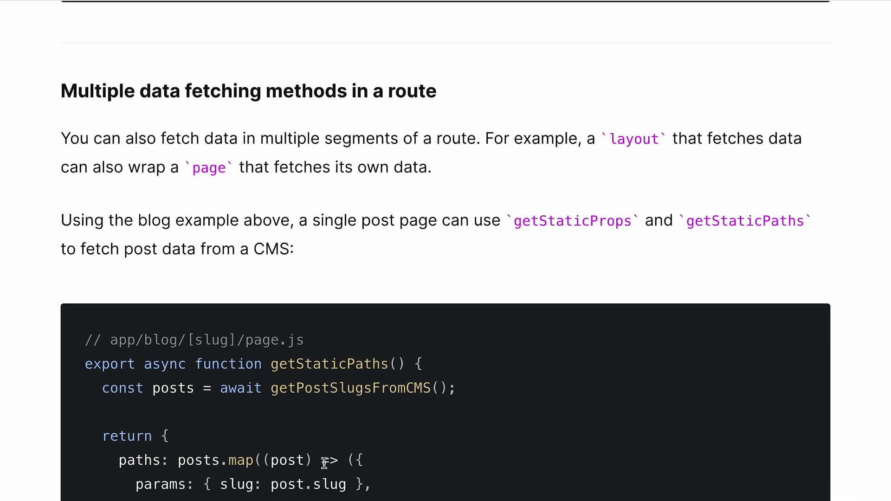
scroll(down, 3)
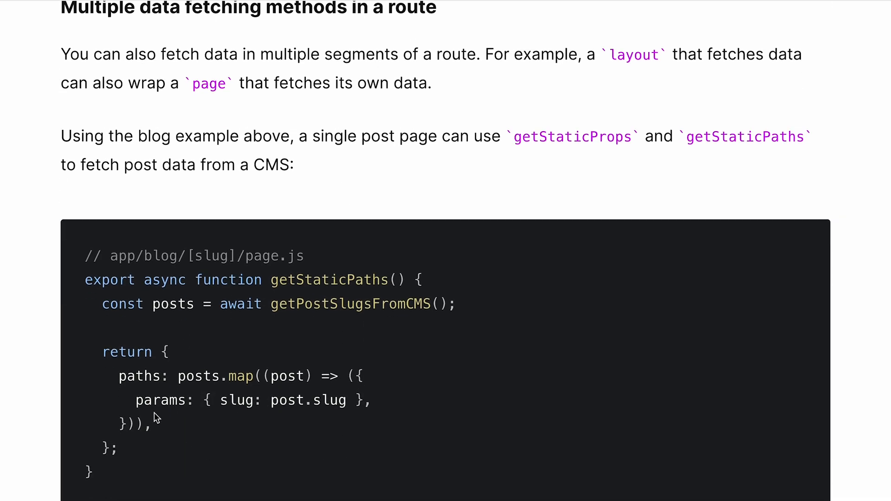
mouse_move(306, 286)
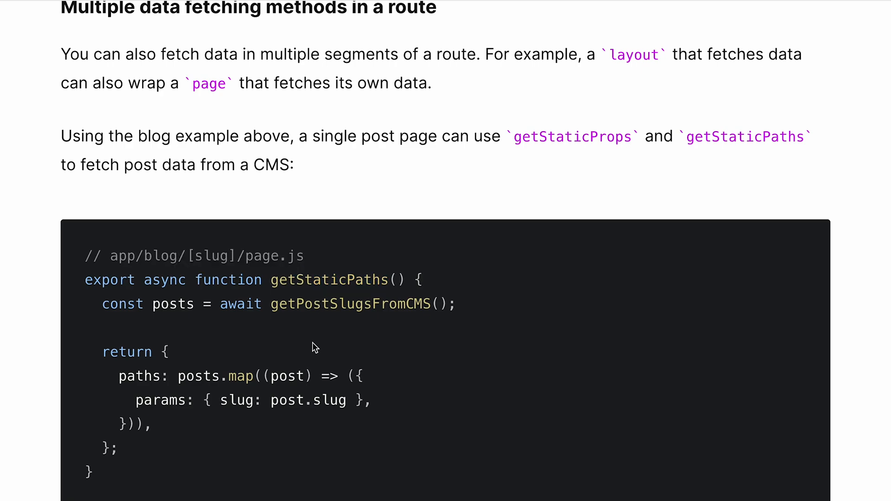
Continue to the 'Multiple data fetching methods in a route' heading and its [slug] getStaticPaths example.
scroll(down, 3)
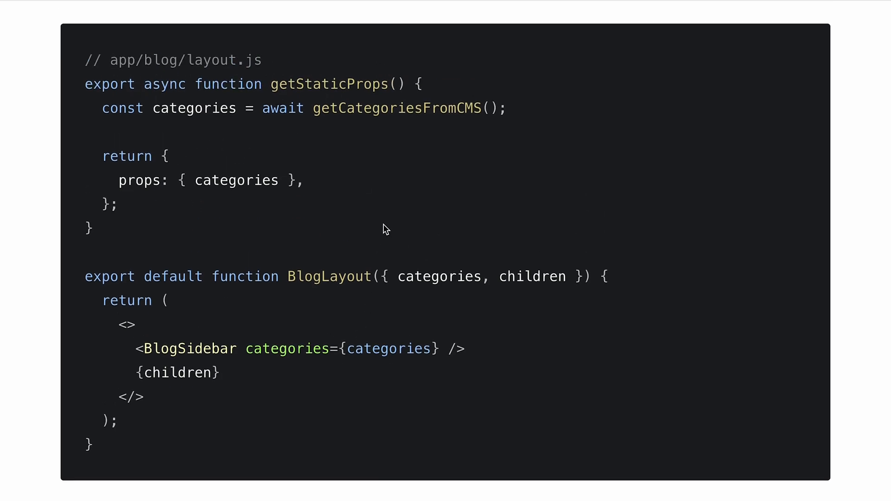
scroll(down, 3)
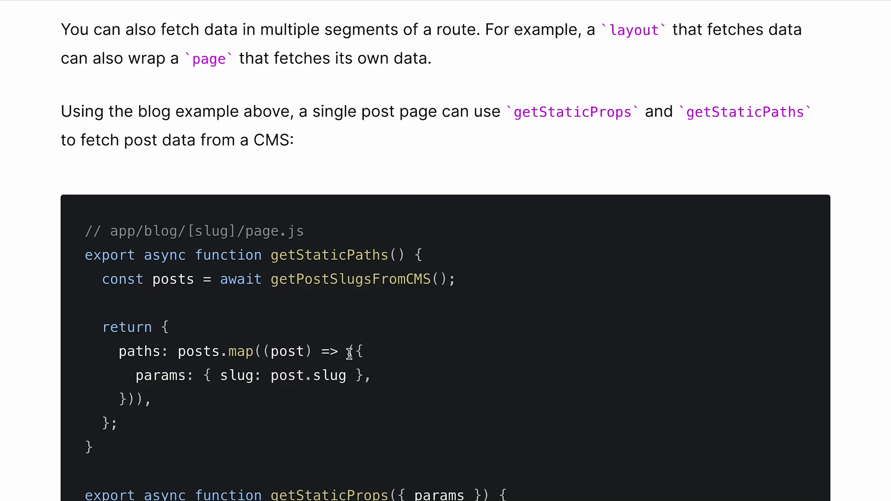
scroll(down, 3)
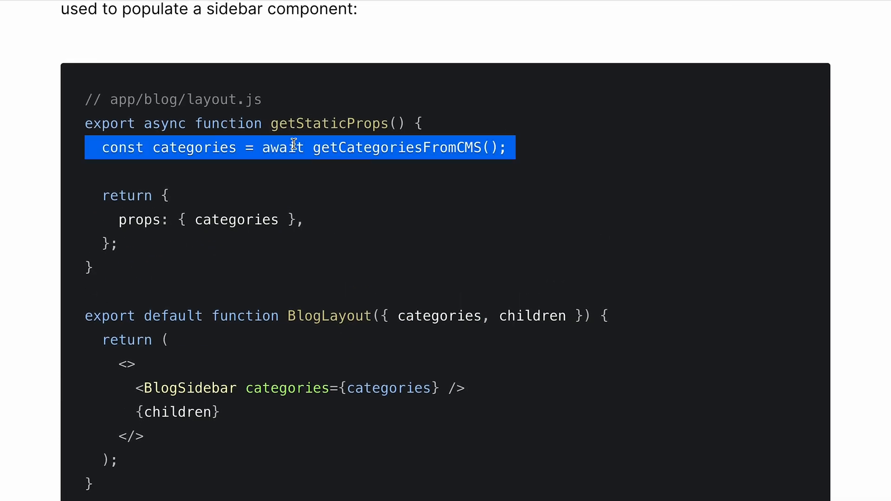
click(279, 191)
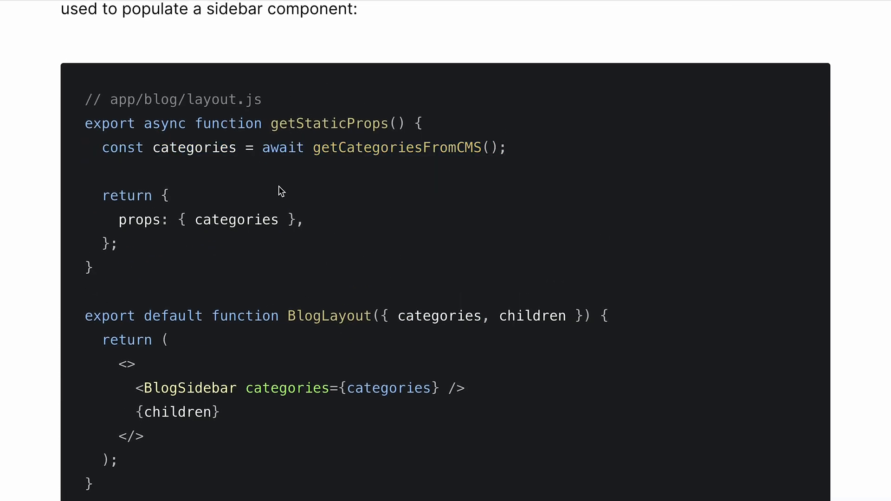
scroll(down, 3)
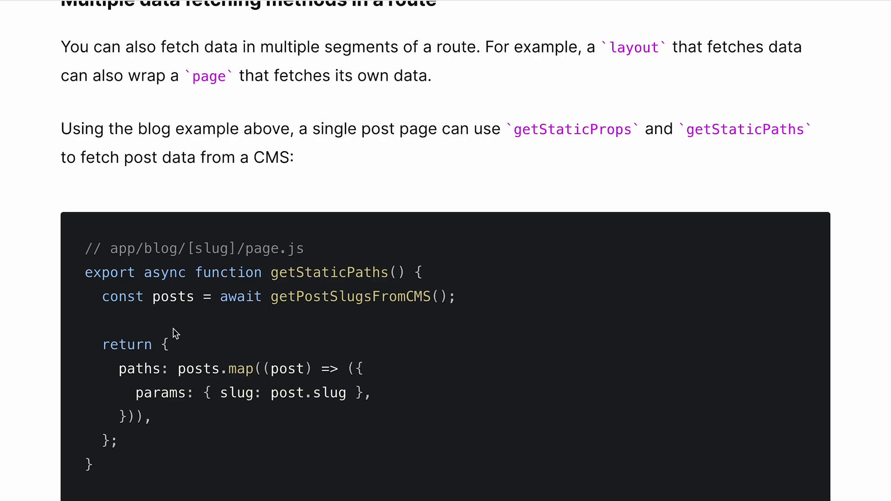
mouse_move(146, 82)
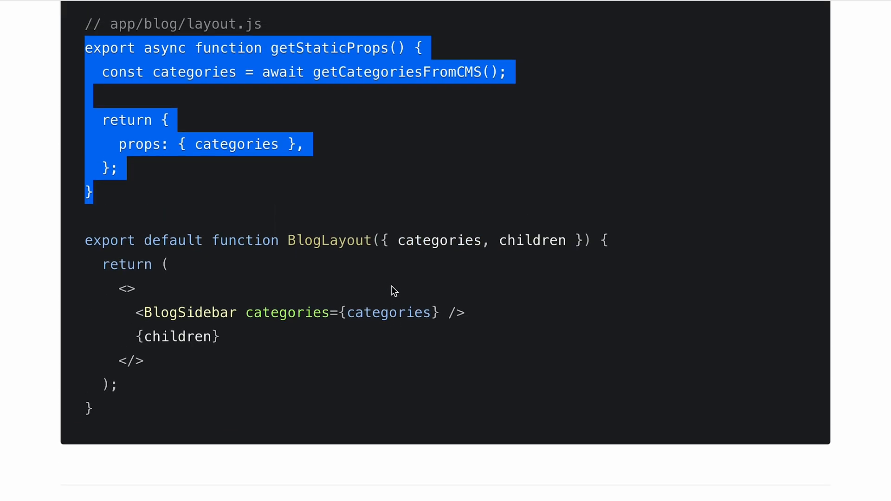
click(176, 23)
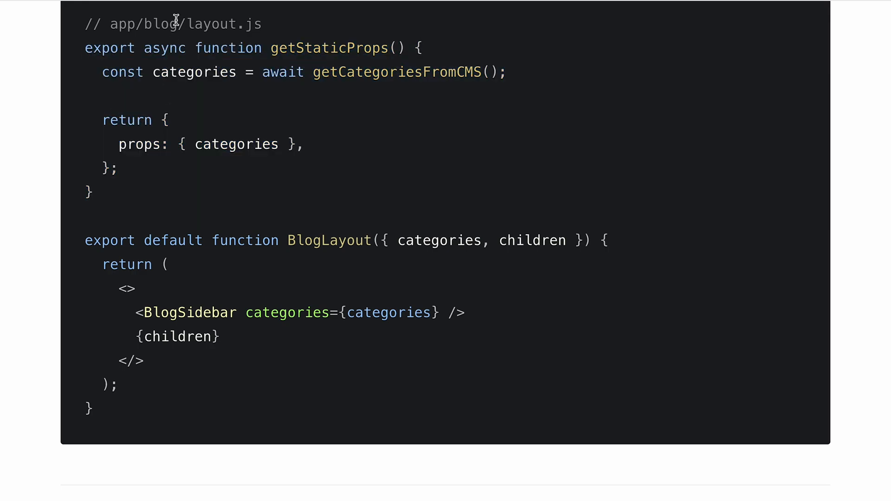
mouse_move(379, 205)
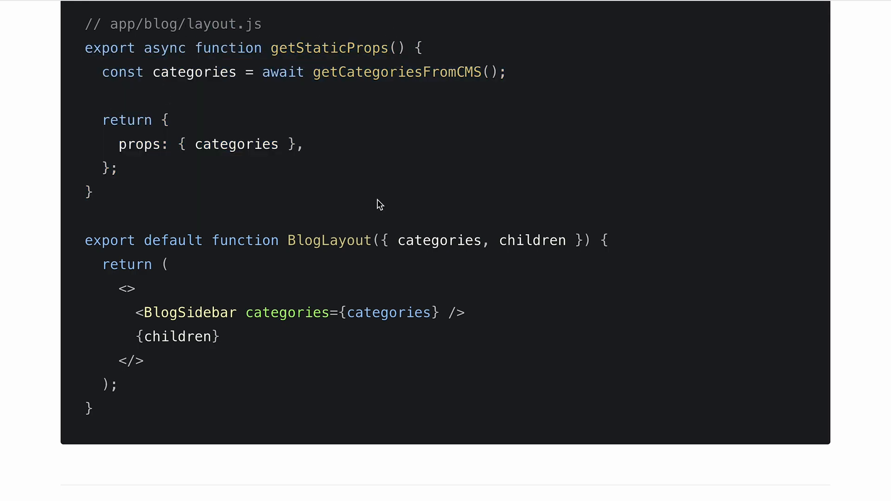
mouse_move(465, 237)
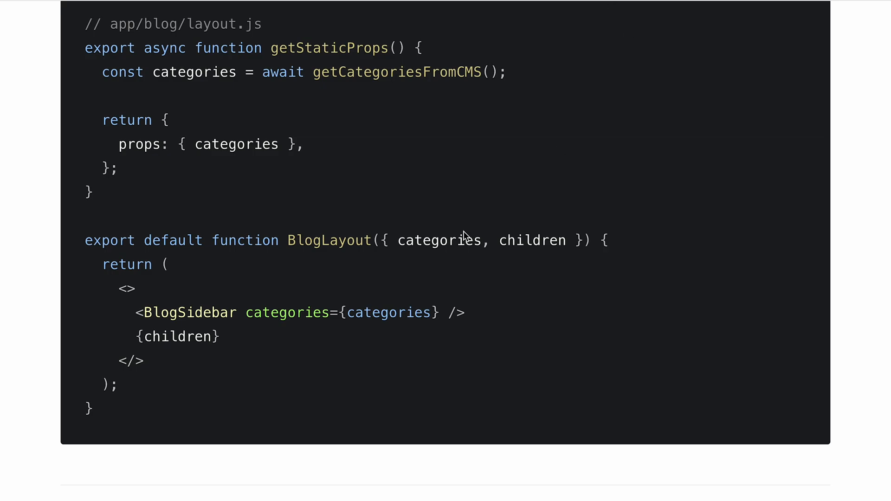
scroll(down, 3)
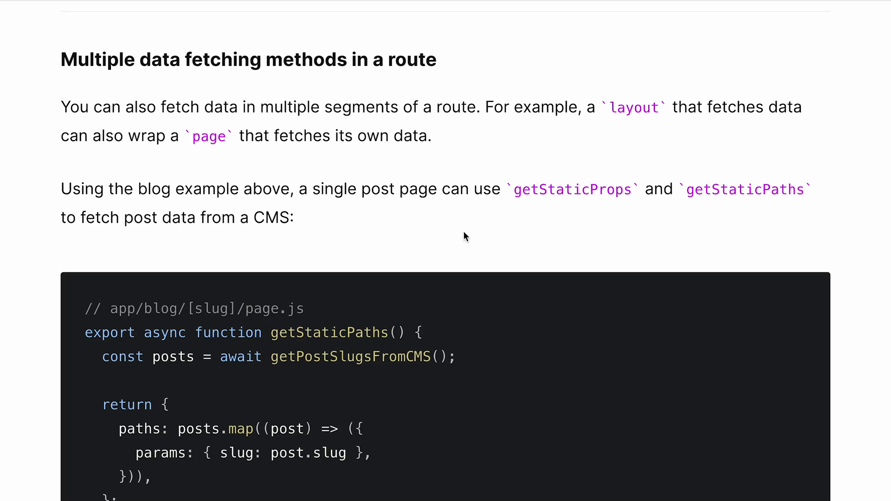
Scroll to the Parallel fetching heading and its sequential-versus-parallel timing diagram.
scroll(down, 3)
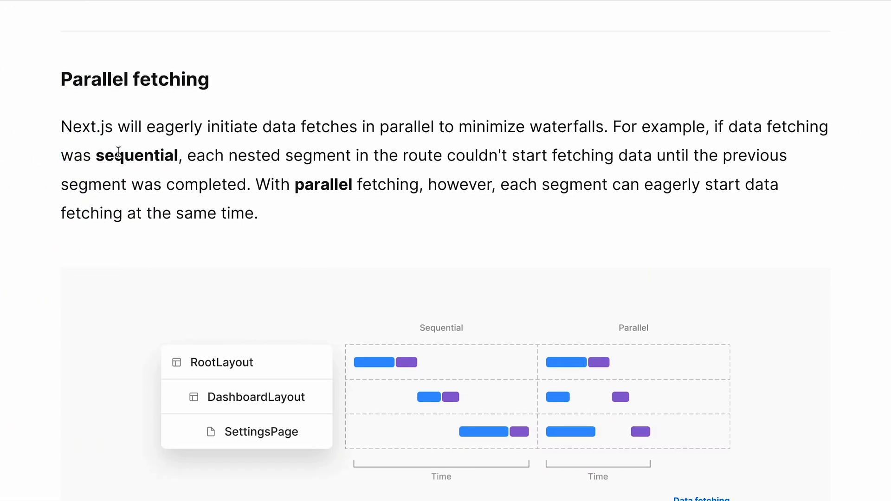
mouse_move(313, 126)
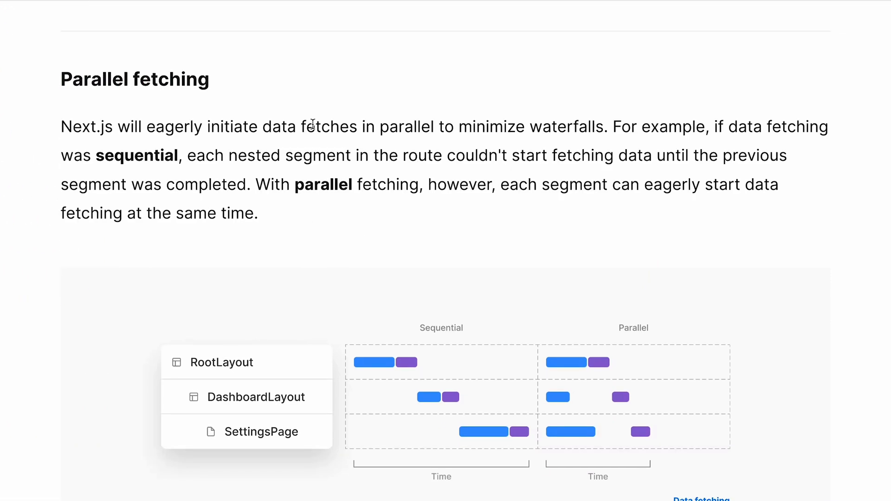
scroll(down, 3)
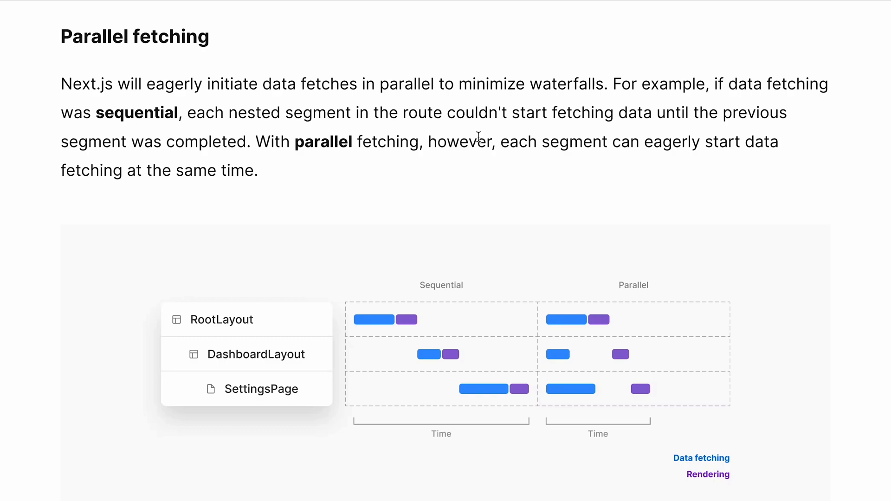
Read through Partial fetching and rendering down to the Conclusion listing Instant Loading States and Offscreen Stashing.
scroll(down, 3)
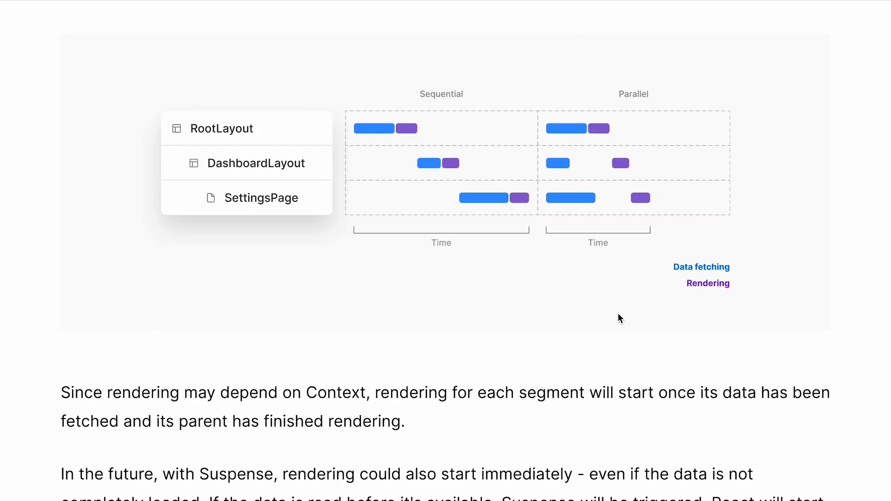
scroll(down, 3)
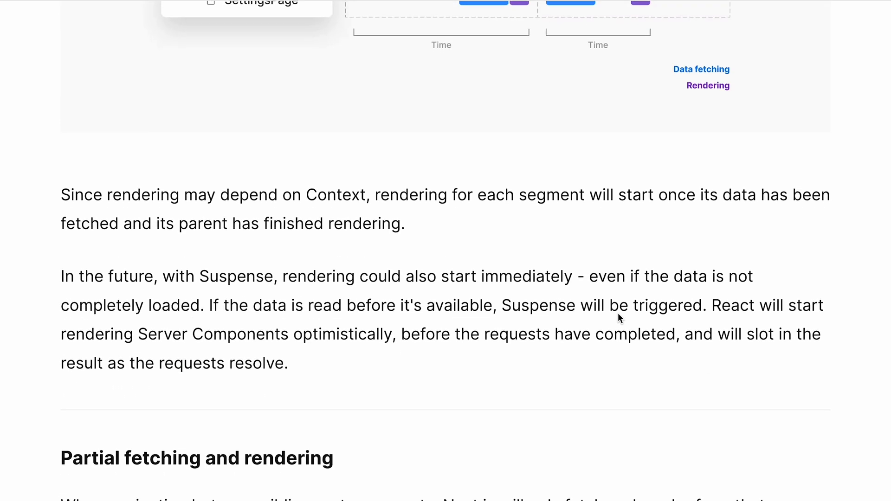
scroll(down, 3)
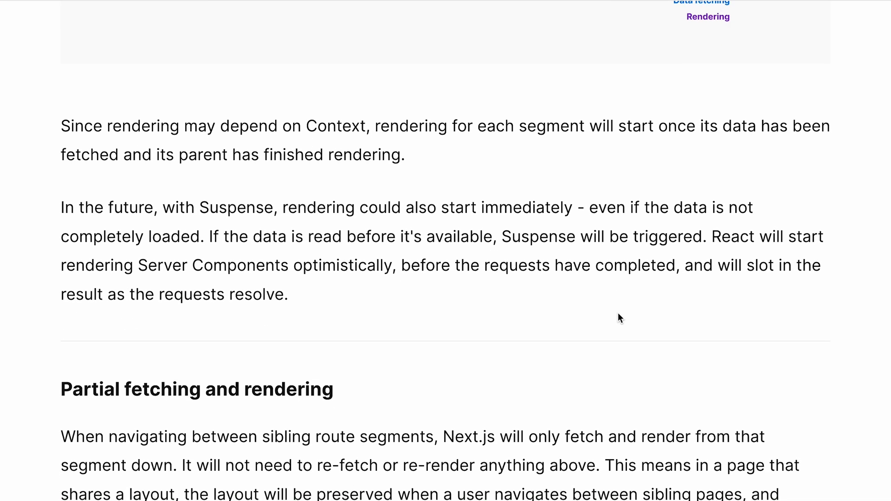
scroll(down, 3)
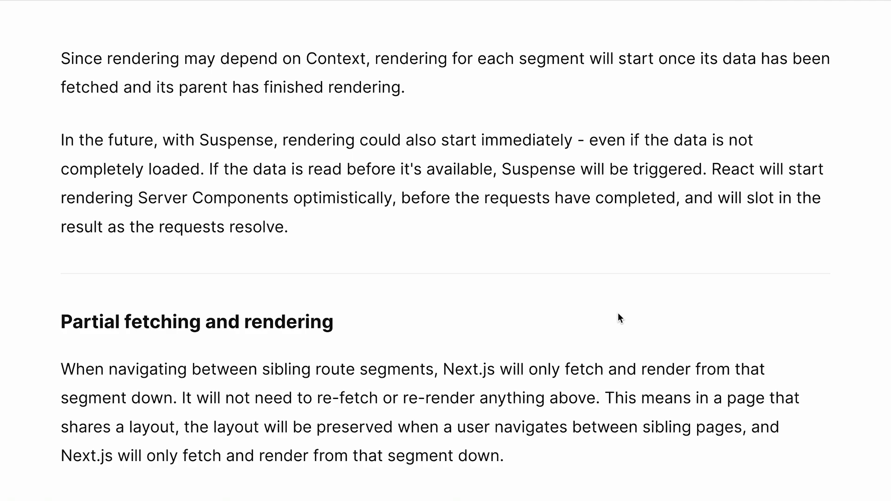
scroll(down, 3)
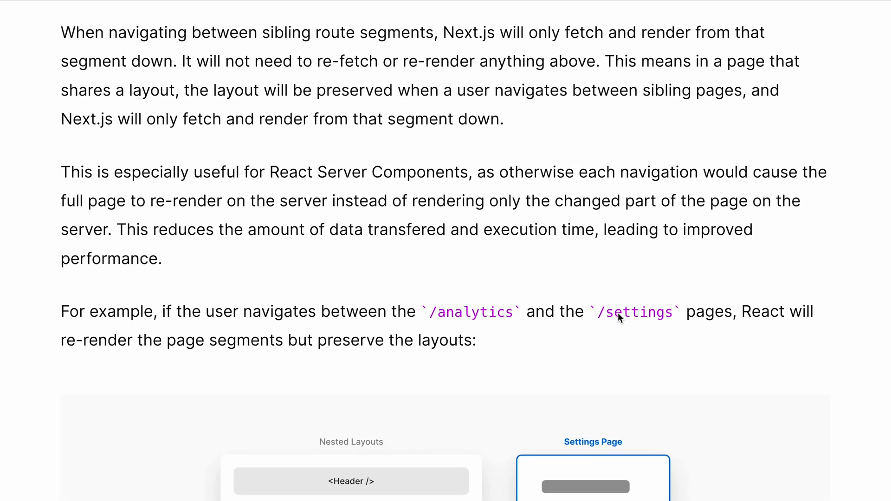
mouse_move(620, 311)
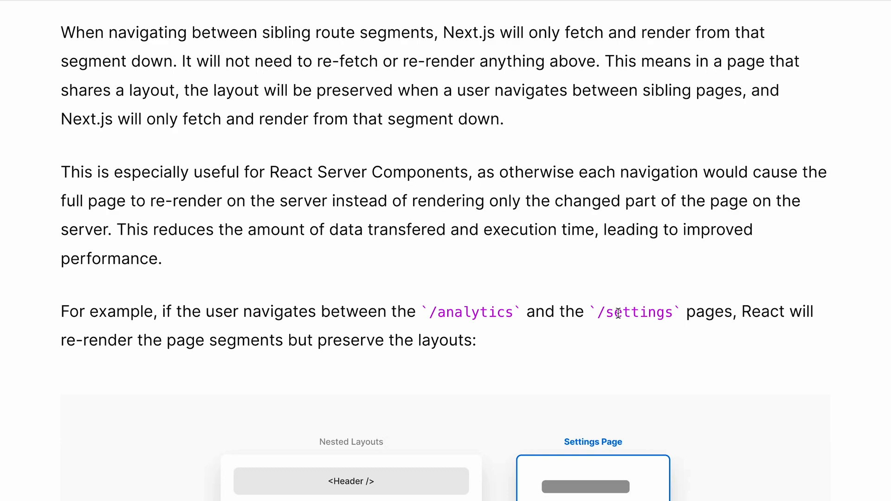
scroll(down, 3)
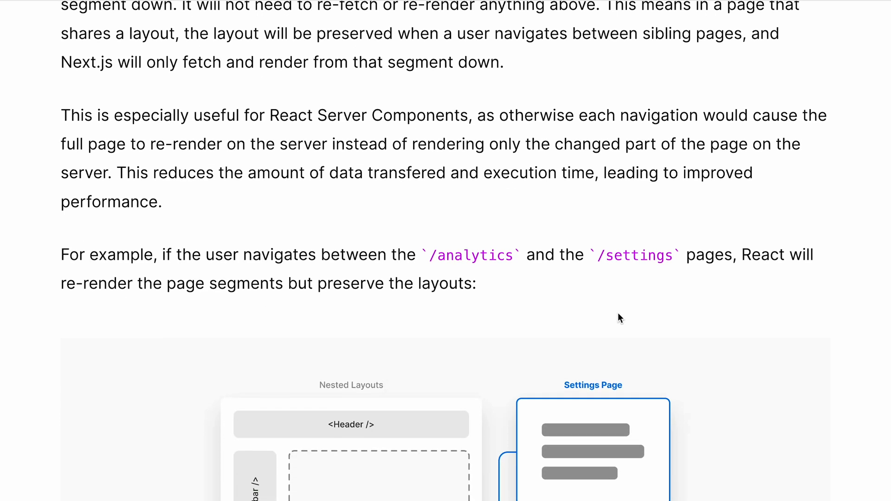
scroll(down, 3)
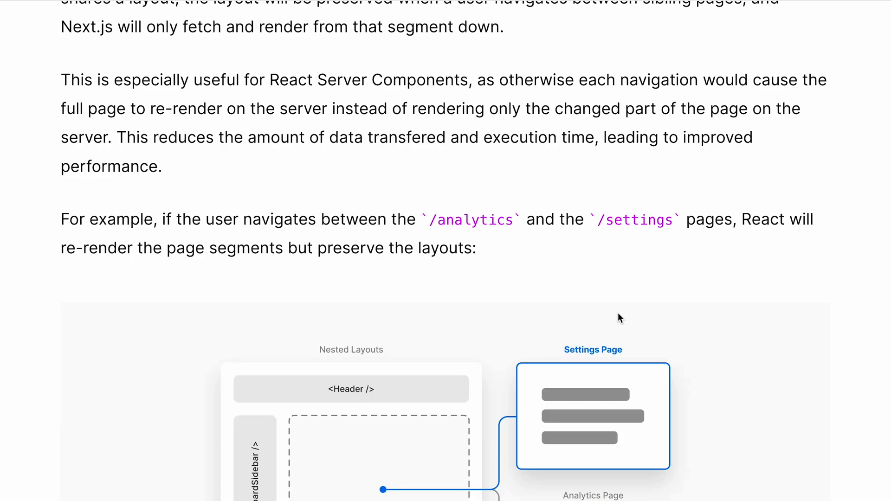
scroll(down, 3)
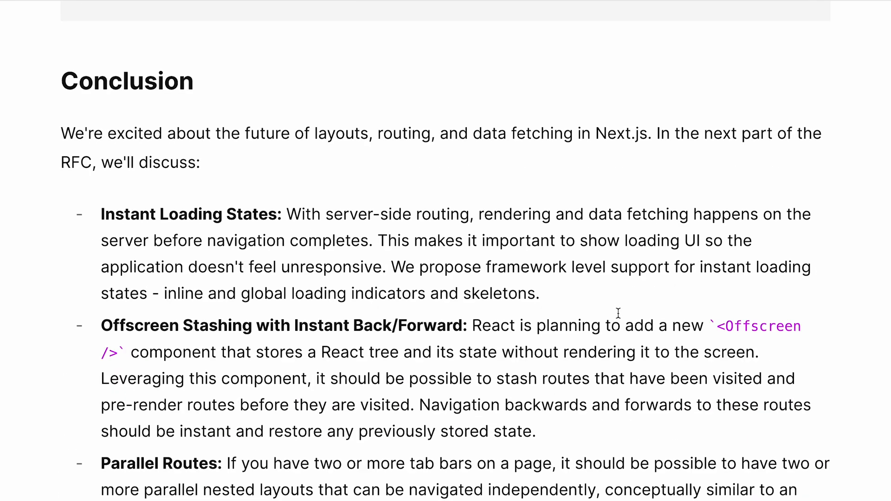
Scroll back up past the nesting layouts section to the Note about layout.js and page.js conventions.
scroll(down, 3)
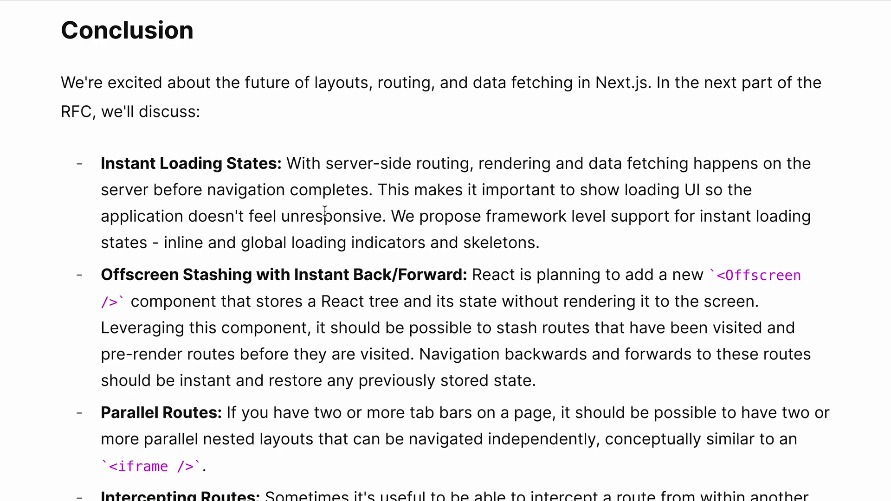
scroll(down, 3)
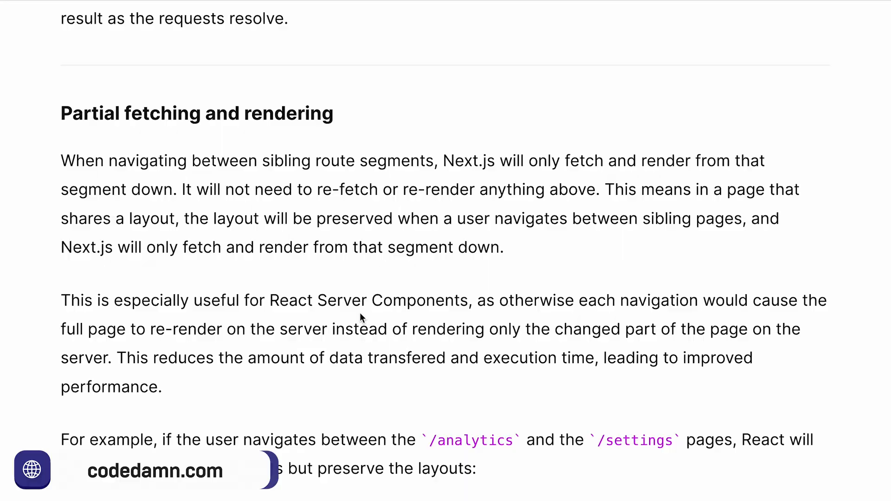
scroll(down, 3)
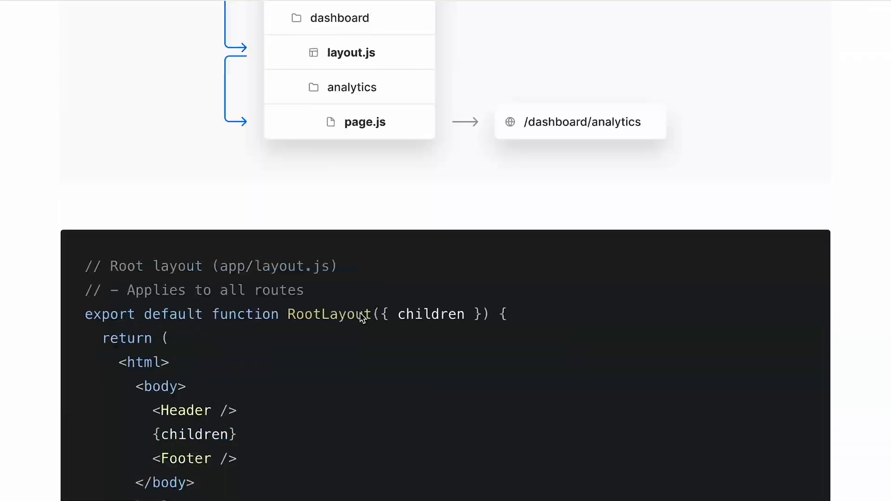
scroll(down, 3)
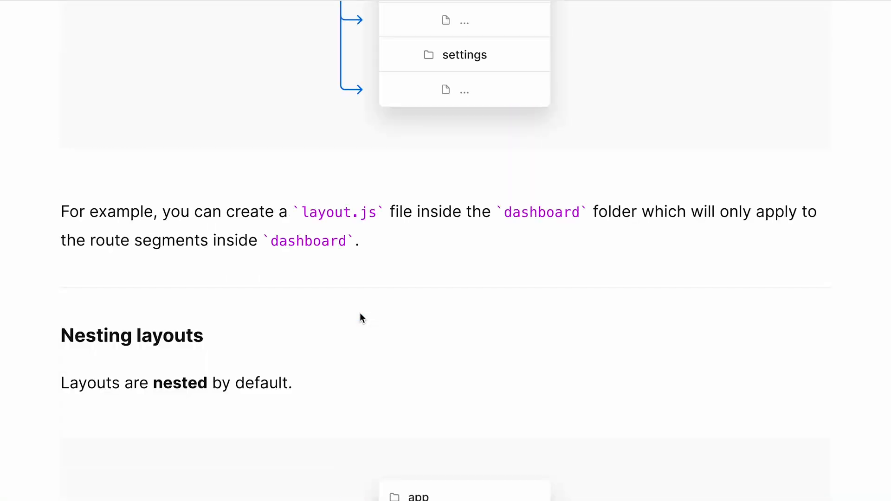
scroll(down, 3)
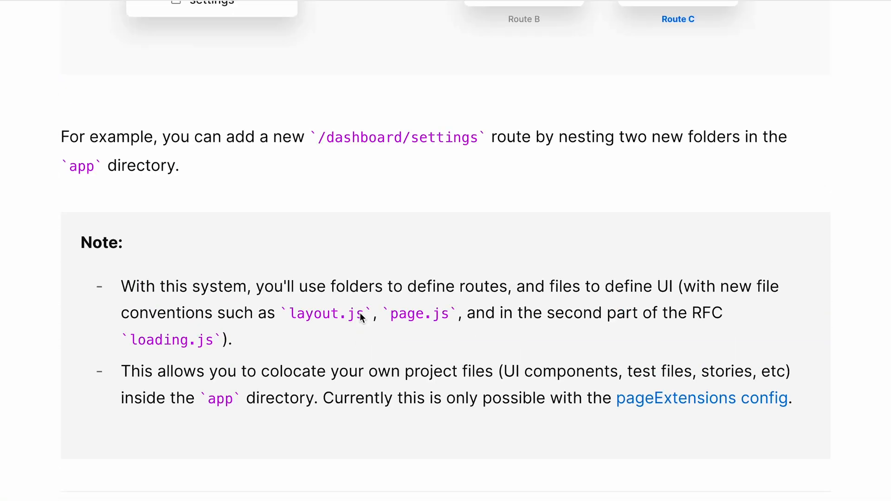
scroll(down, 3)
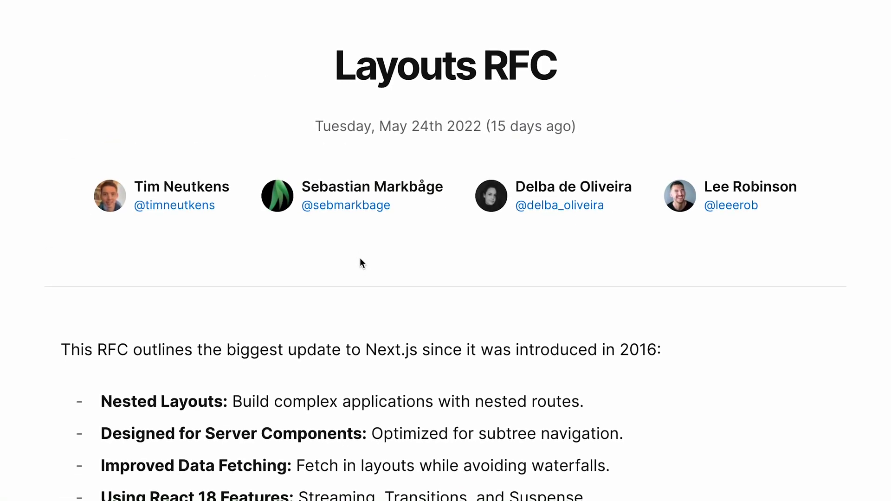
mouse_move(407, 296)
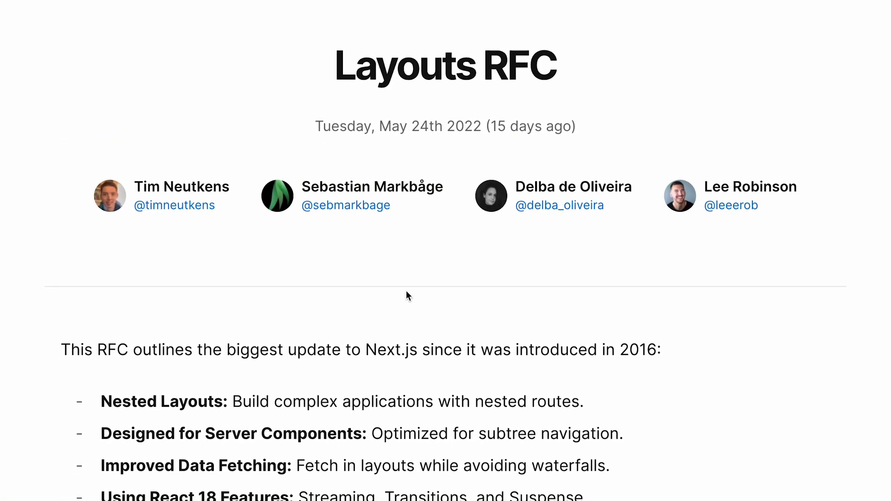
mouse_move(458, 67)
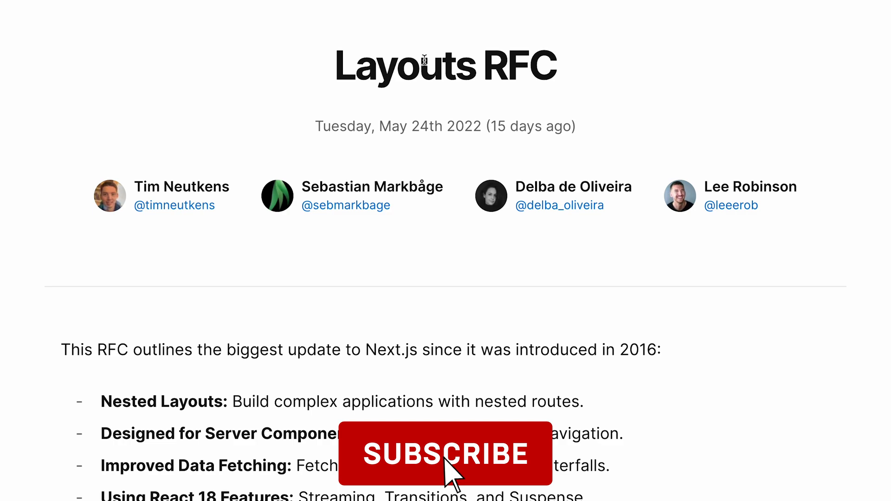
Rest at the Layouts RFC title with its date, authors and feature summary.
click(441, 462)
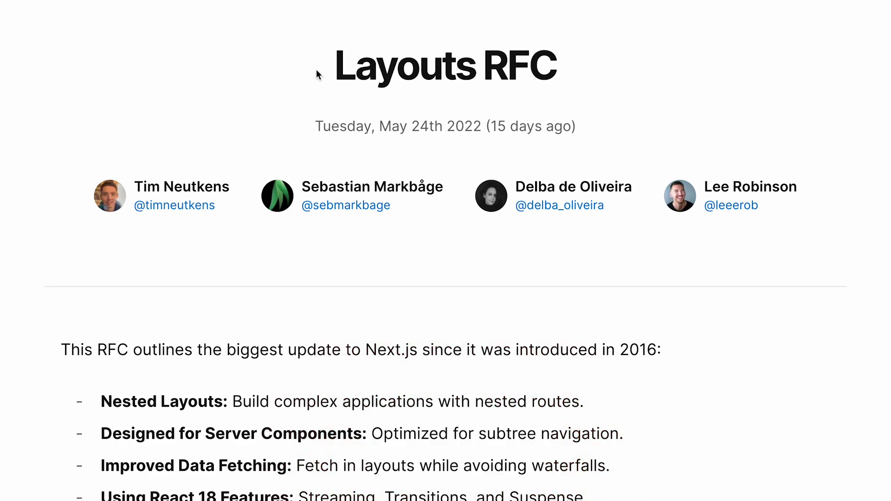
mouse_move(643, 122)
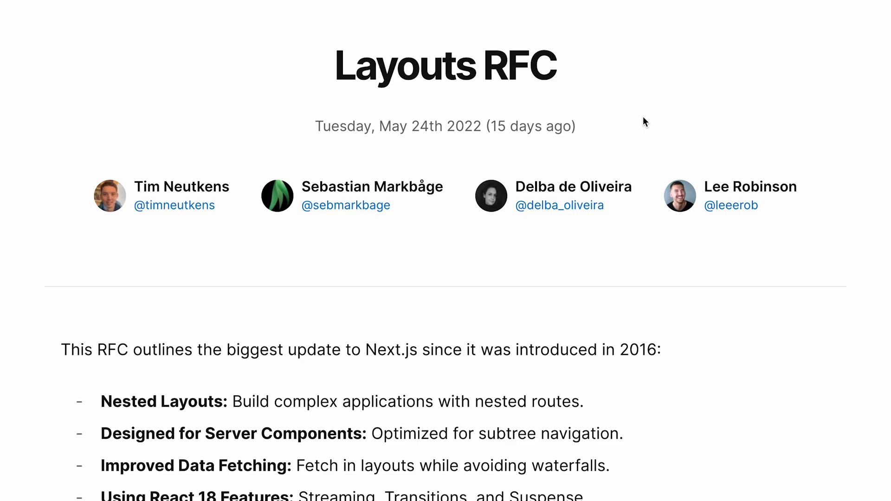